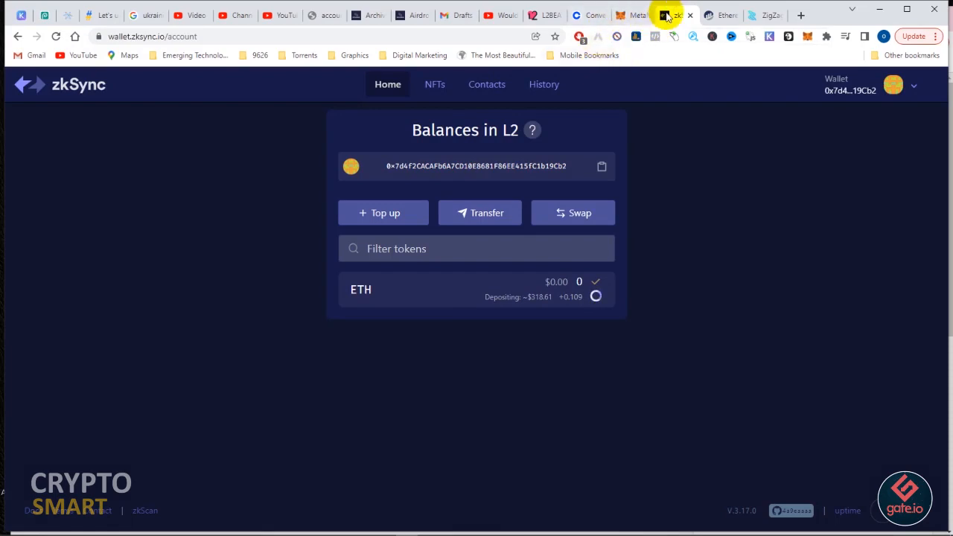
mouse_move(610, 108)
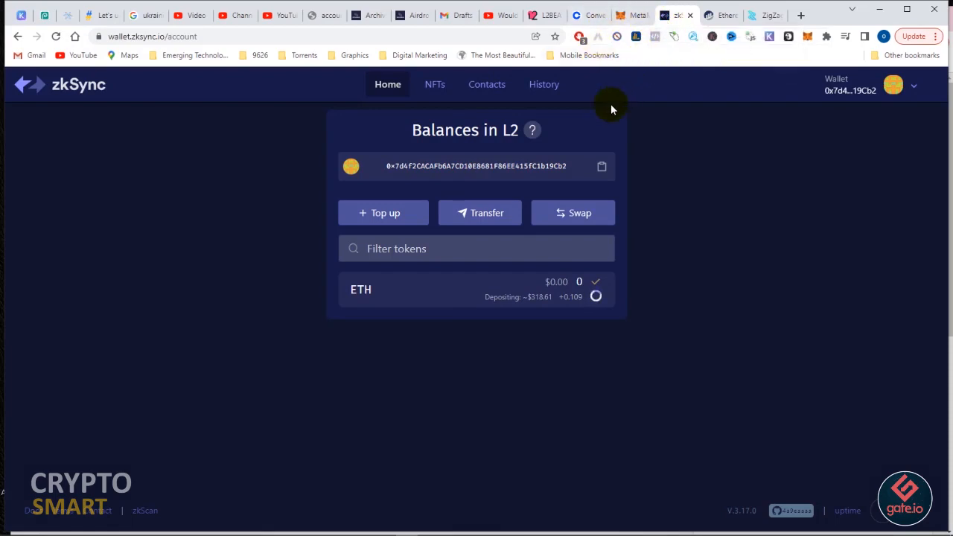
mouse_move(737, 13)
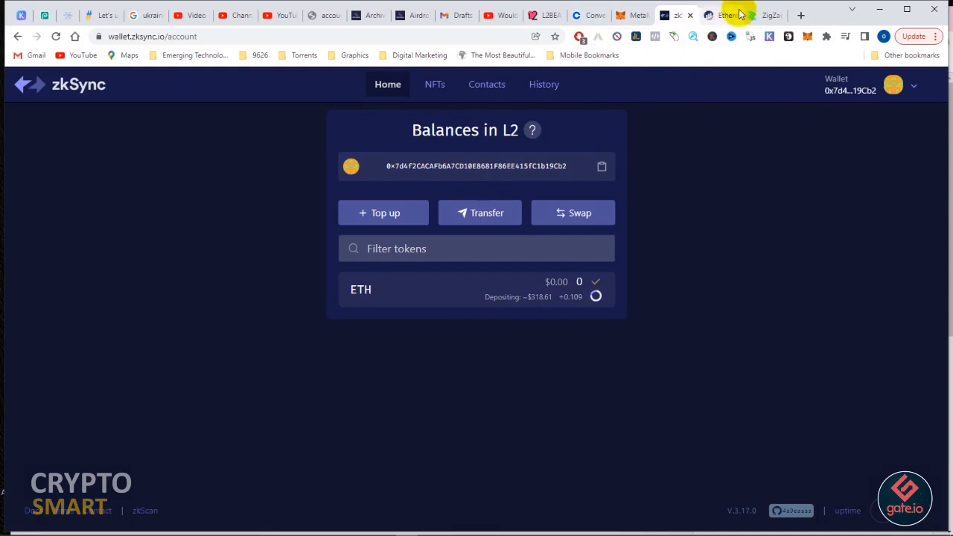
Switch to the ZigZag bridge page set for ETH from Ethereum L1 to zkSync L2.
click(762, 15)
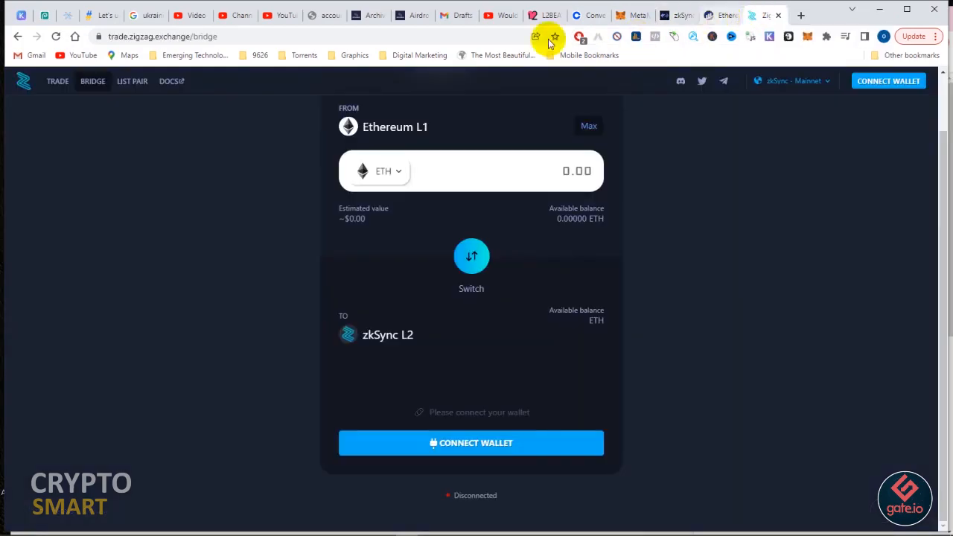
mouse_move(53, 36)
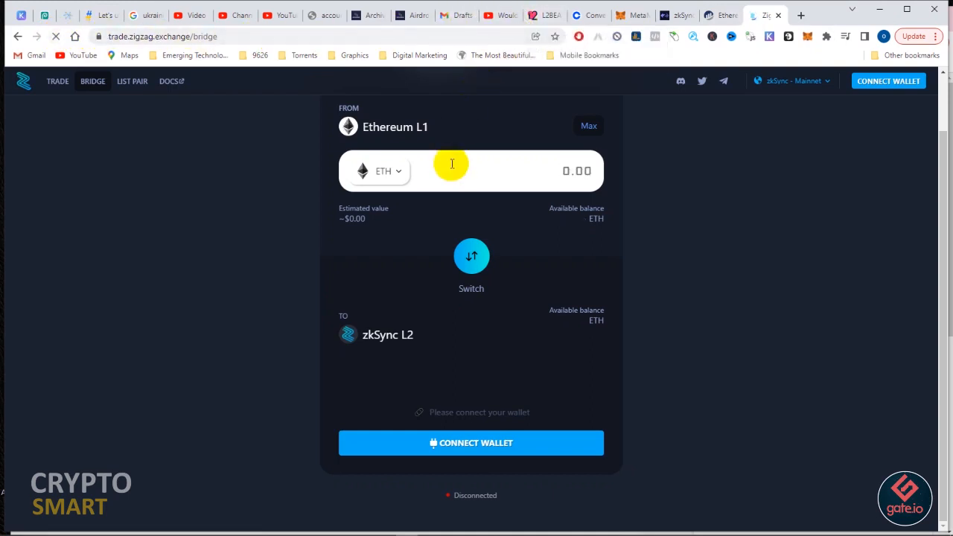
mouse_move(328, 247)
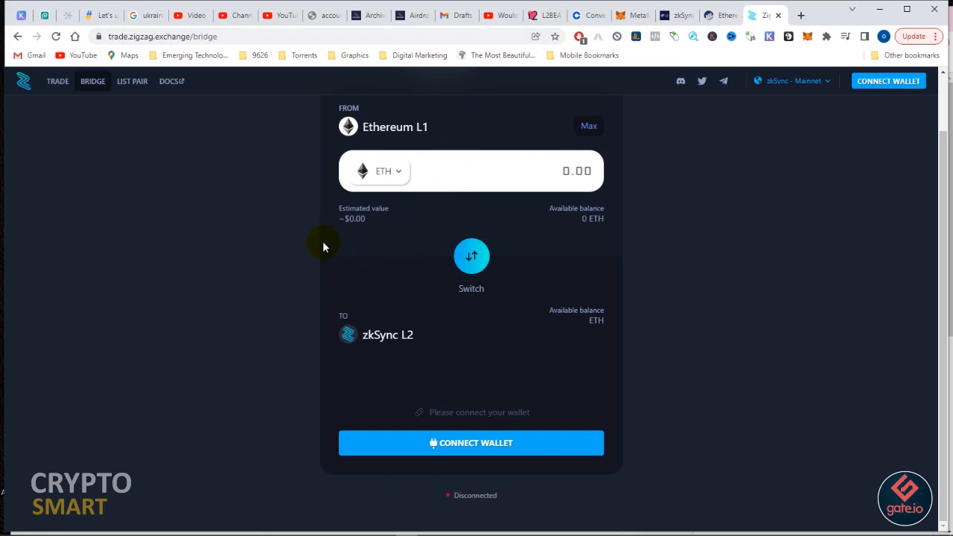
mouse_move(441, 80)
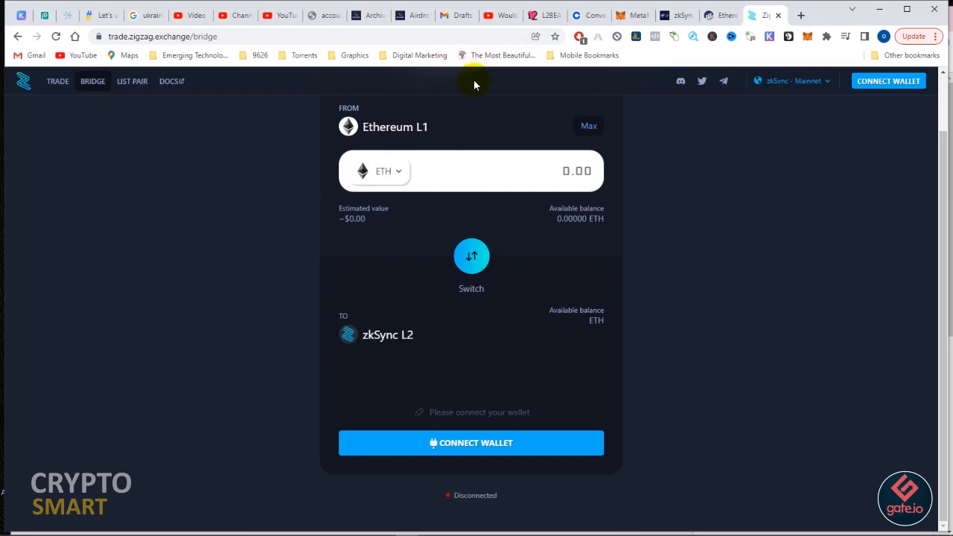
mouse_move(447, 217)
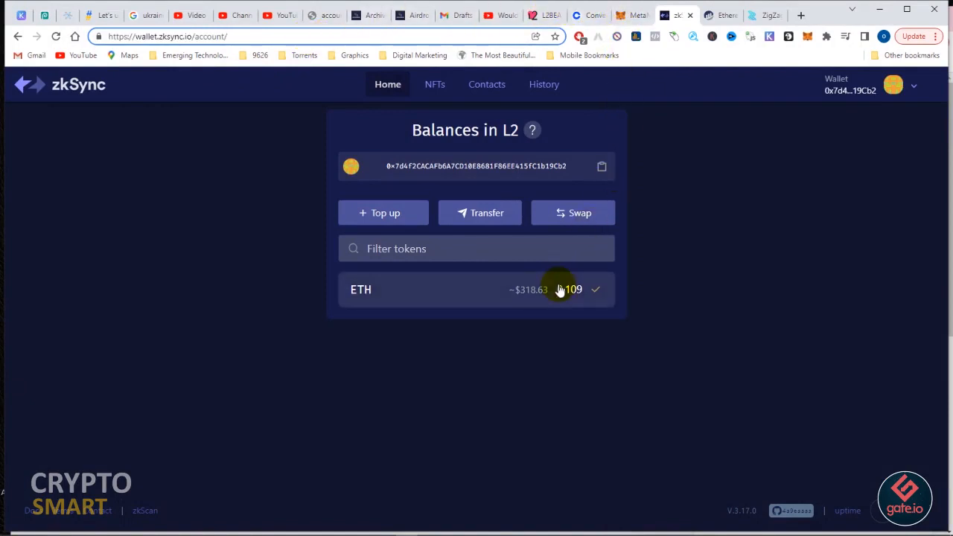
mouse_move(542, 224)
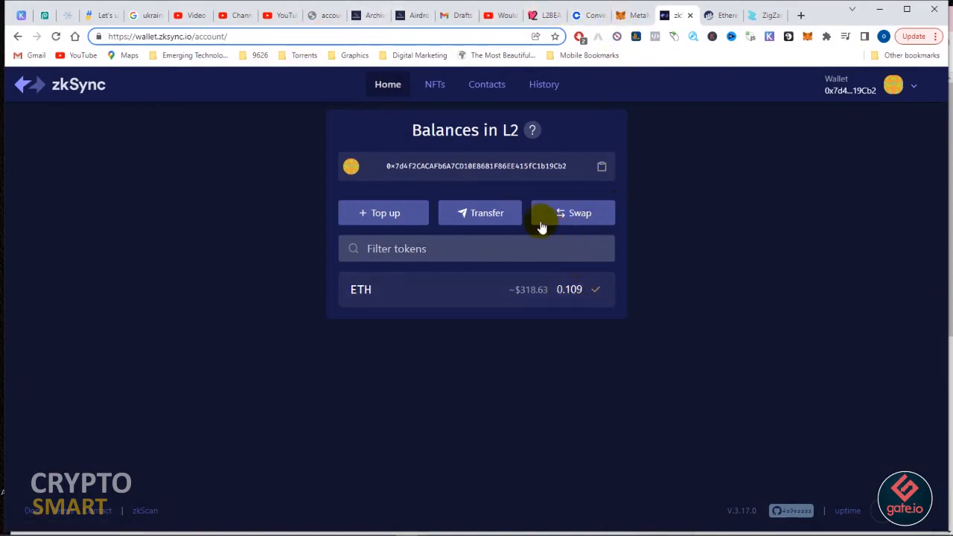
click(479, 211)
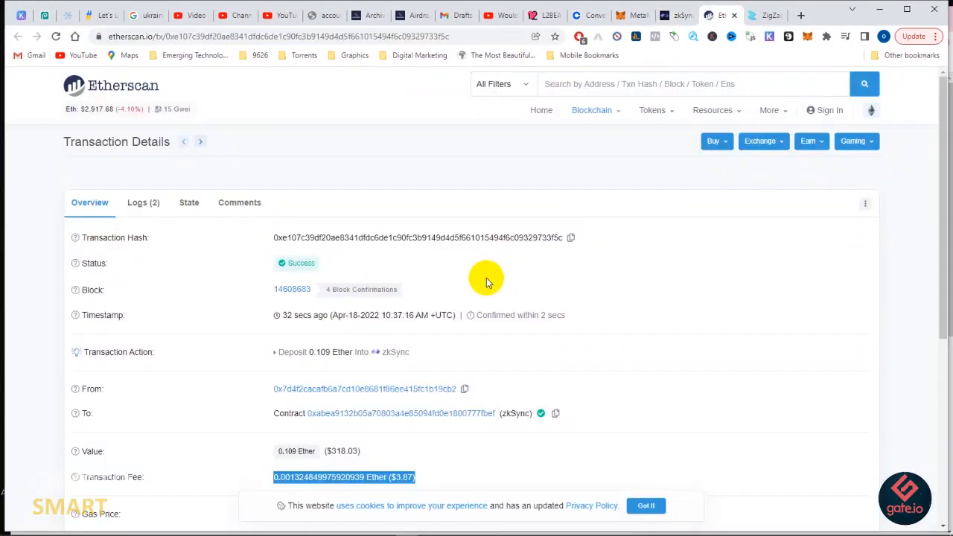
mouse_move(475, 280)
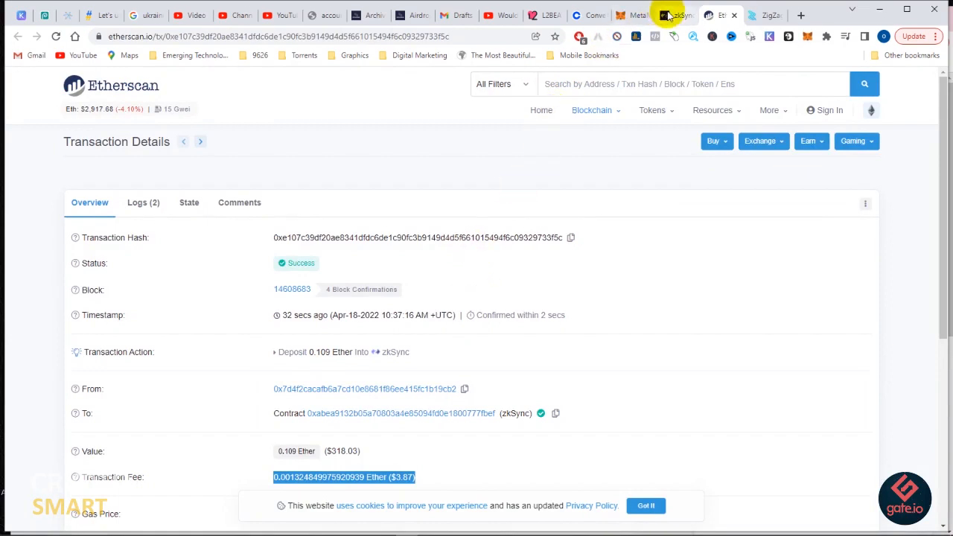
click(673, 15)
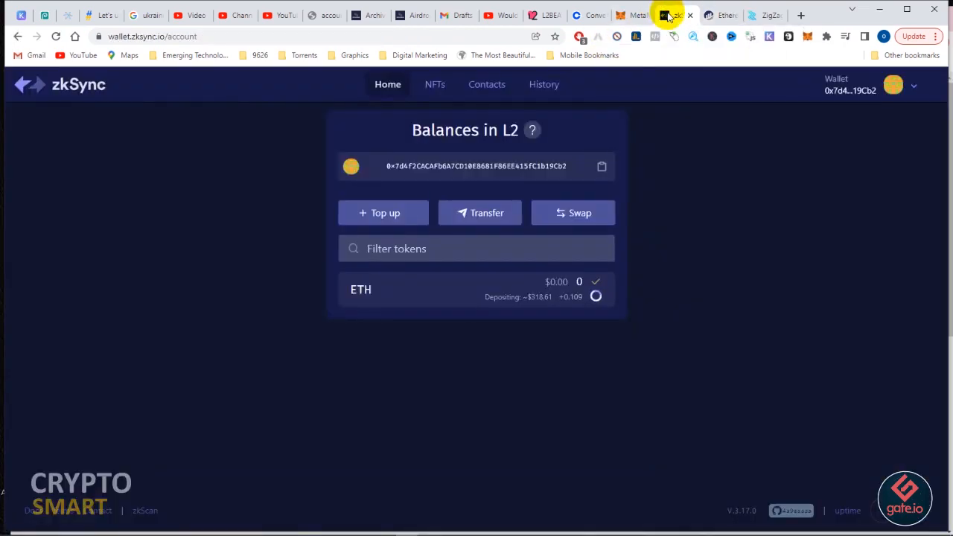
click(382, 213)
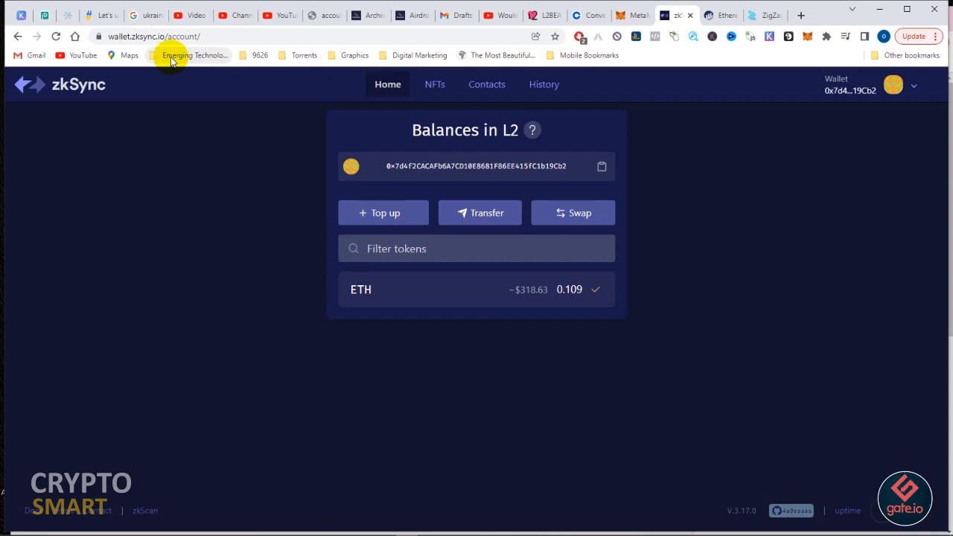
click(477, 247)
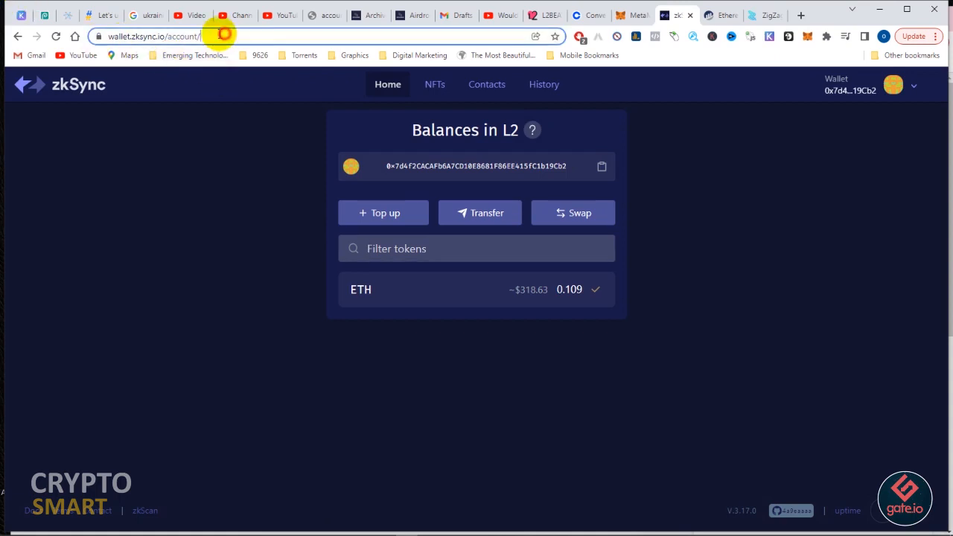
click(383, 211)
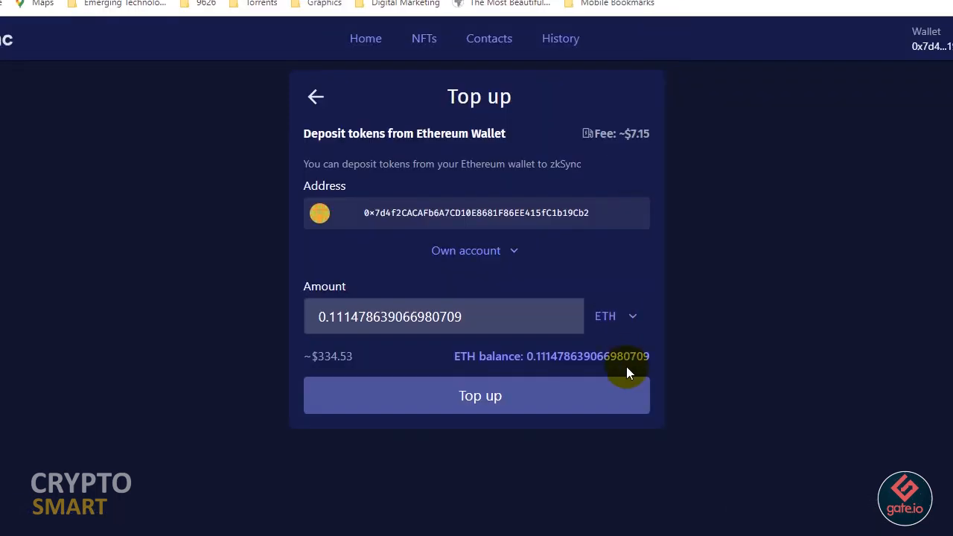
mouse_move(628, 369)
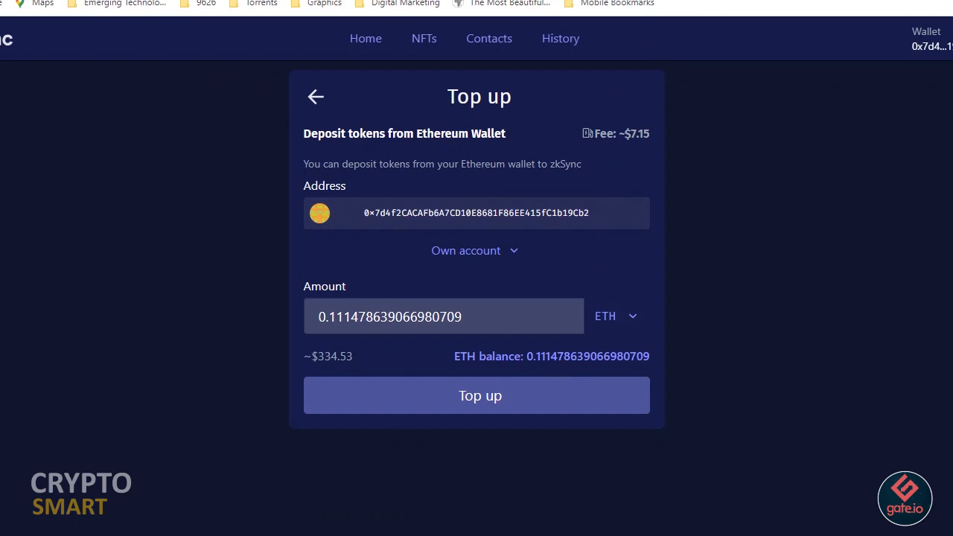
mouse_move(157, 27)
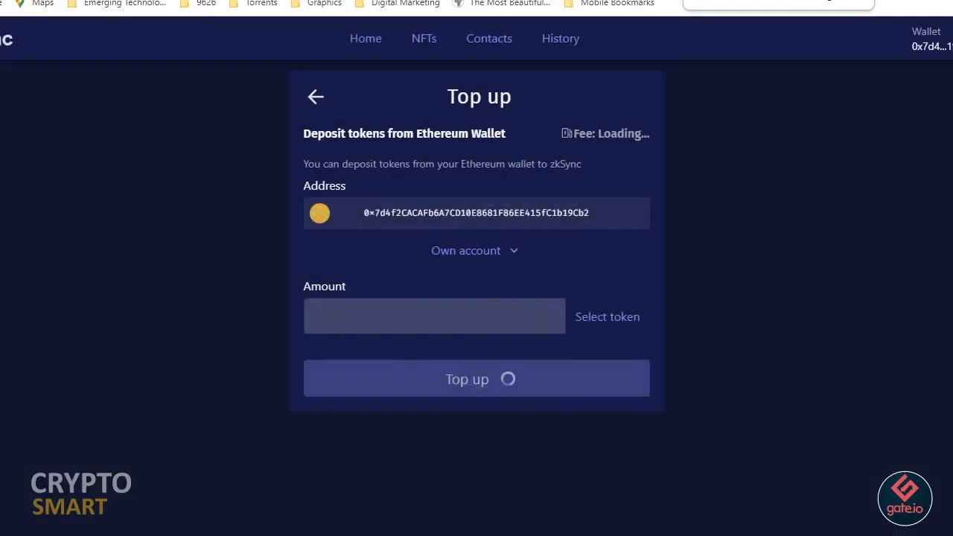
mouse_move(756, 152)
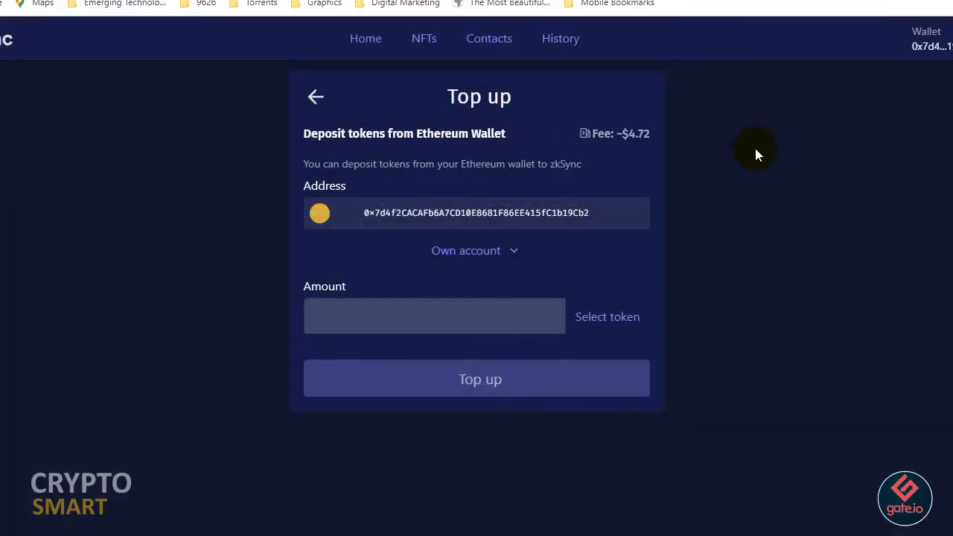
click(607, 315)
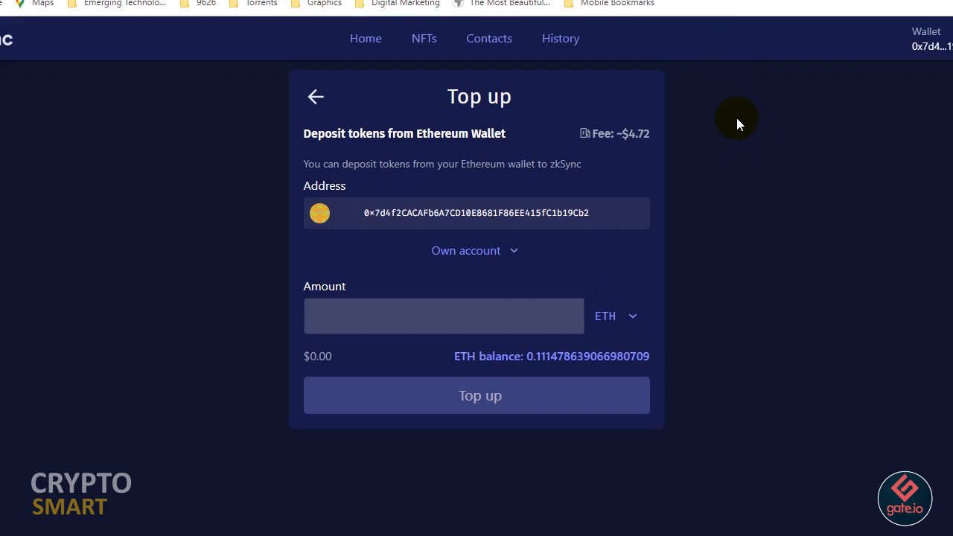
click(316, 97)
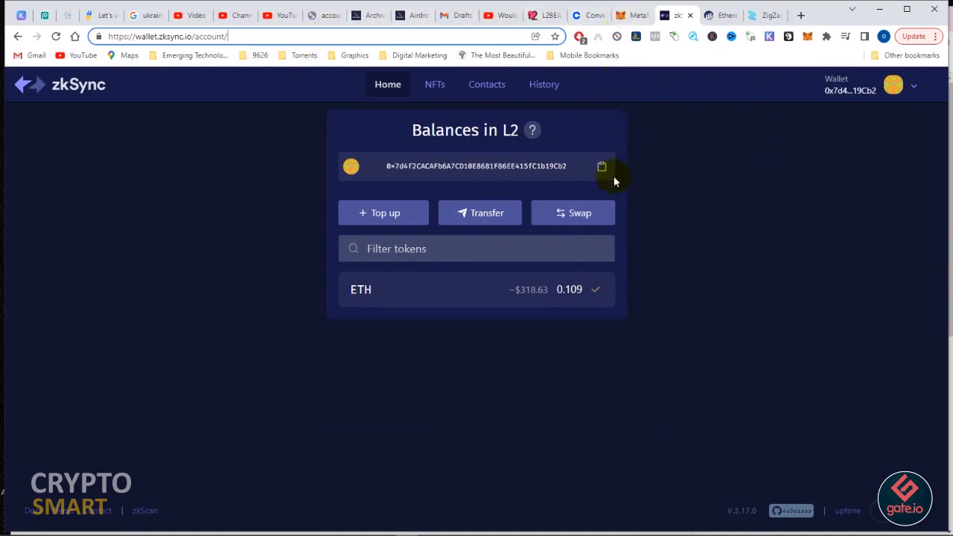
Peek at the Send form, return to balances, then launch the ZigZag swap exchange in a new tab.
click(479, 212)
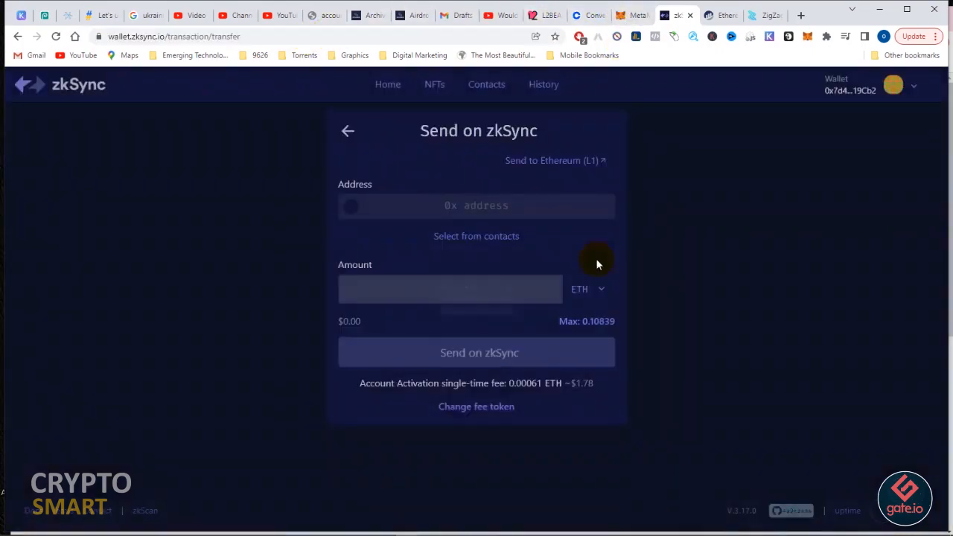
click(348, 131)
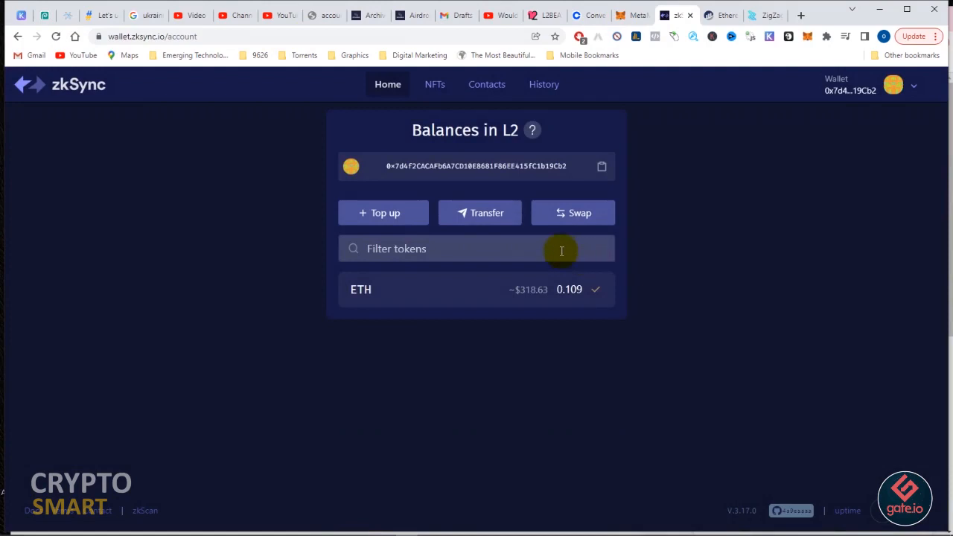
click(479, 211)
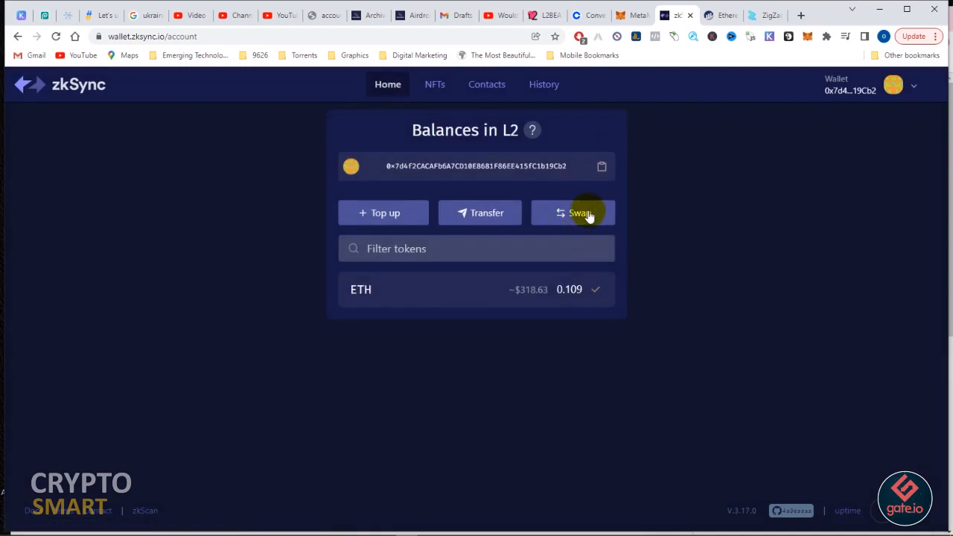
click(577, 212)
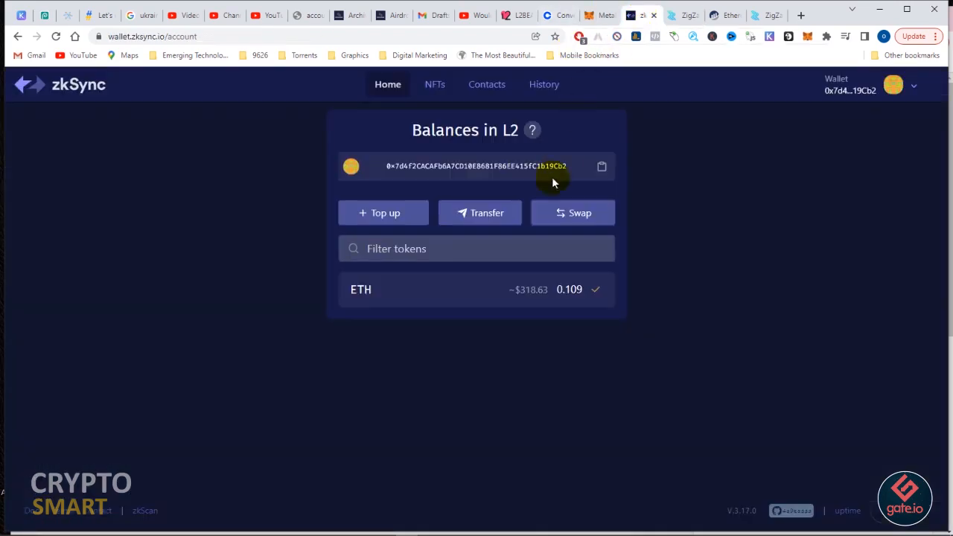
mouse_move(583, 119)
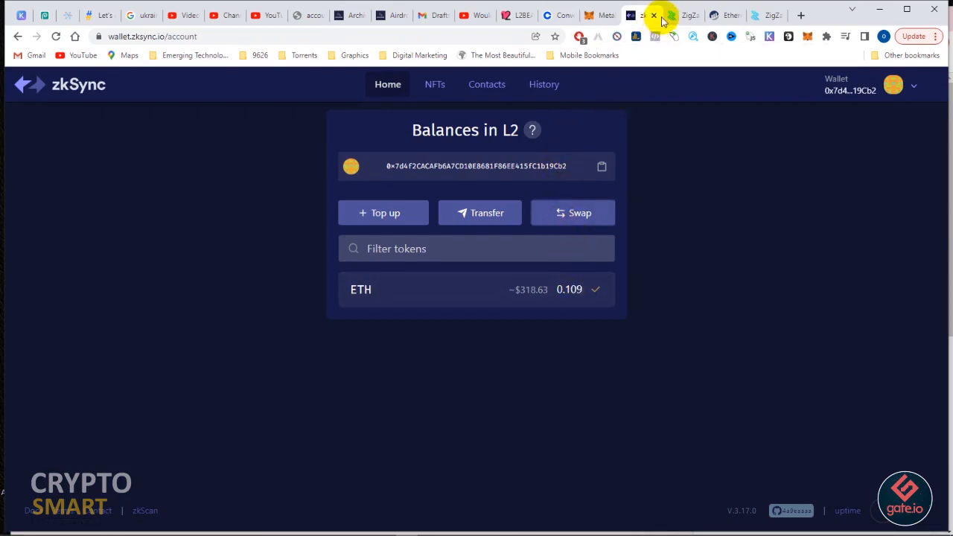
Connect MetaMask to ZigZag and sign the zkSync account access and pubkey registration requests.
click(683, 14)
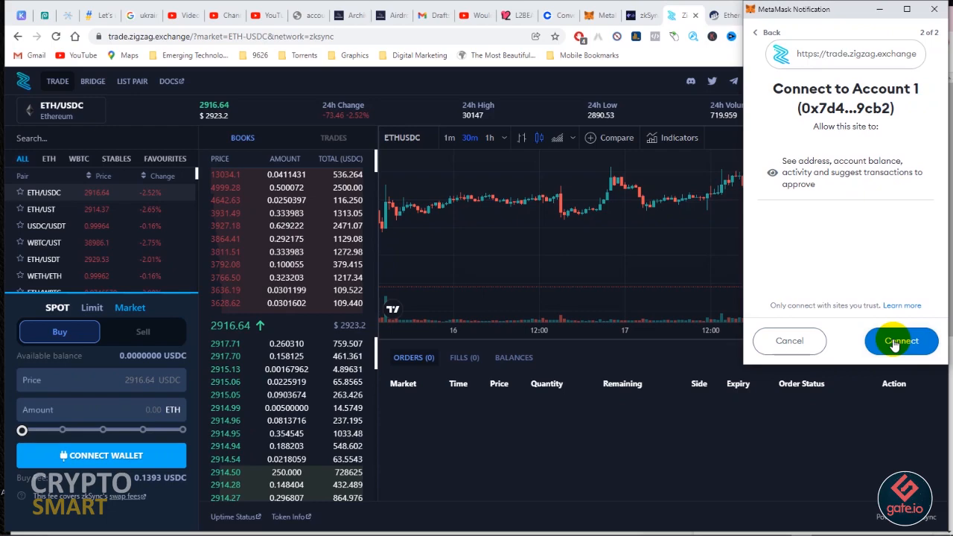
click(901, 339)
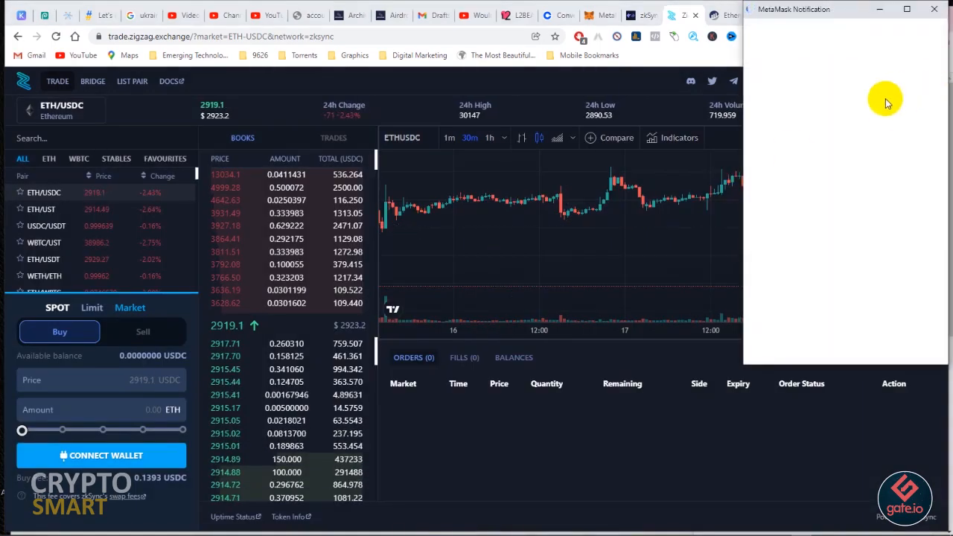
mouse_move(866, 146)
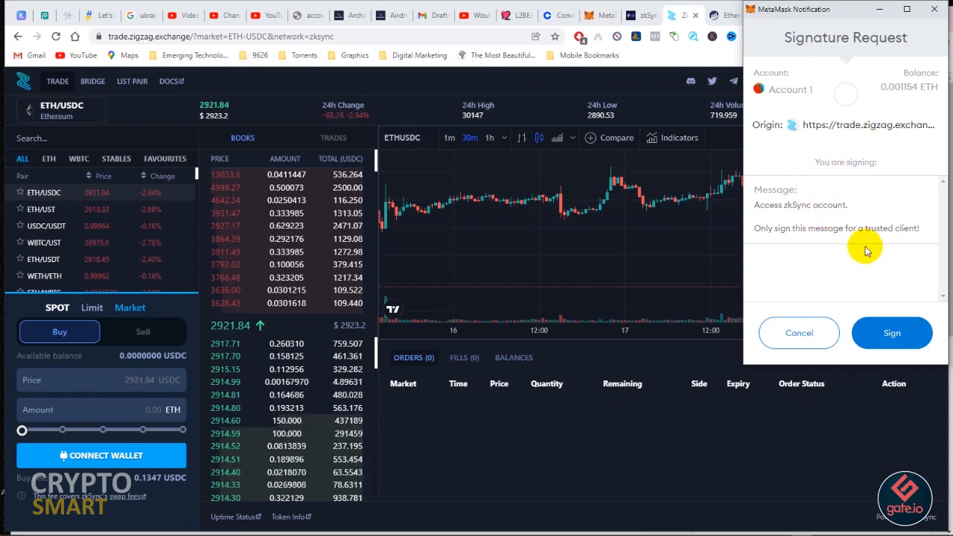
mouse_move(885, 274)
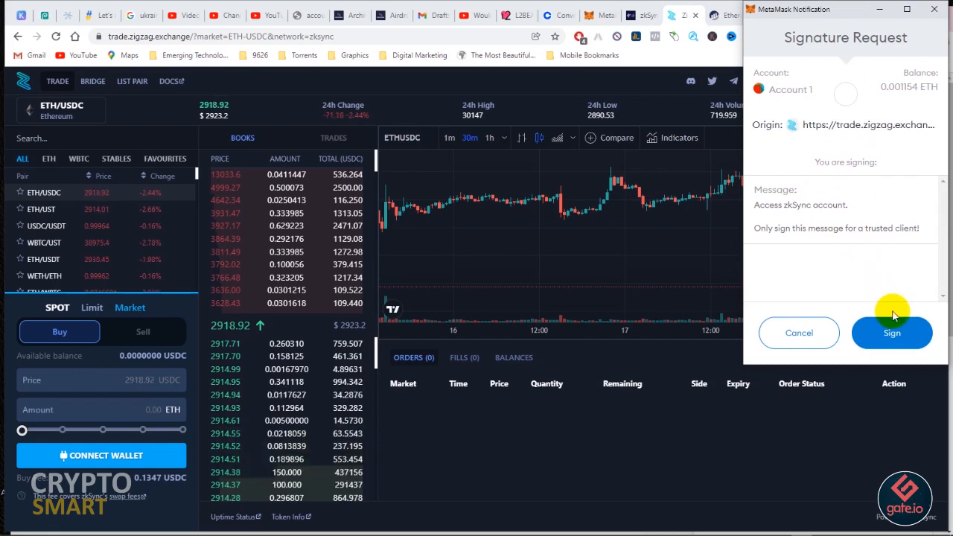
click(892, 334)
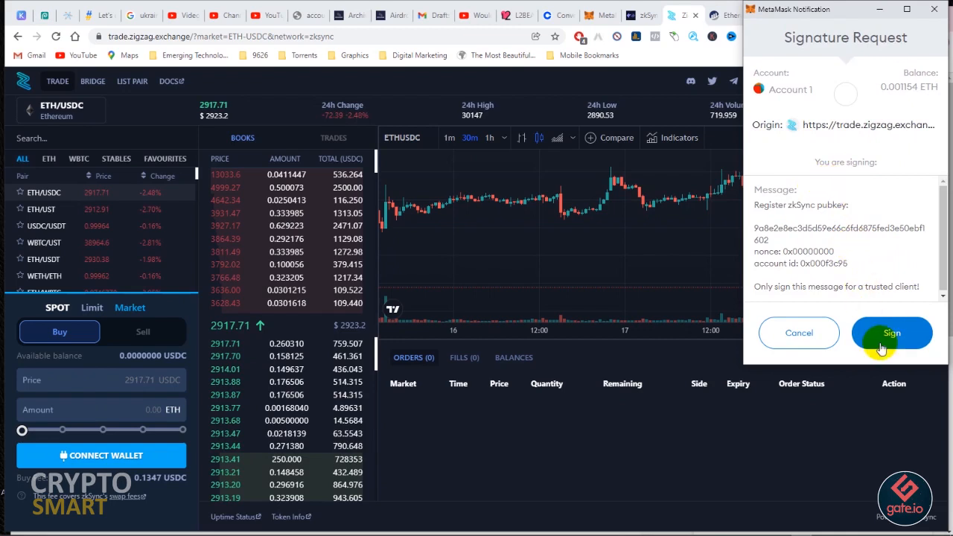
click(890, 333)
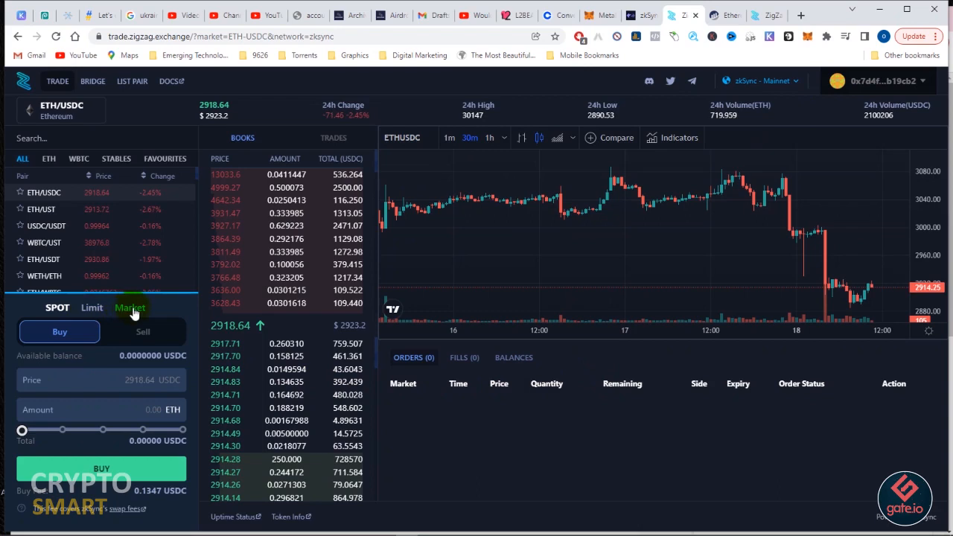
mouse_move(118, 318)
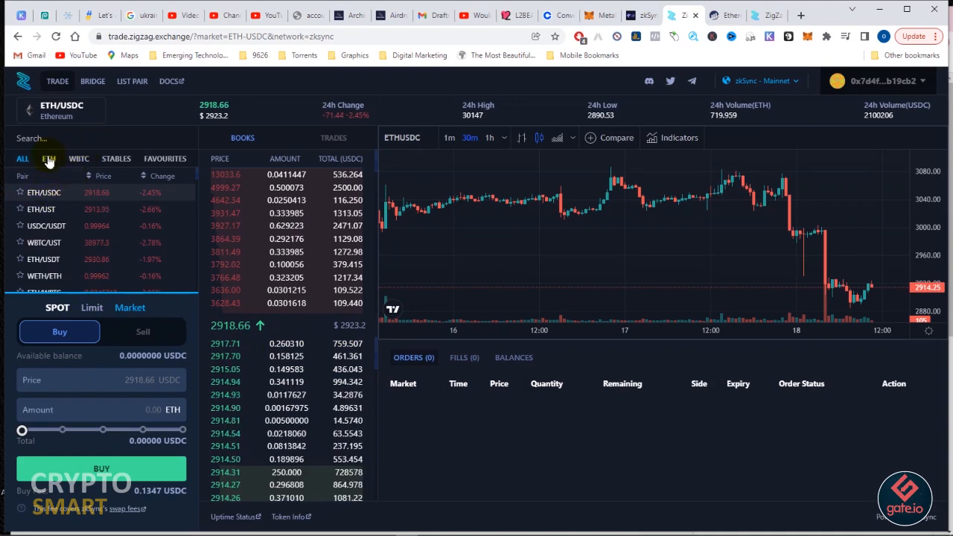
Filter to ETH pairs, load the ETH/USDT market, and set the order form to Buy.
click(49, 158)
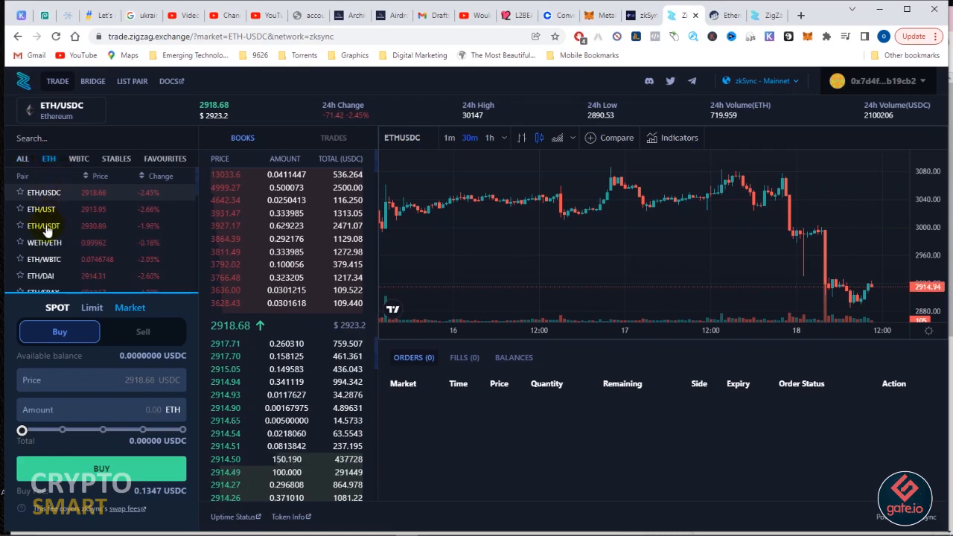
click(42, 226)
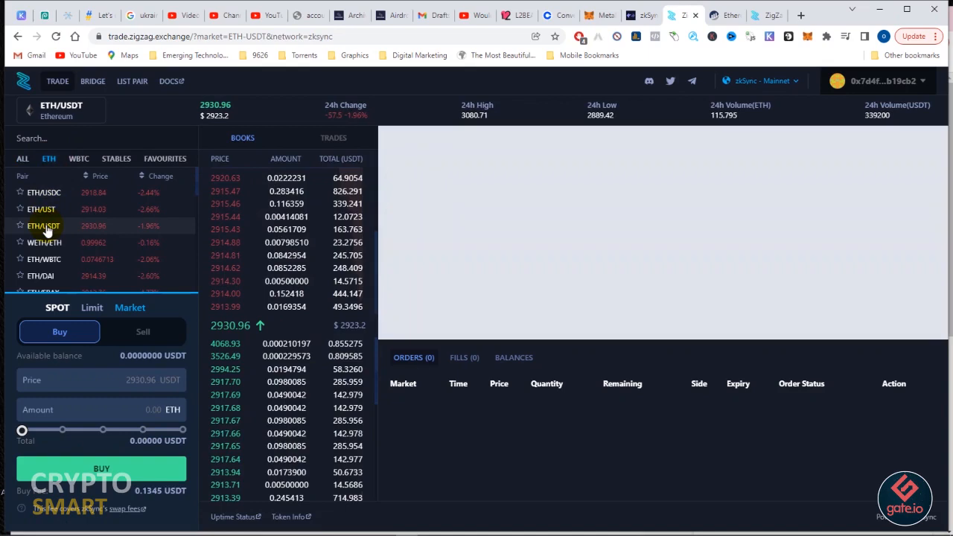
click(42, 226)
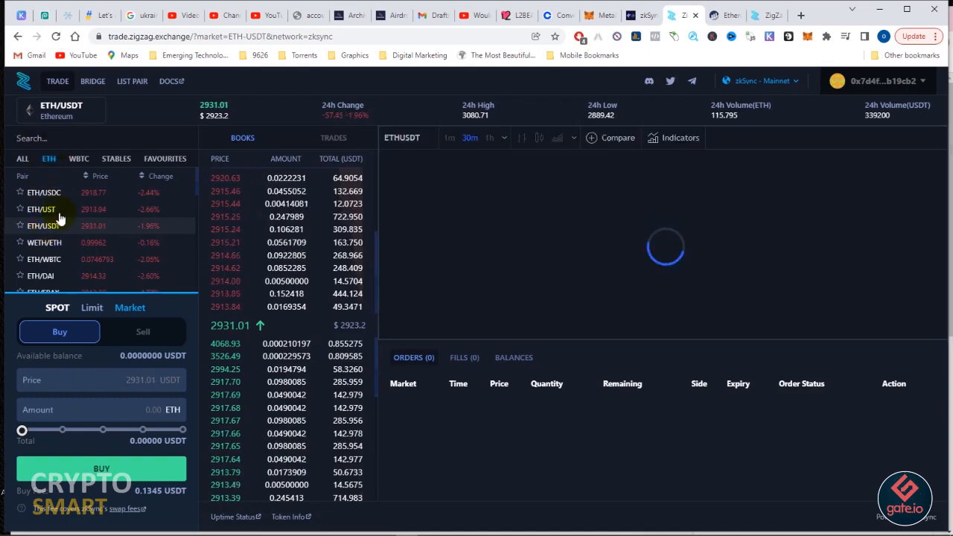
click(21, 226)
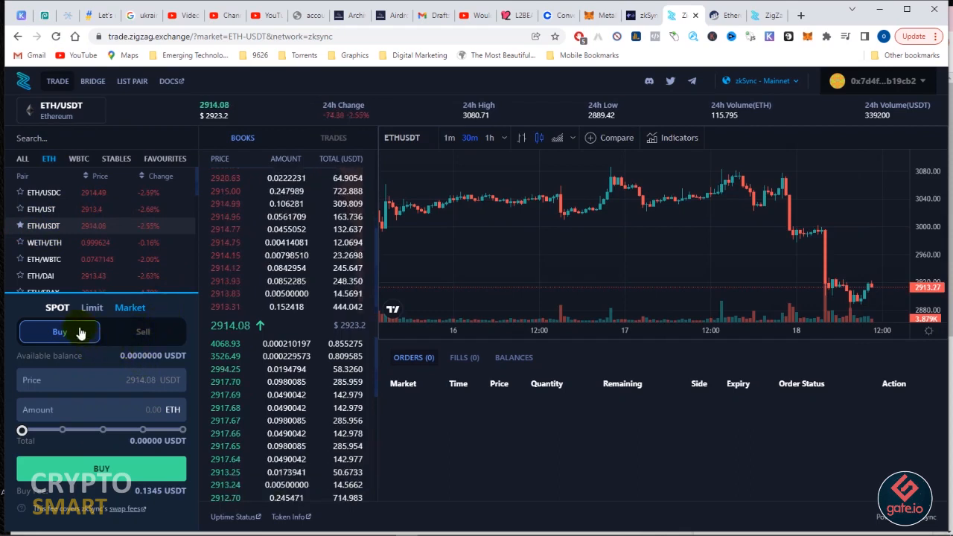
click(91, 307)
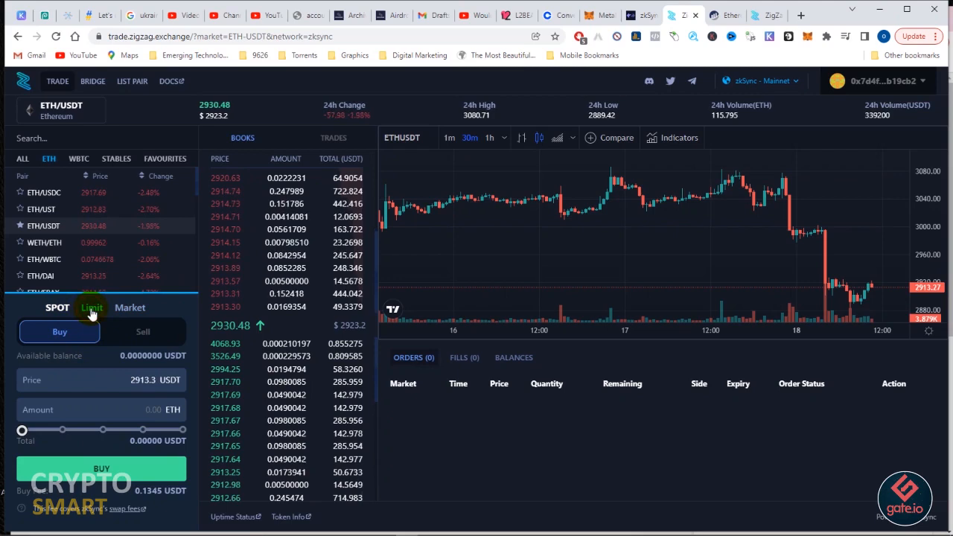
click(129, 306)
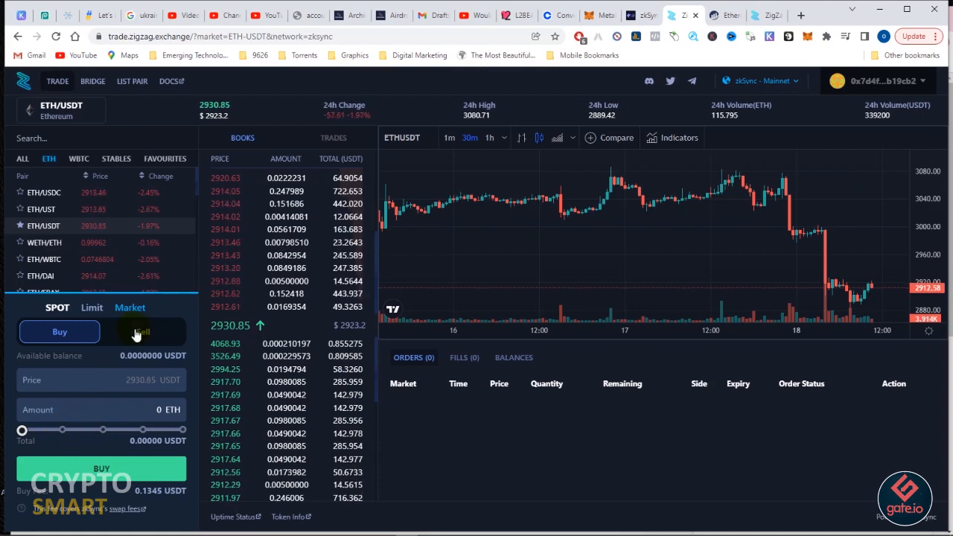
Sell 50% of the balance, 0.056328 ETH, at market for roughly 165 USDT.
click(143, 331)
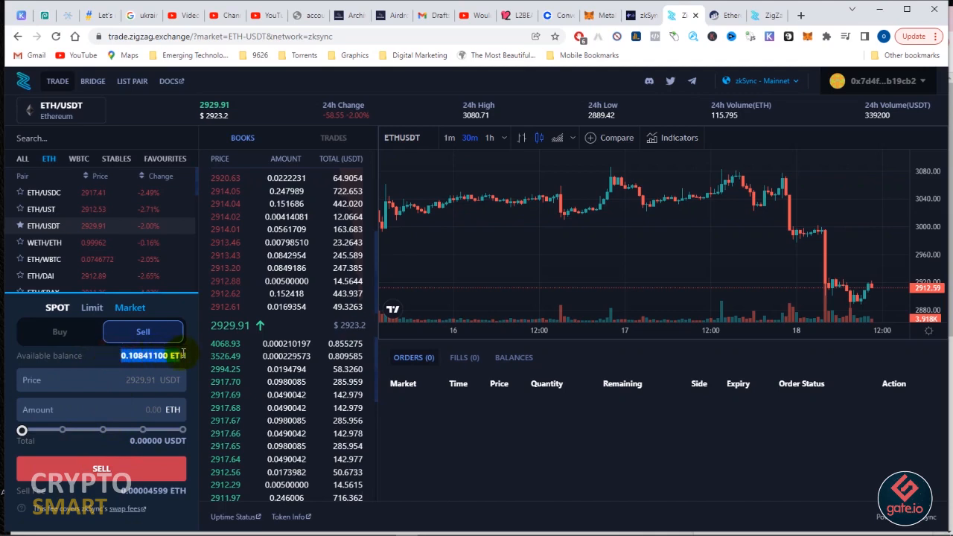
drag(23, 429, 65, 428)
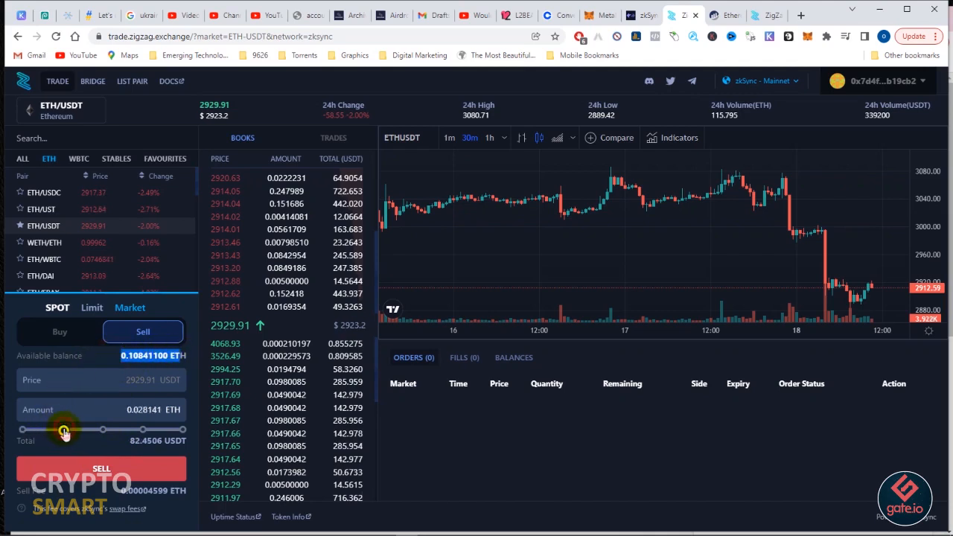
drag(65, 430, 107, 430)
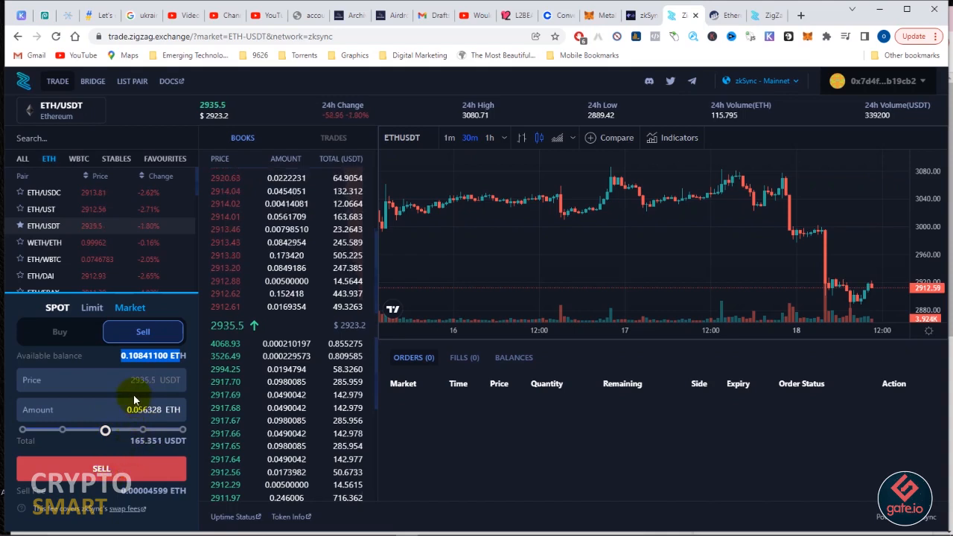
mouse_move(901, 298)
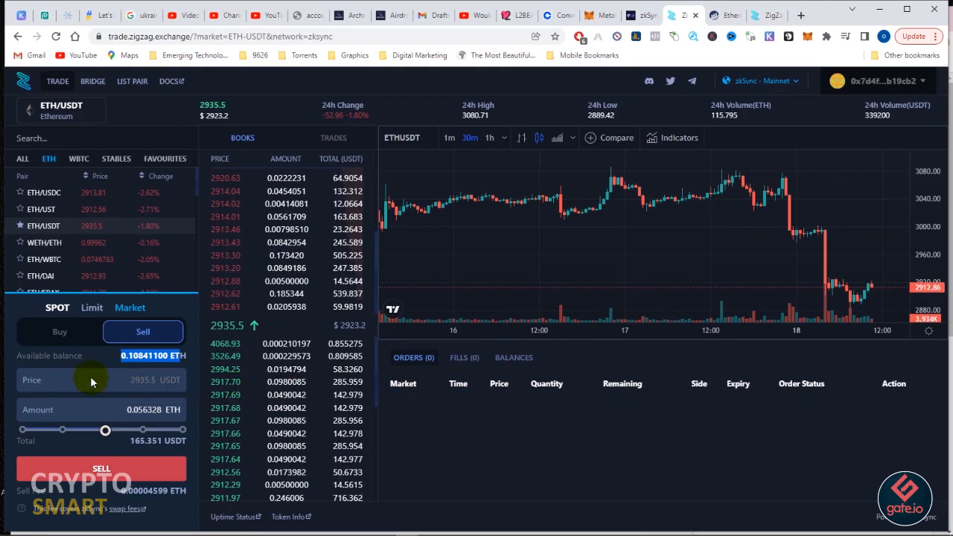
mouse_move(146, 391)
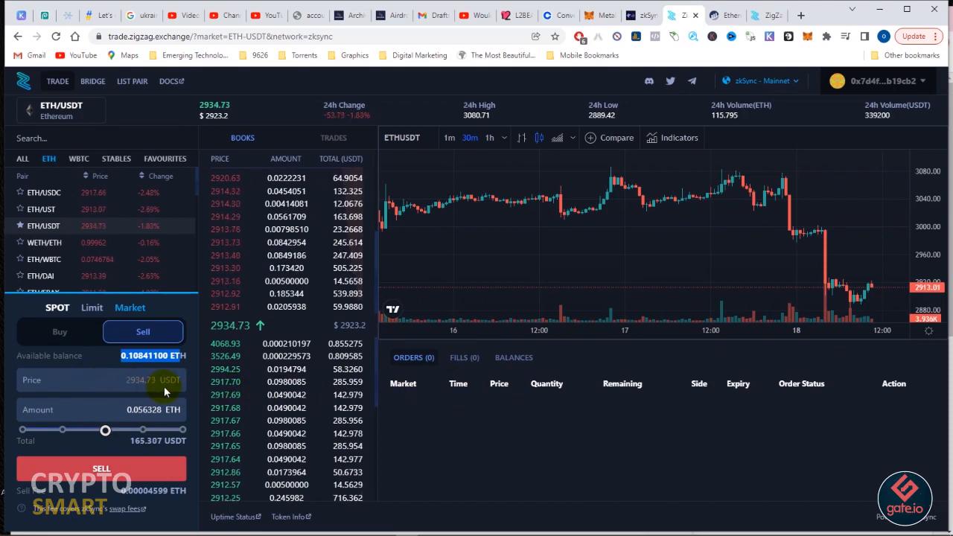
mouse_move(157, 384)
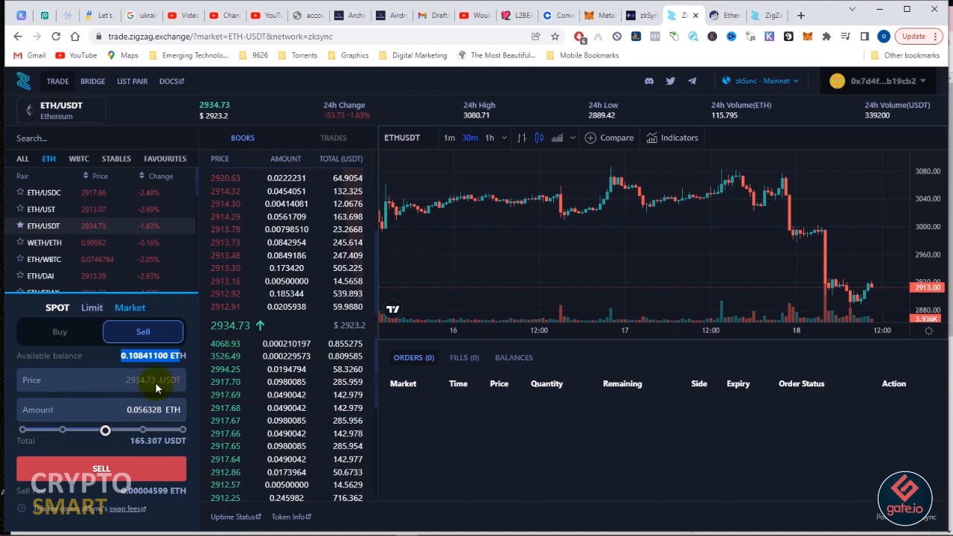
mouse_move(852, 284)
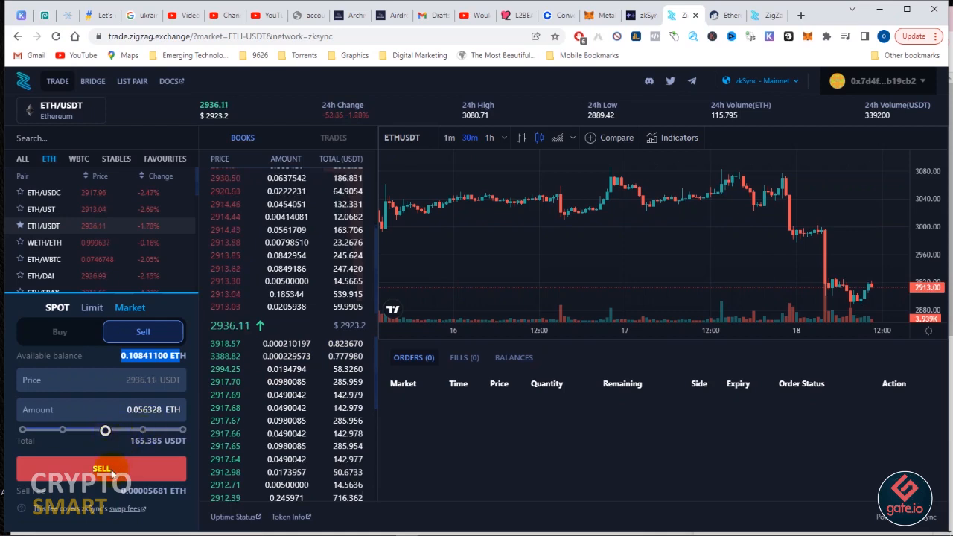
click(102, 468)
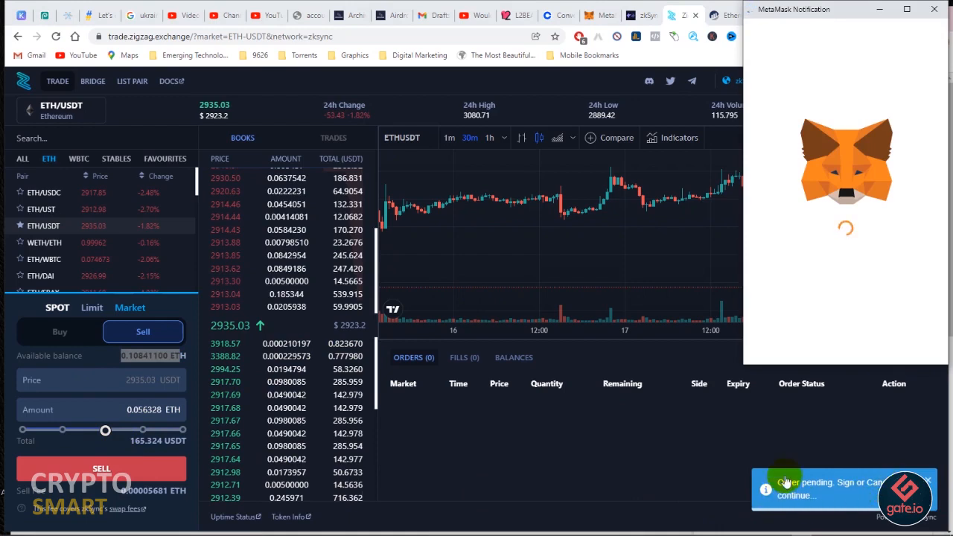
mouse_move(881, 236)
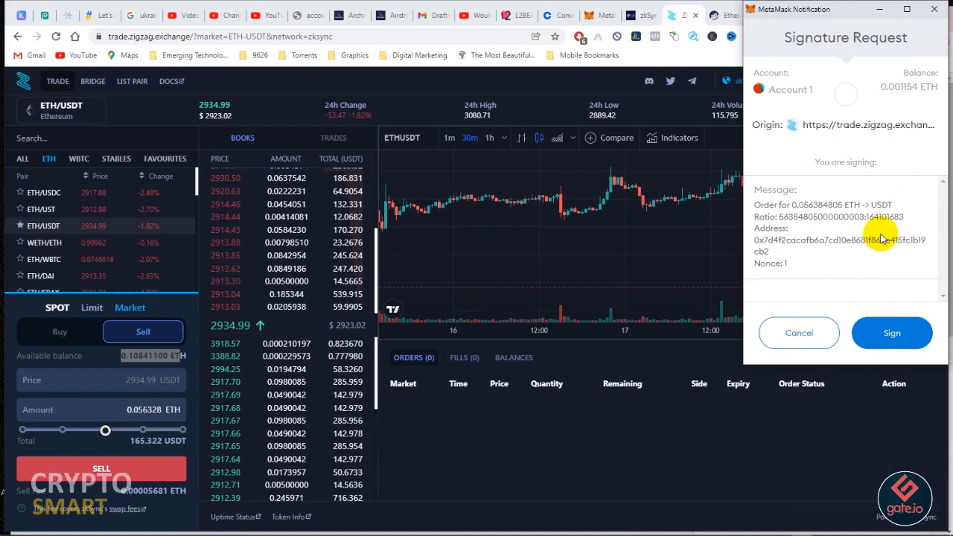
mouse_move(812, 259)
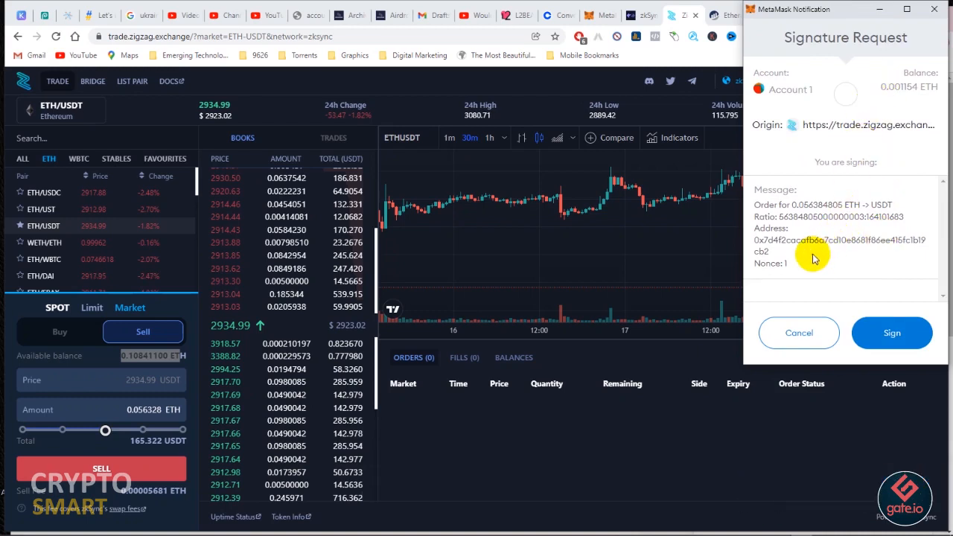
click(890, 333)
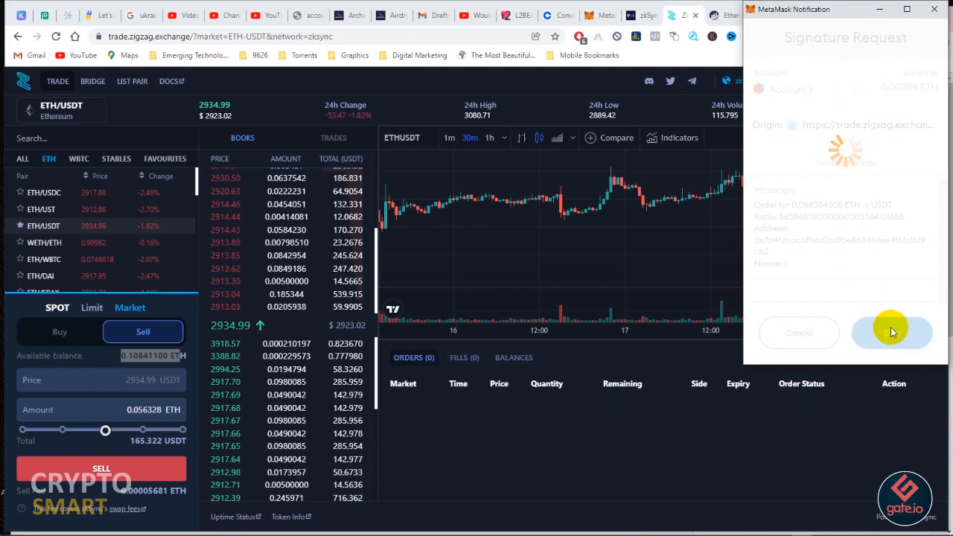
click(890, 333)
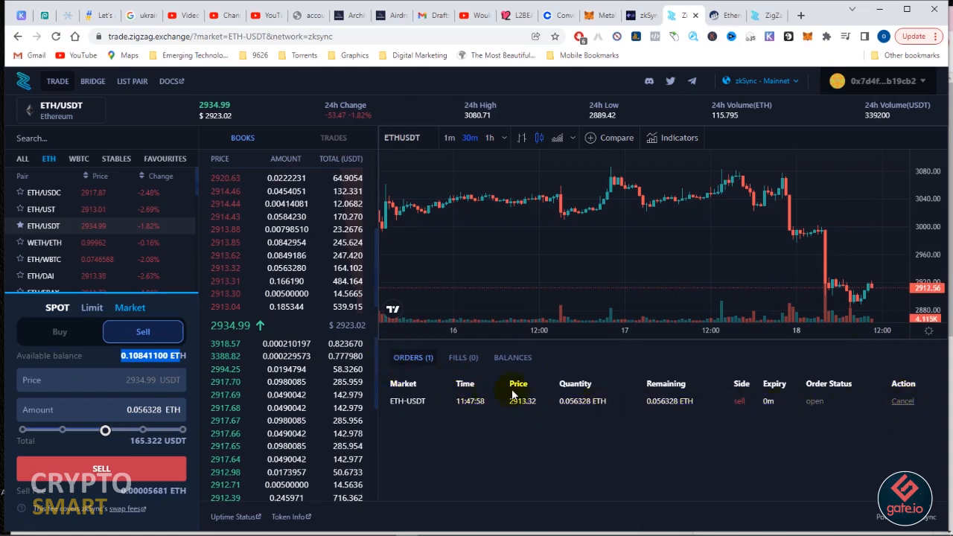
mouse_move(707, 399)
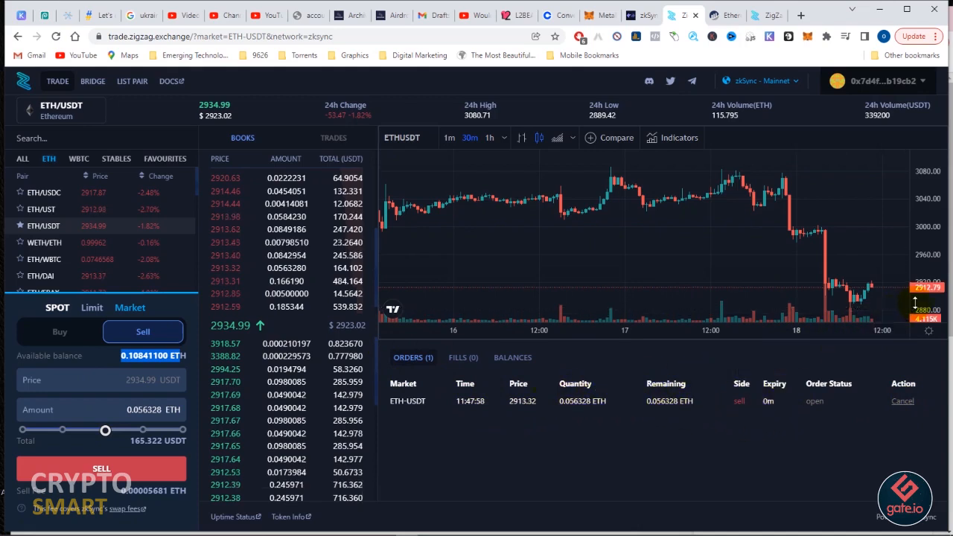
mouse_move(923, 300)
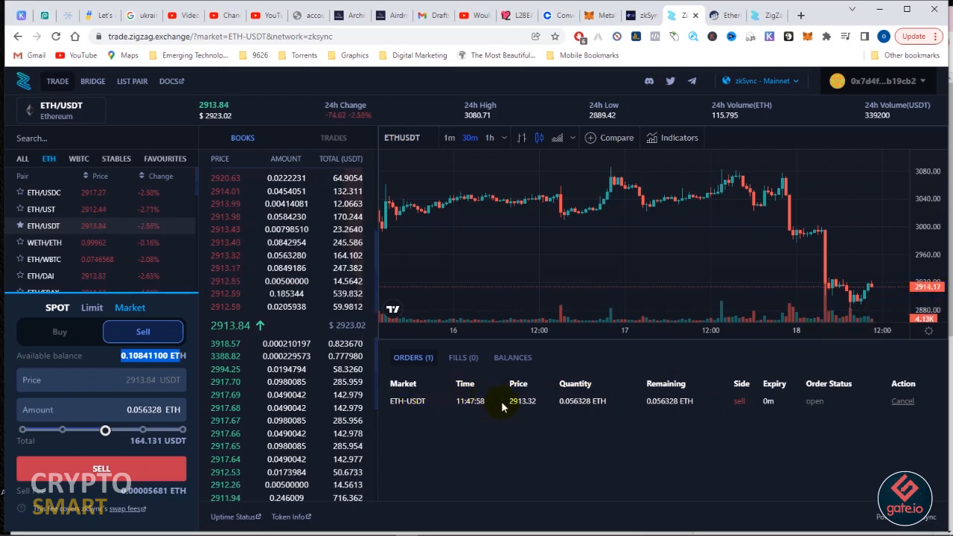
double_click(521, 400)
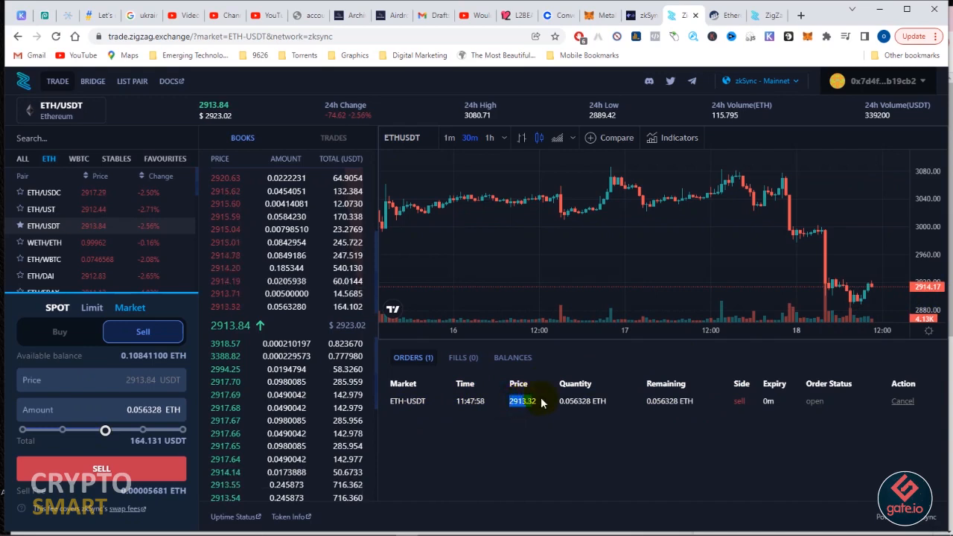
mouse_move(547, 431)
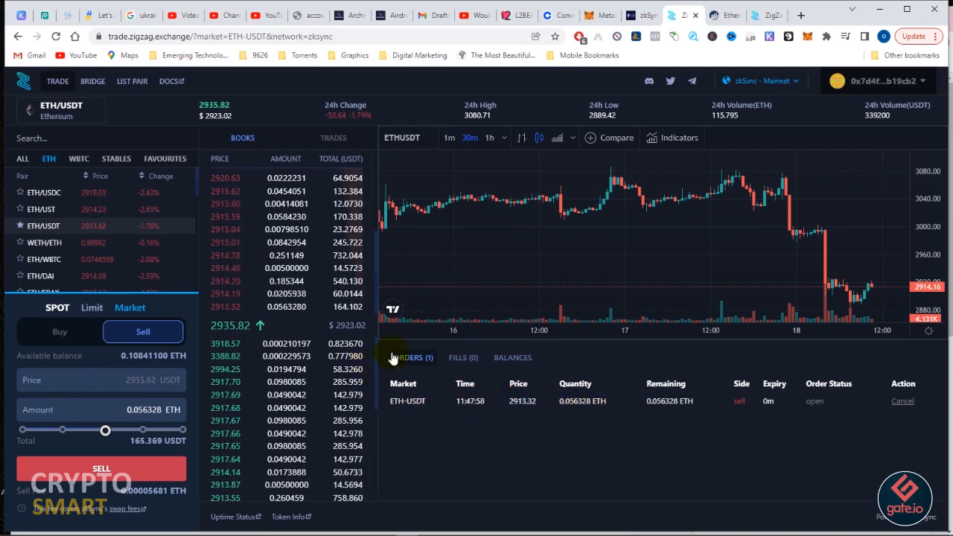
mouse_move(743, 137)
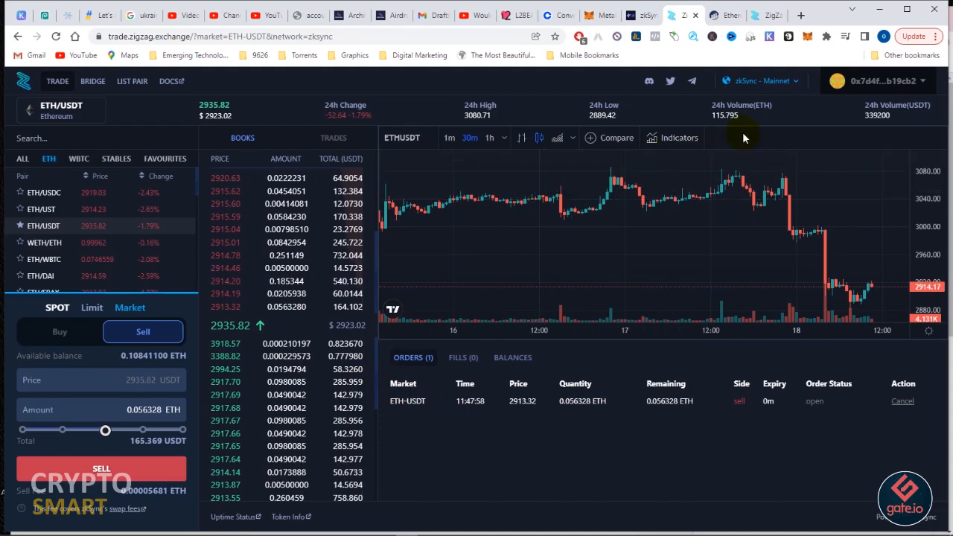
mouse_move(530, 423)
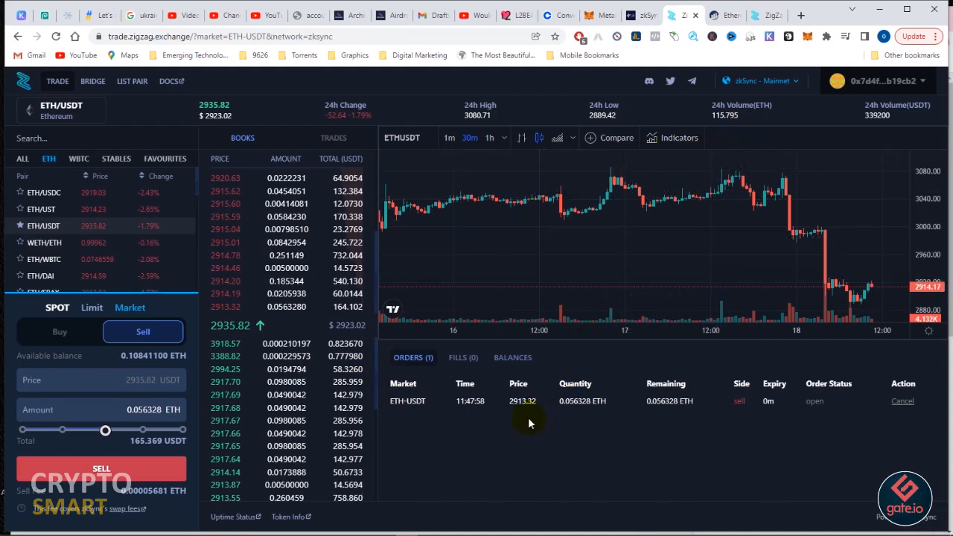
mouse_move(131, 80)
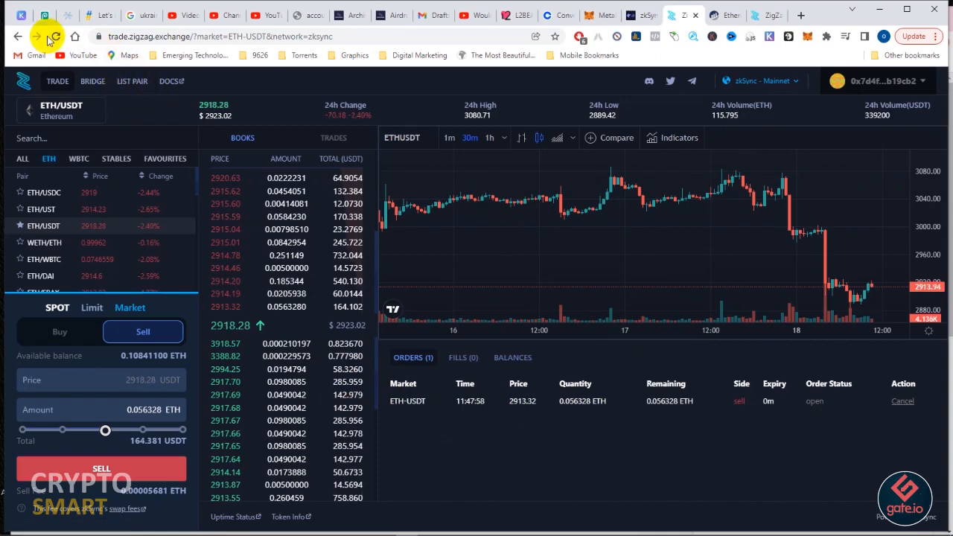
Reload the exchange and cancel the open ETH-USDT sell order of 0.056328 ETH.
click(57, 36)
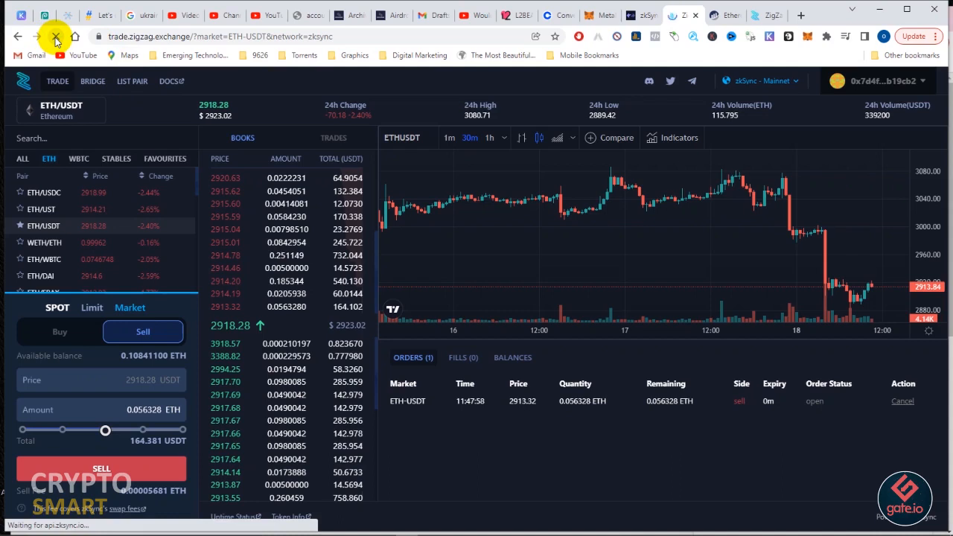
click(57, 36)
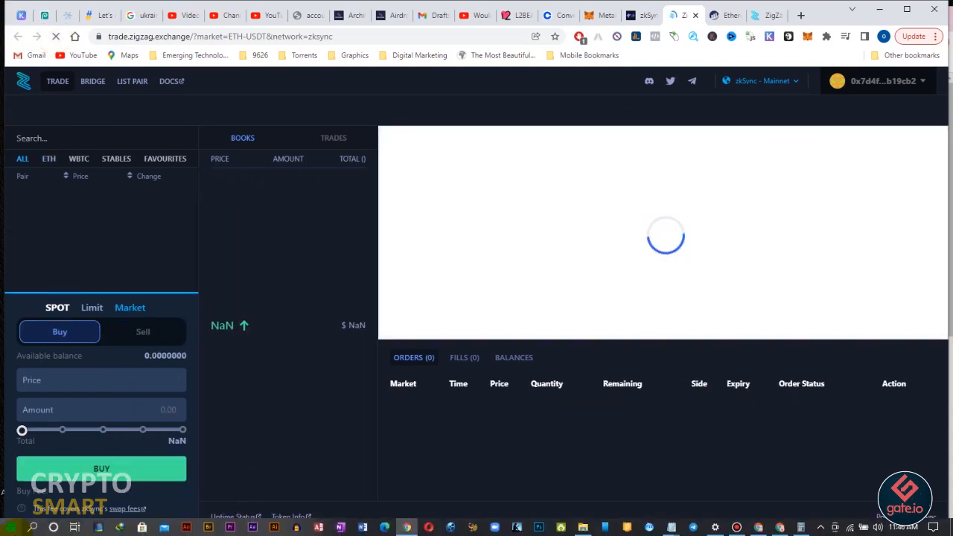
click(59, 331)
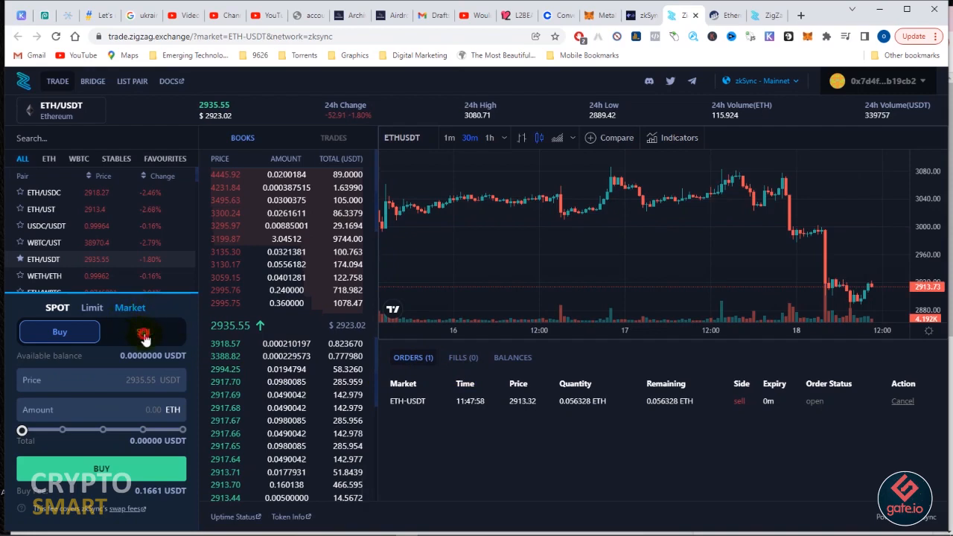
click(143, 331)
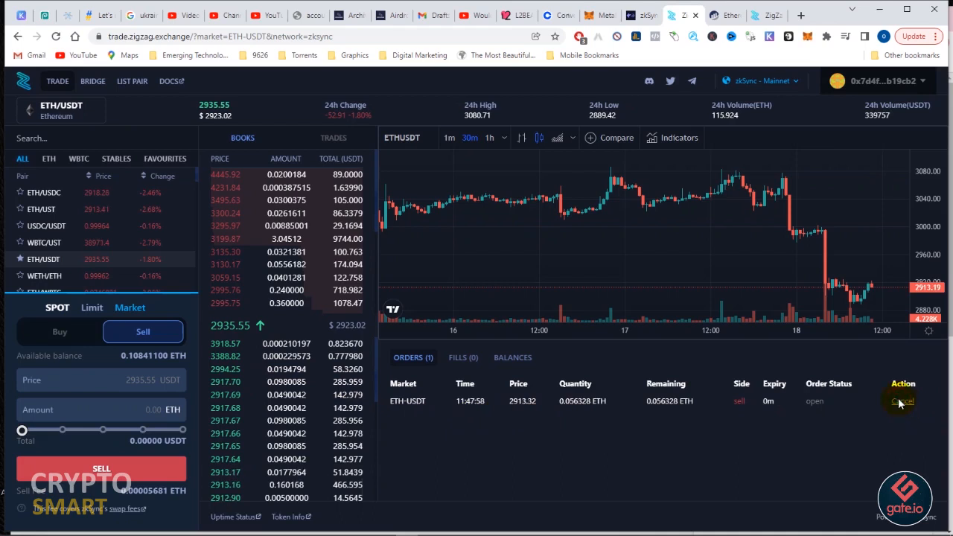
click(902, 401)
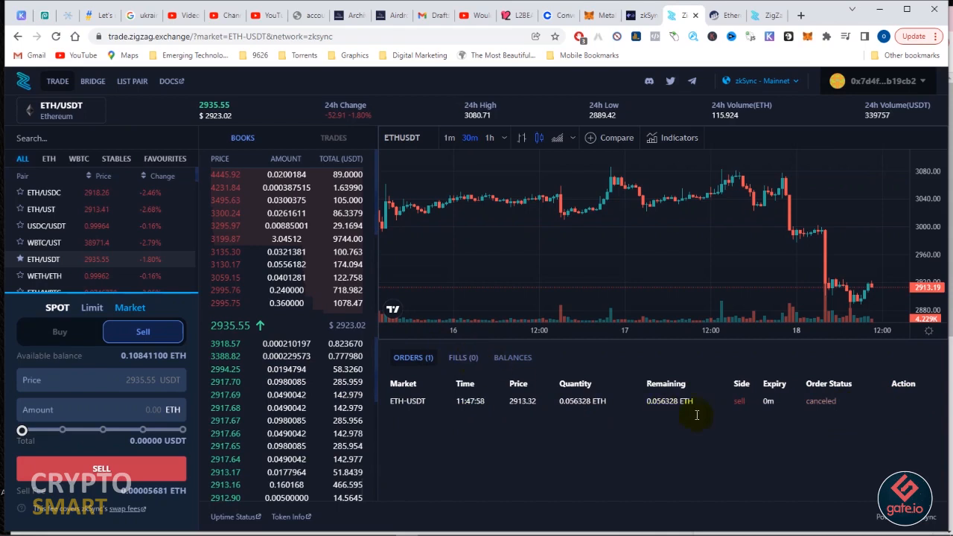
mouse_move(143, 350)
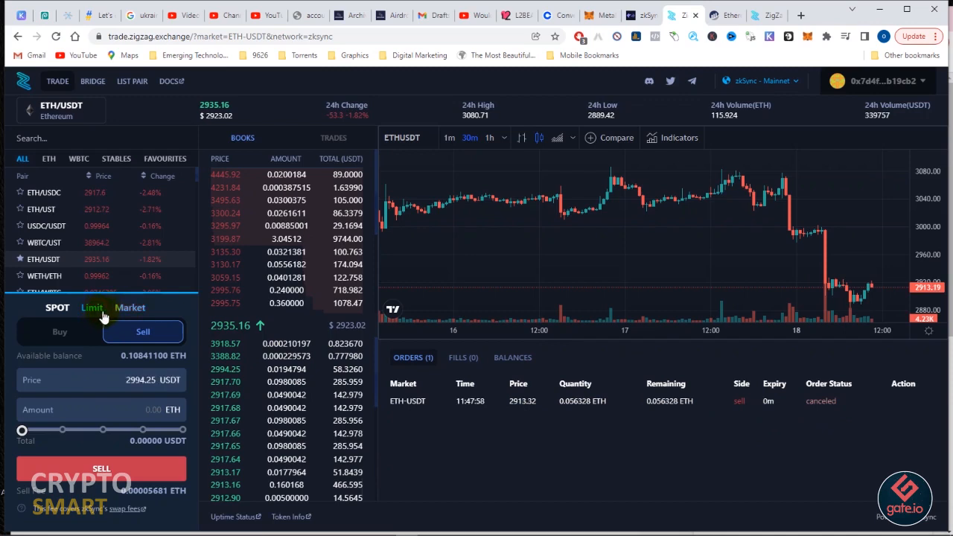
Enter a limit sell of 0.053065 ETH at about 2914.87 USDT without submitting it.
click(143, 330)
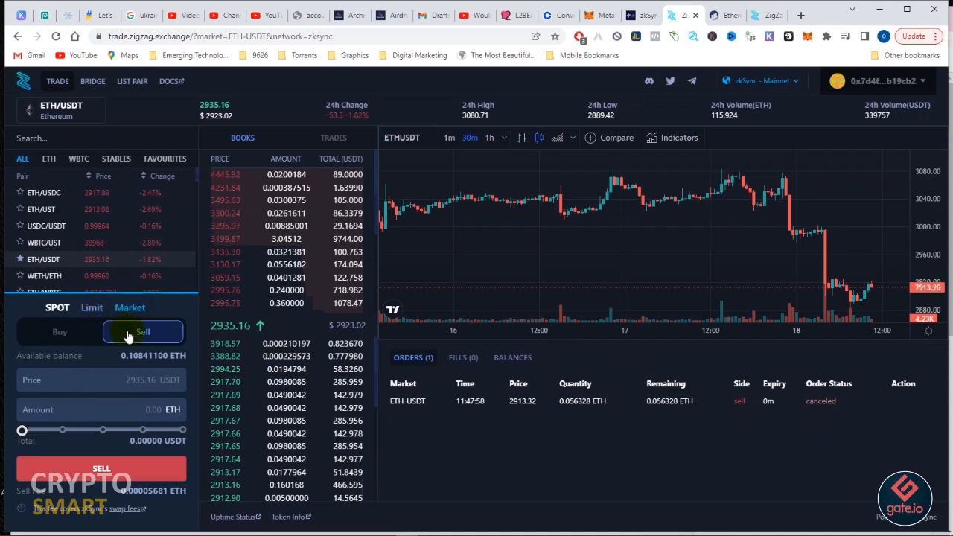
click(59, 330)
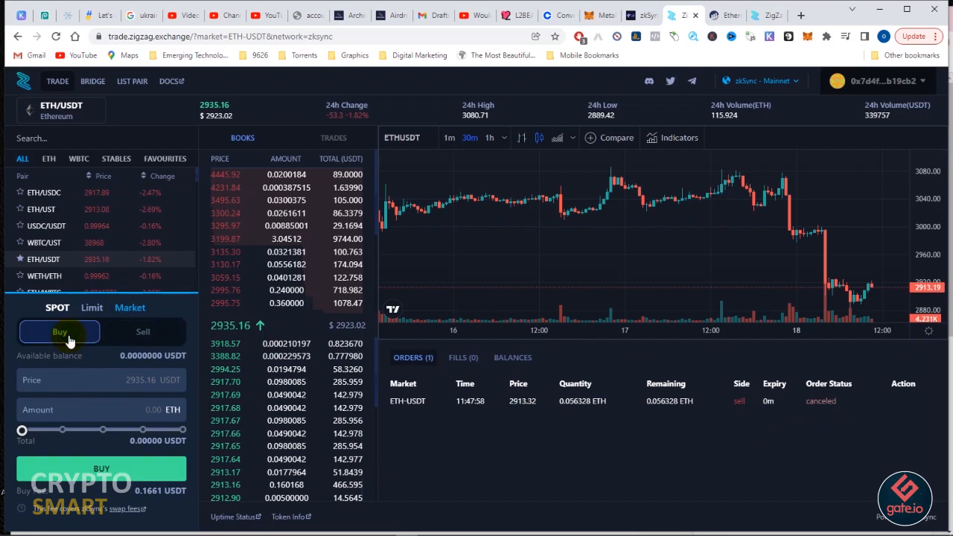
click(142, 330)
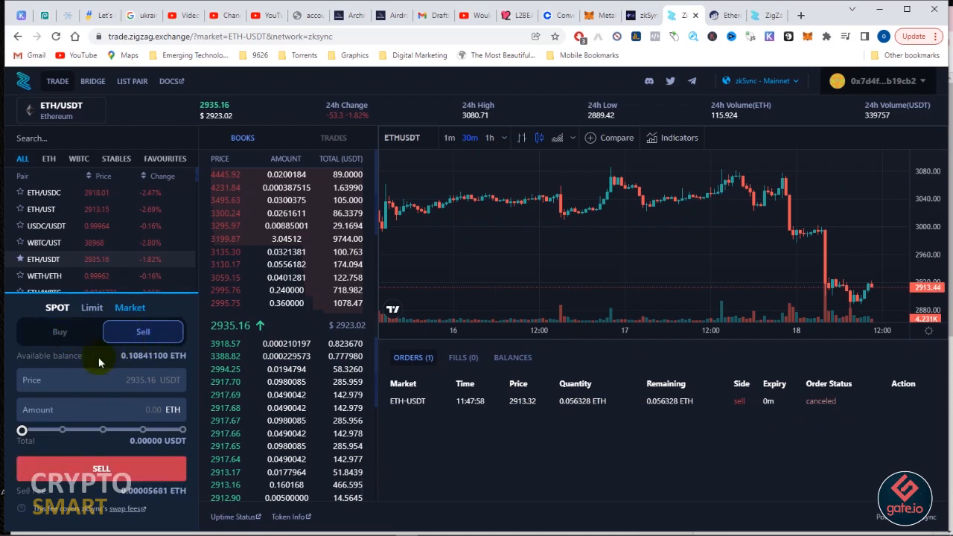
mouse_move(792, 103)
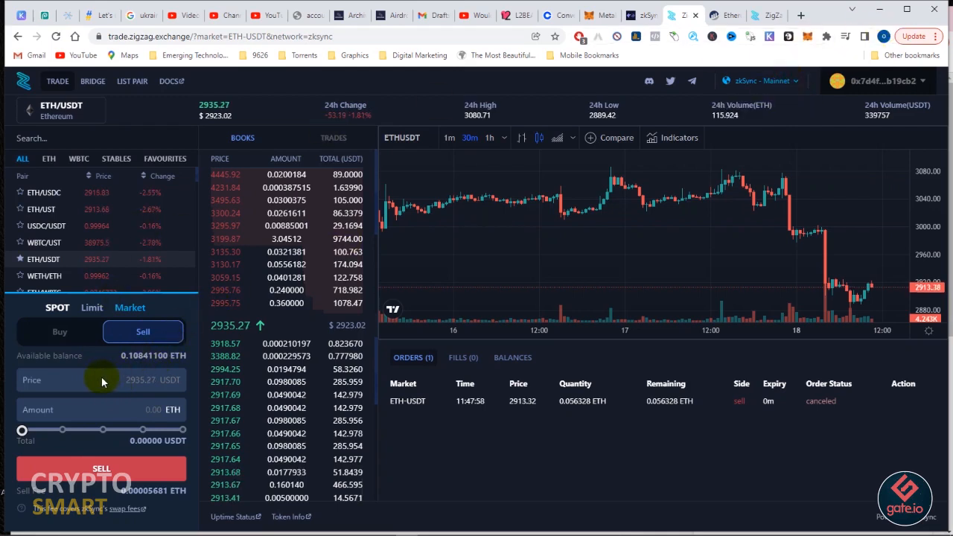
mouse_move(109, 409)
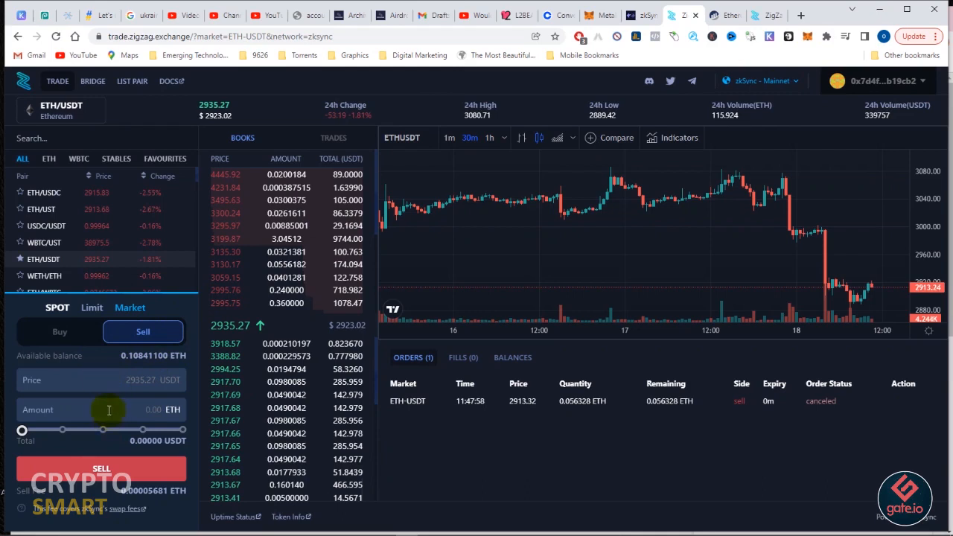
mouse_move(116, 380)
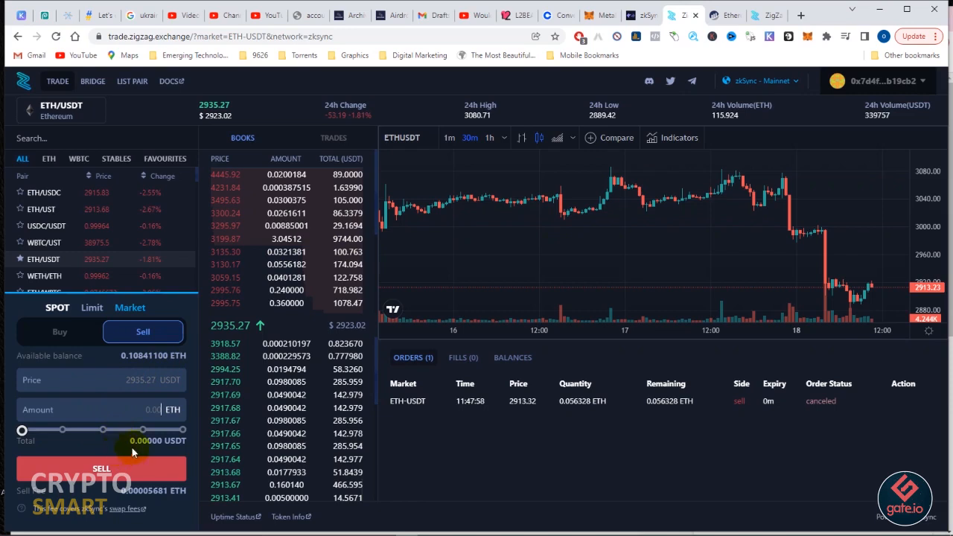
drag(23, 429, 62, 429)
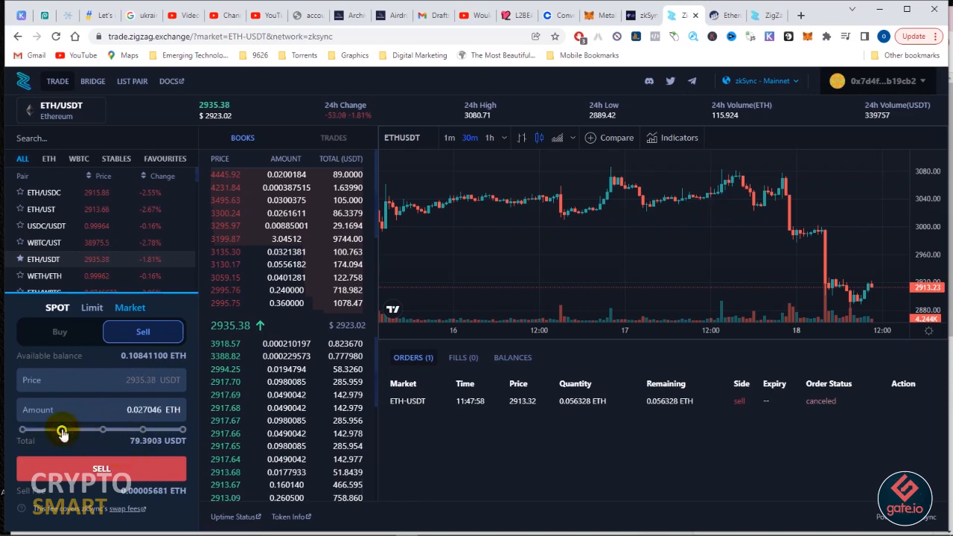
drag(62, 429, 103, 429)
text(2912.7)
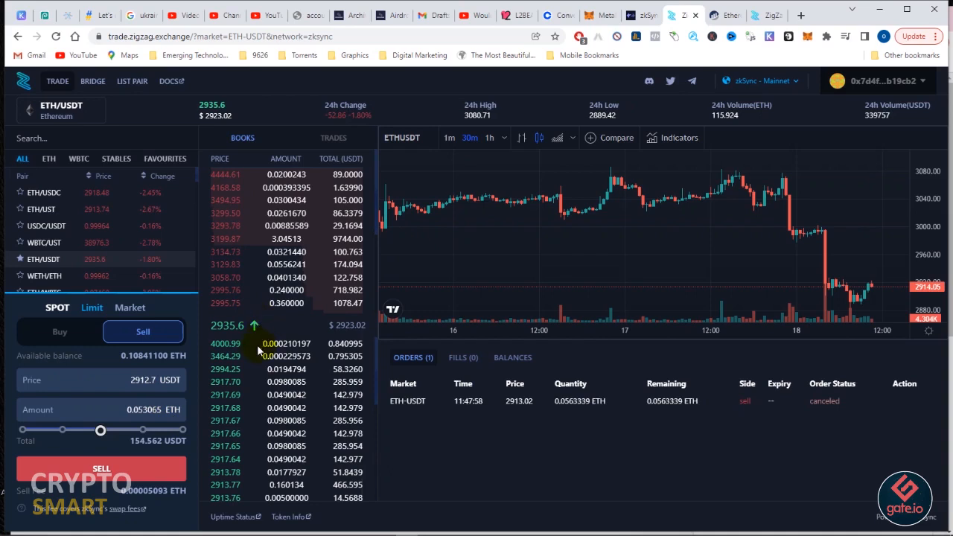
mouse_move(199, 393)
text(2914.87)
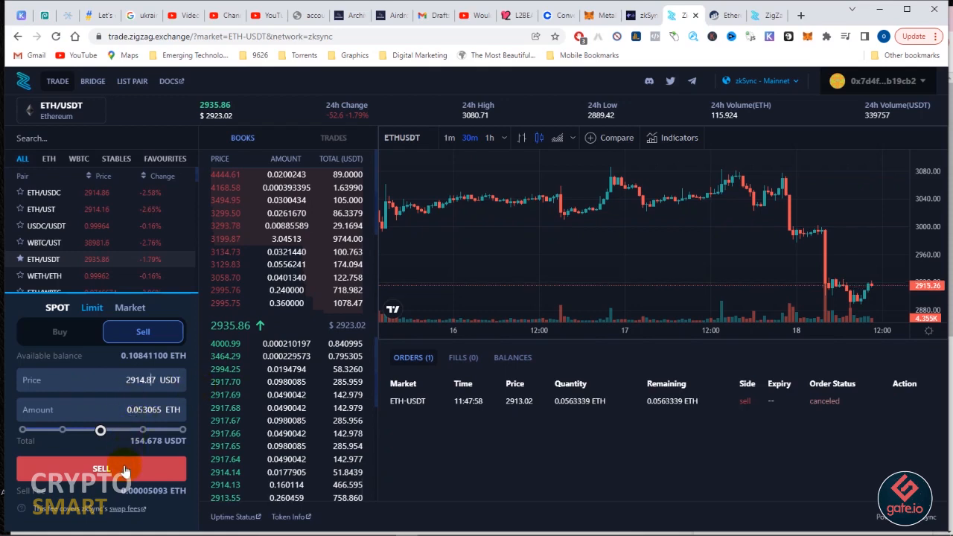
click(101, 467)
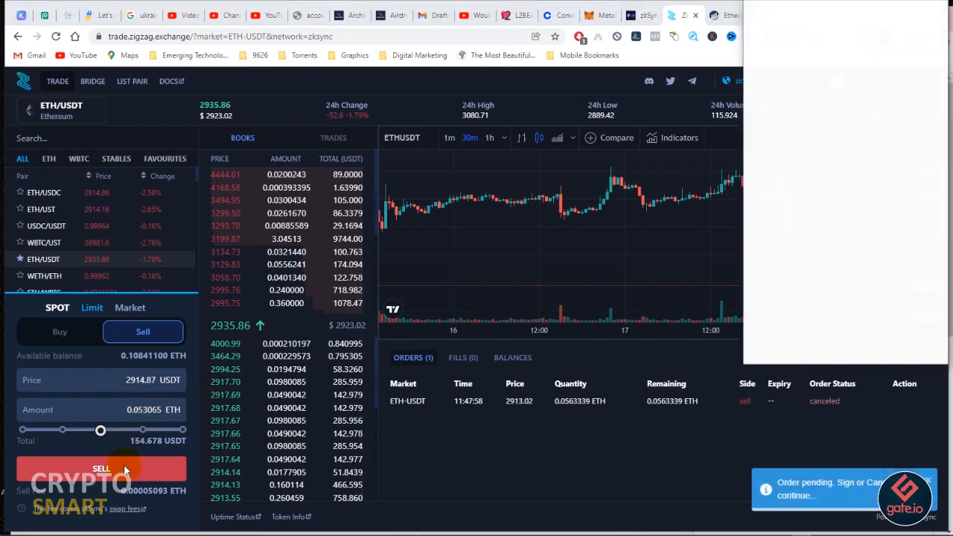
click(101, 469)
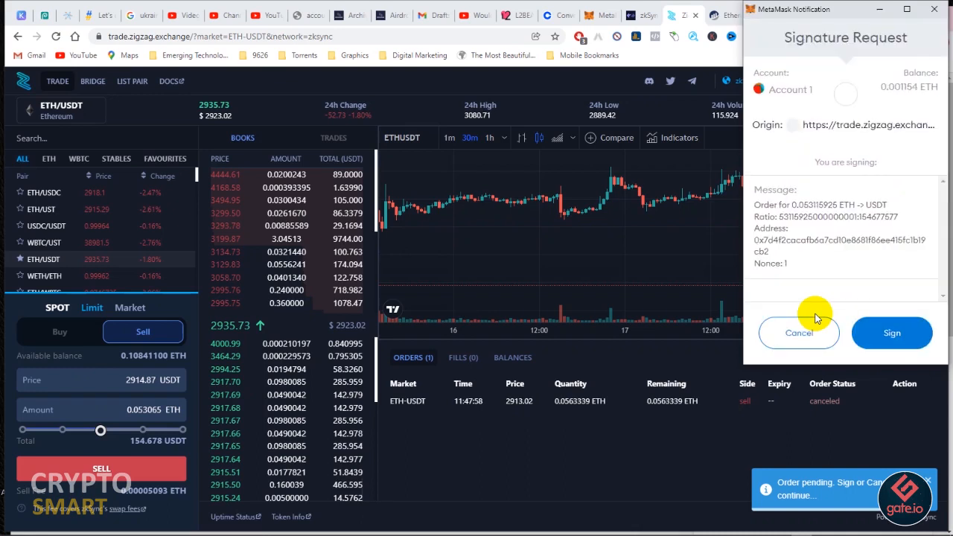
click(890, 333)
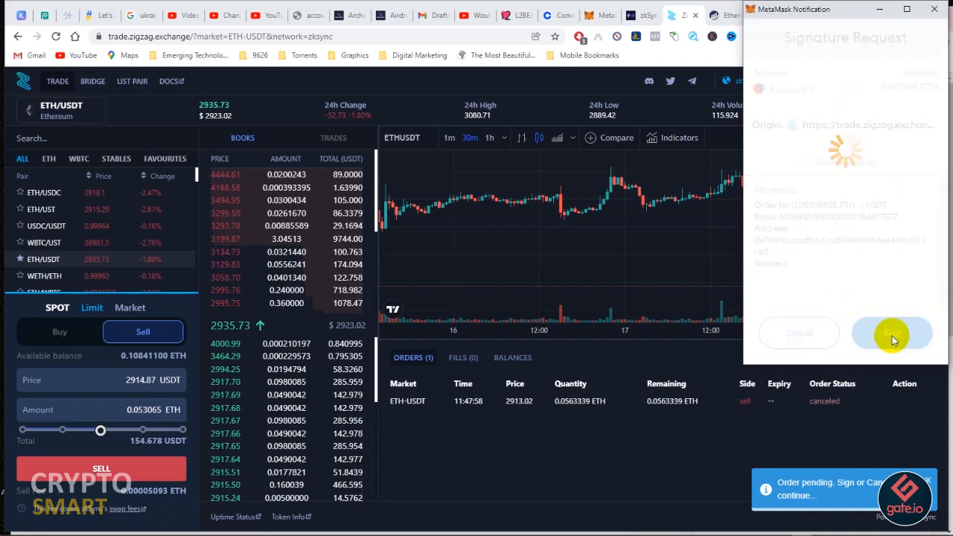
click(890, 333)
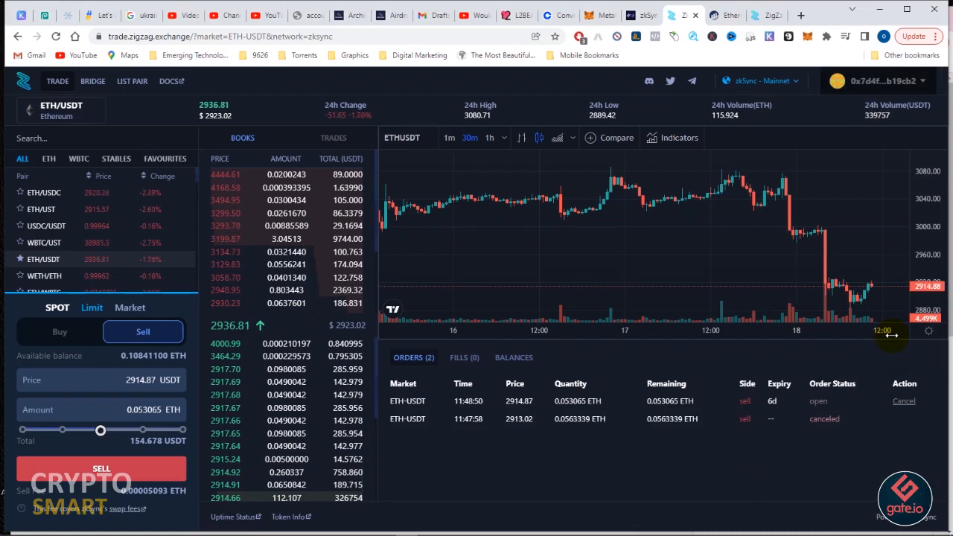
click(902, 400)
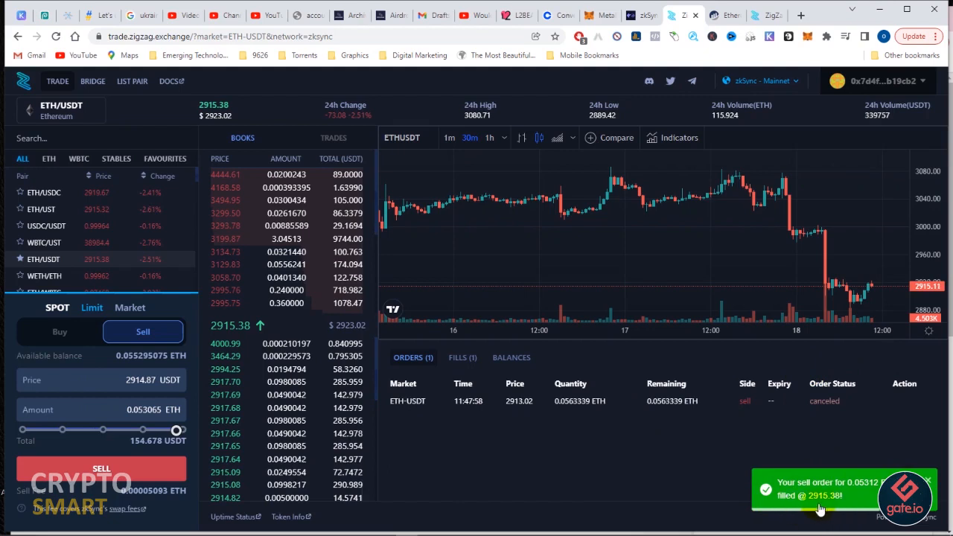
mouse_move(703, 503)
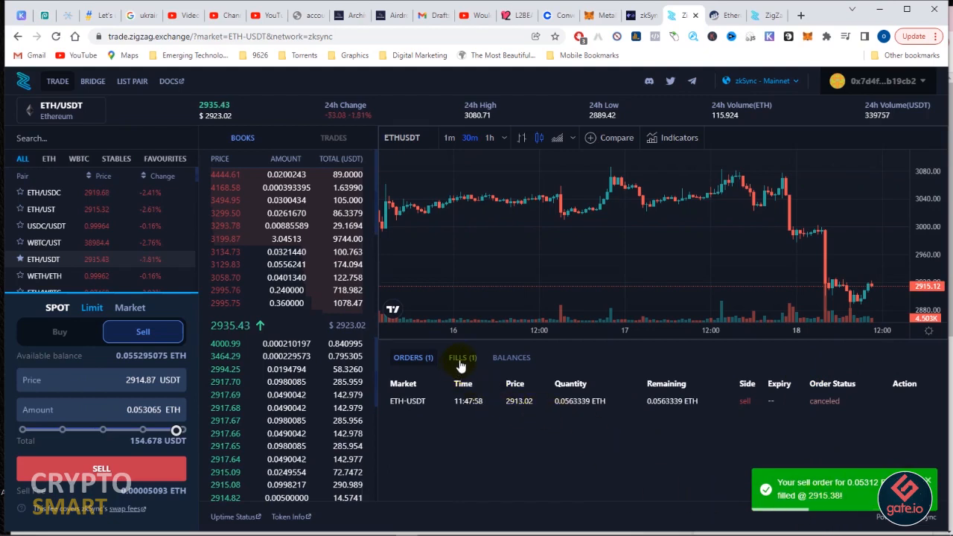
click(462, 358)
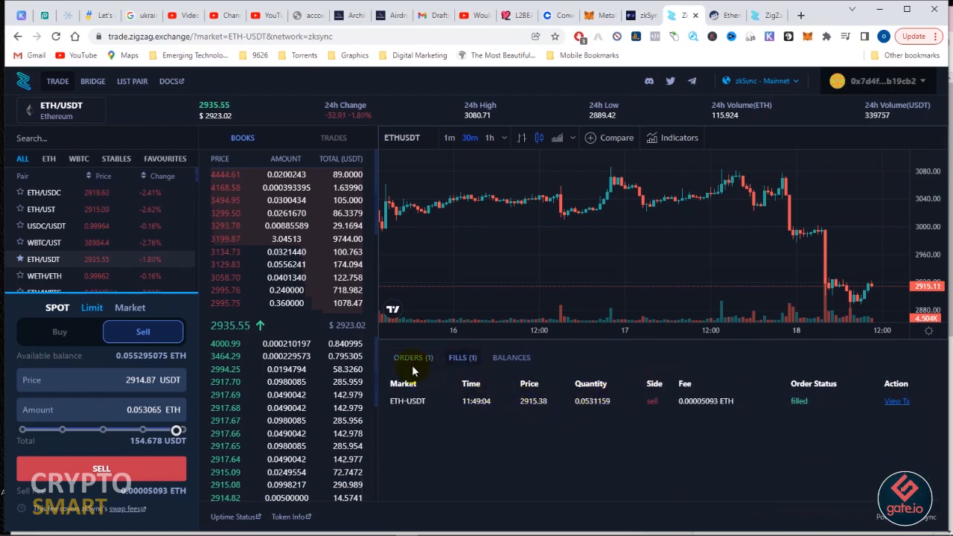
mouse_move(241, 248)
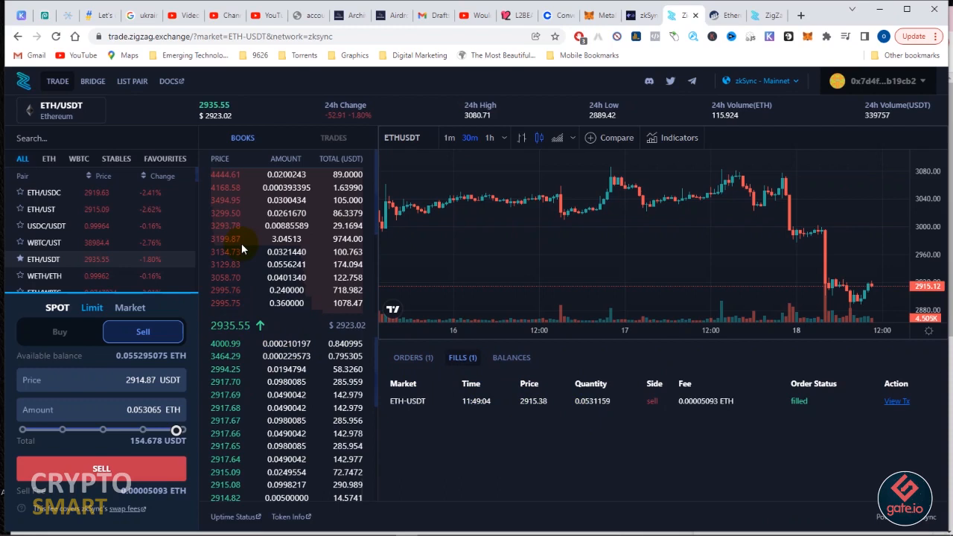
mouse_move(95, 136)
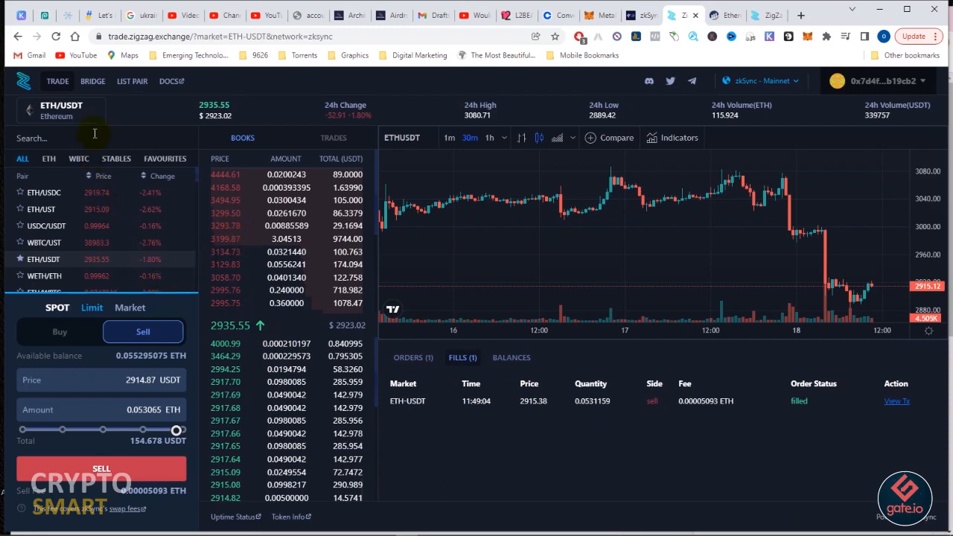
mouse_move(82, 110)
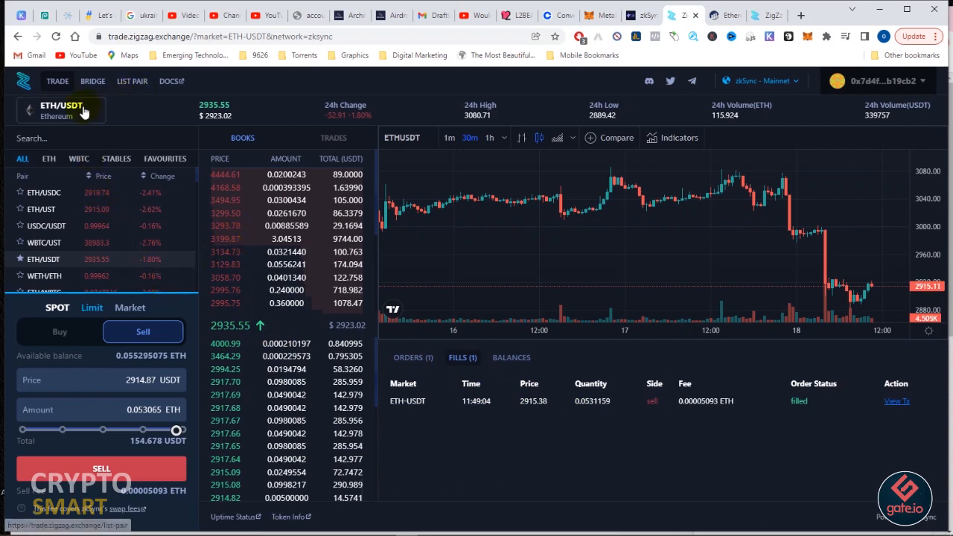
mouse_move(804, 107)
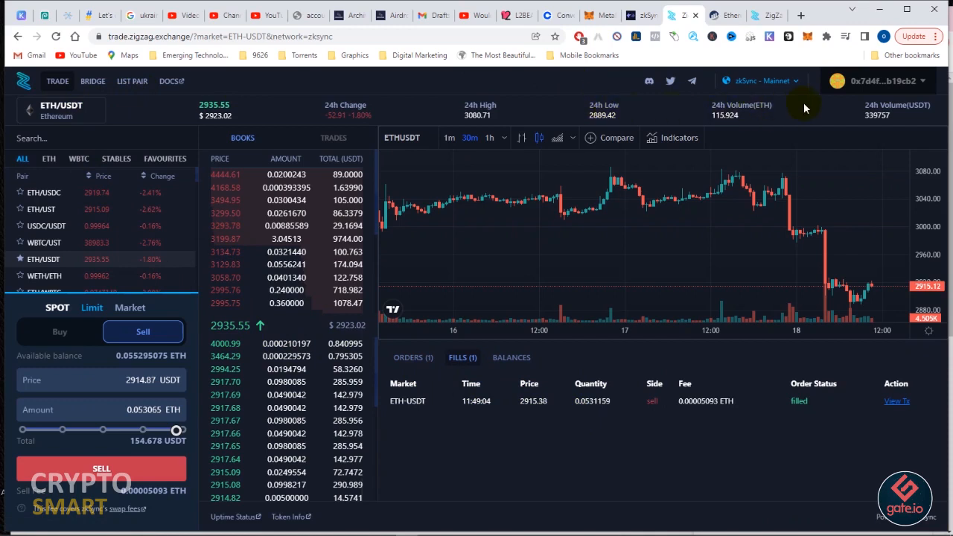
View wallet balances: about 0.0553 ETH and 154.70 USDT on L2, 0.00115 ETH on L1.
click(878, 80)
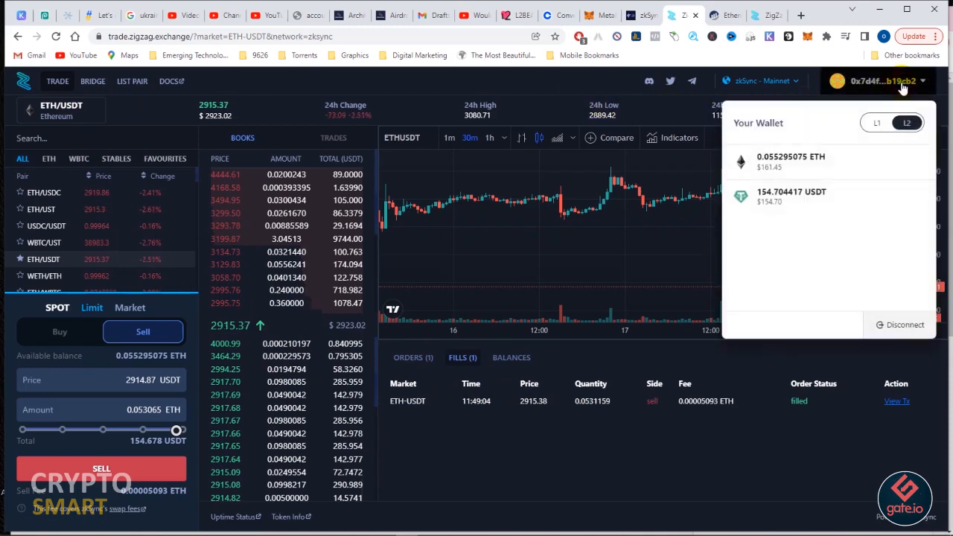
mouse_move(767, 231)
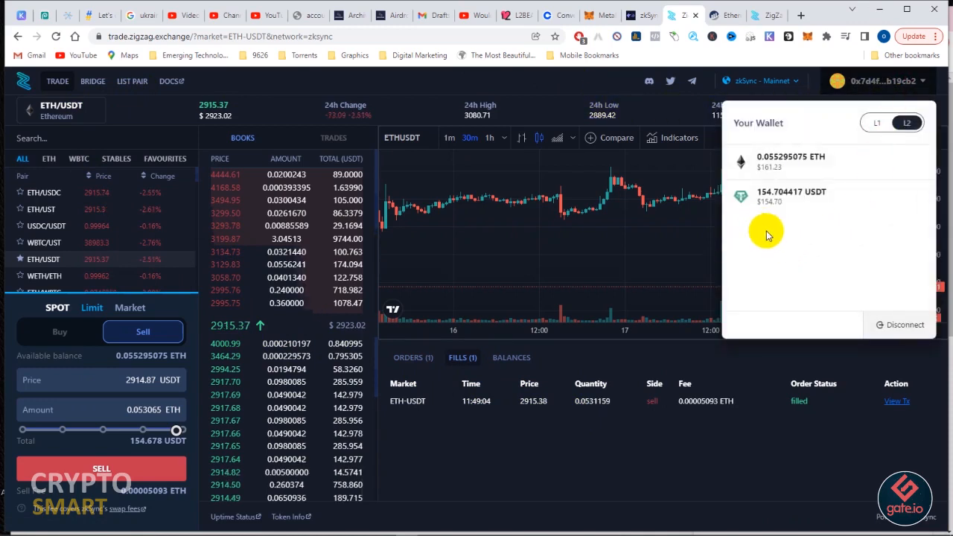
mouse_move(806, 157)
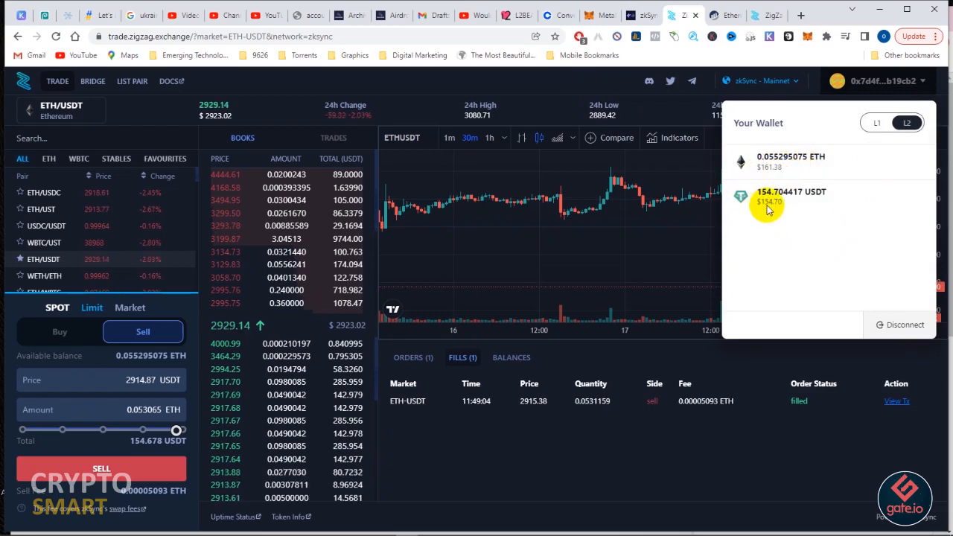
mouse_move(802, 264)
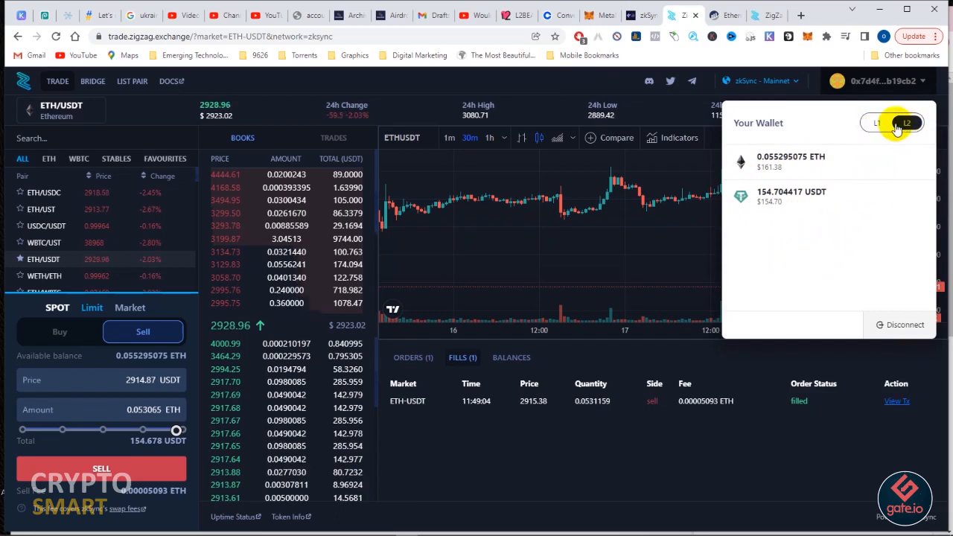
click(876, 122)
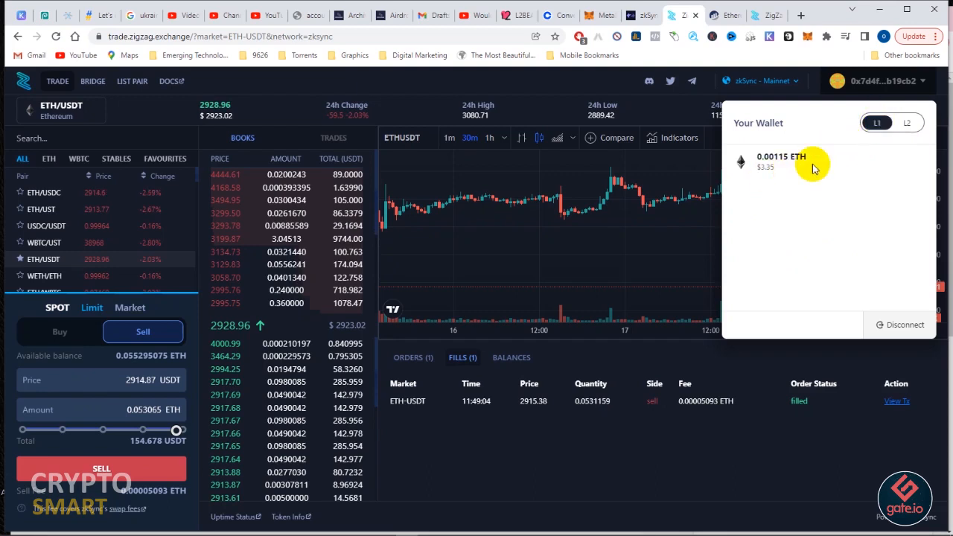
mouse_move(855, 146)
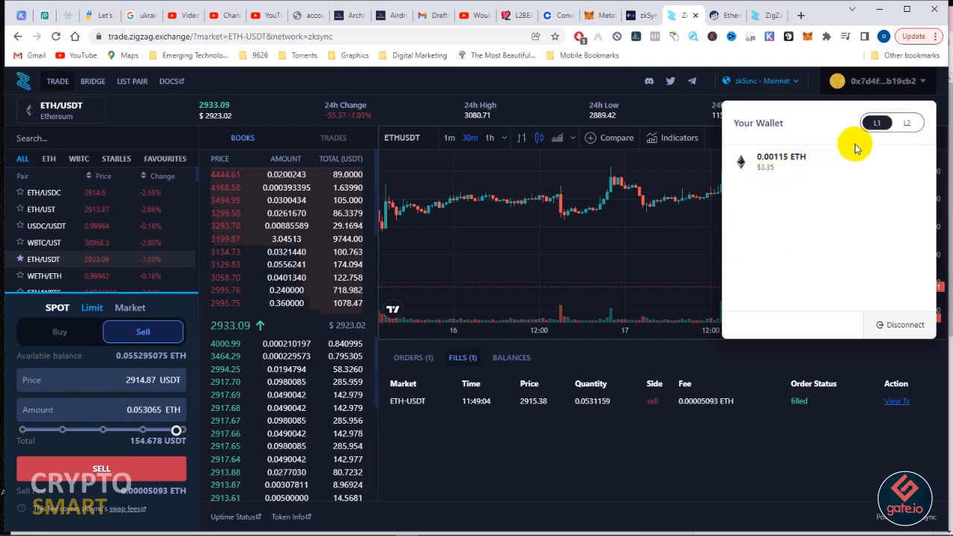
click(906, 122)
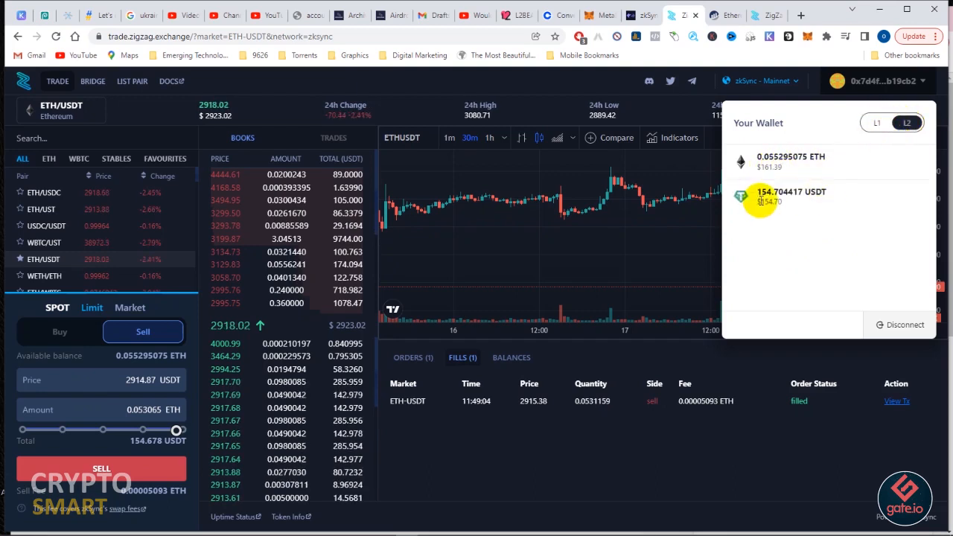
mouse_move(601, 85)
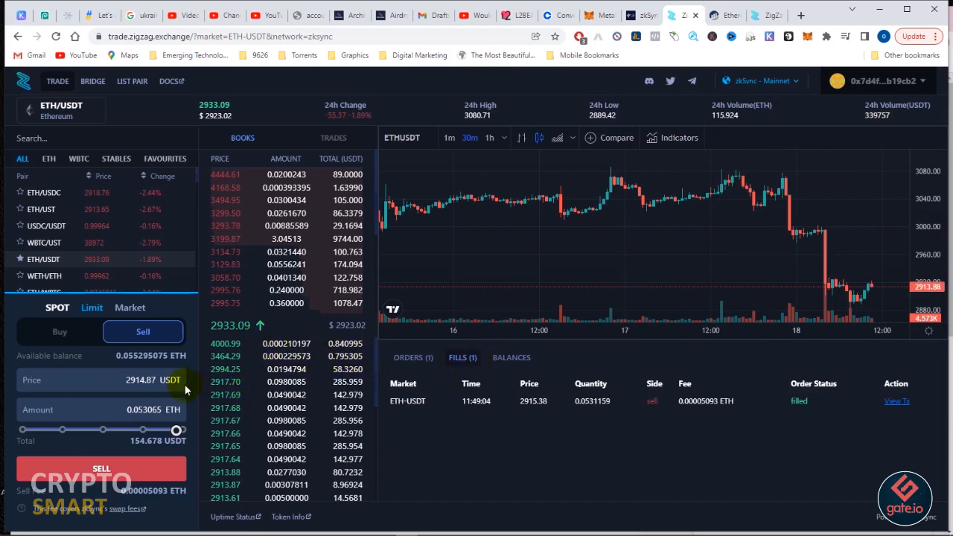
mouse_move(80, 341)
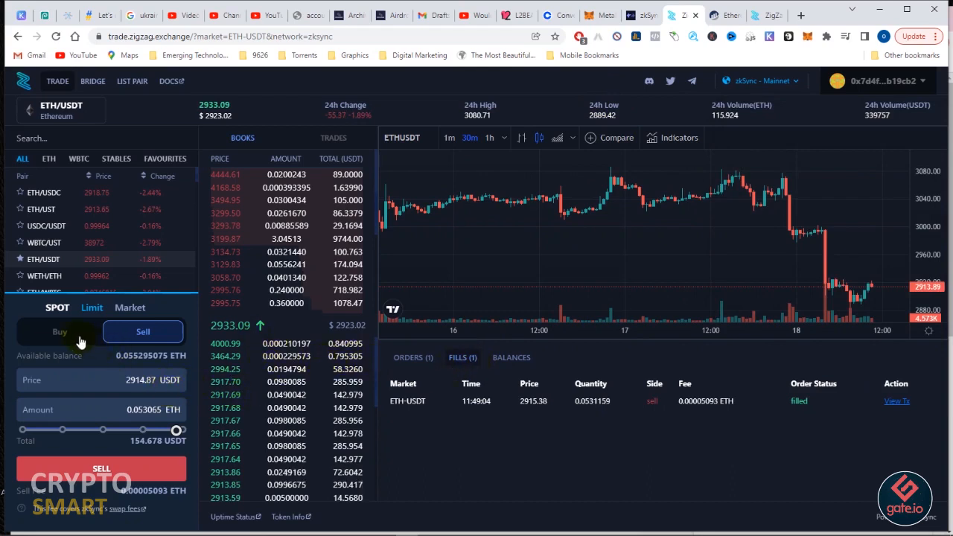
Market-buy 0.052865 ETH with the full 154.7 USDT balance and sign it in MetaMask.
click(60, 330)
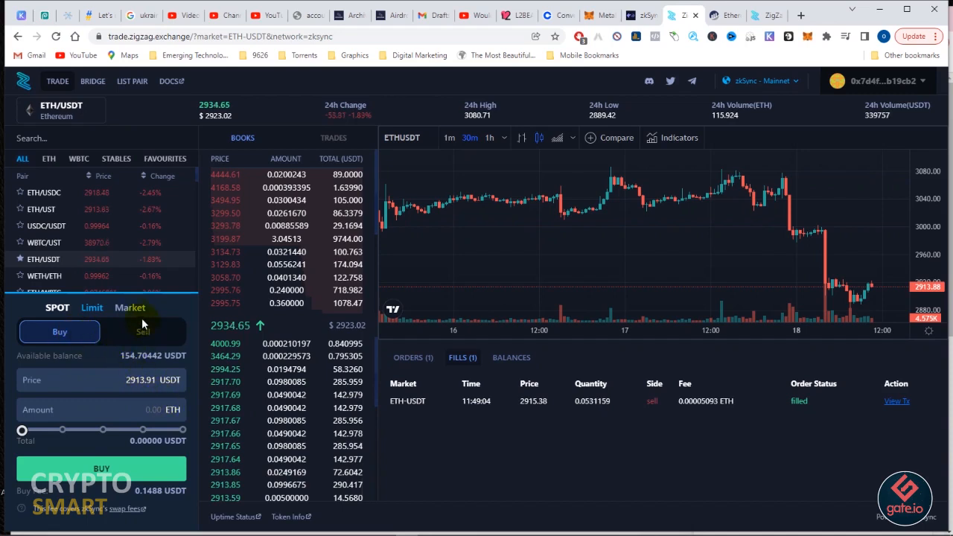
click(130, 307)
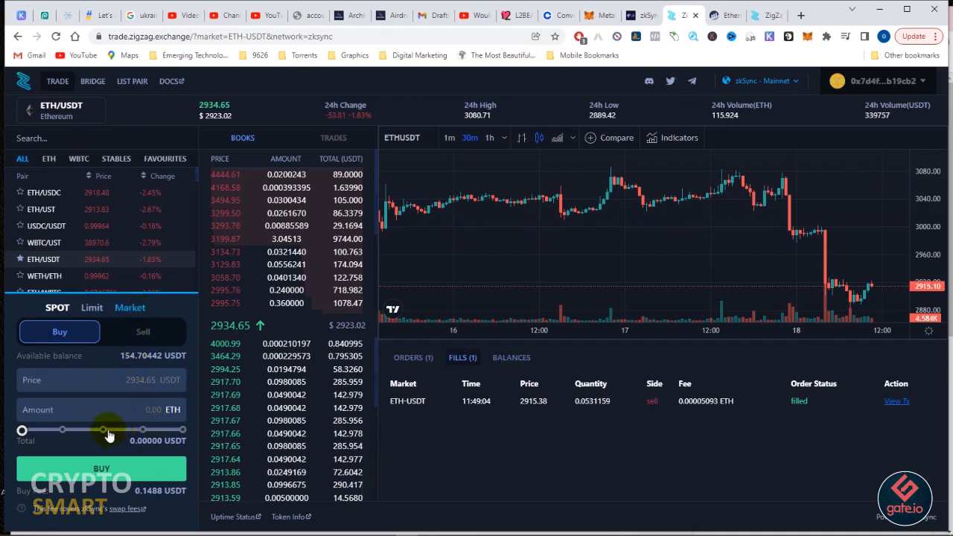
drag(103, 430, 181, 430)
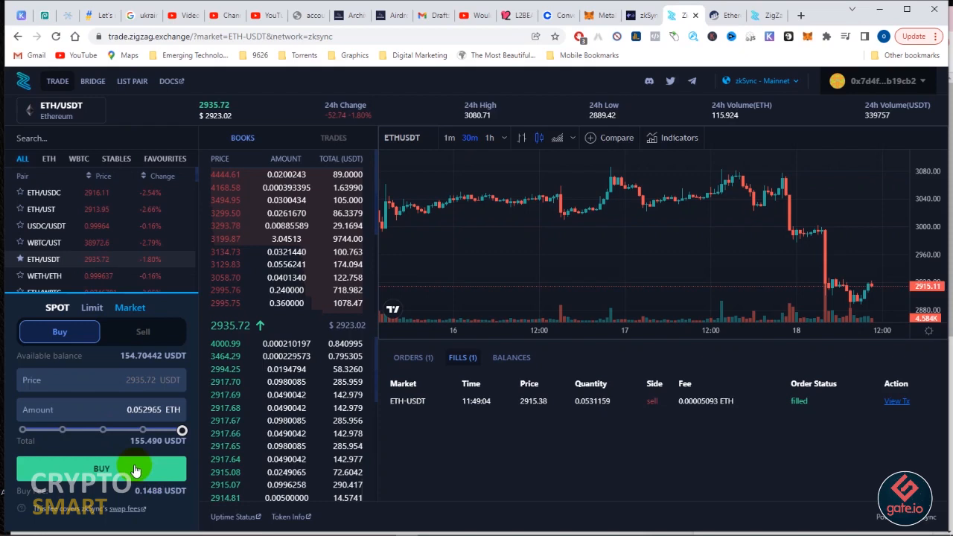
click(102, 468)
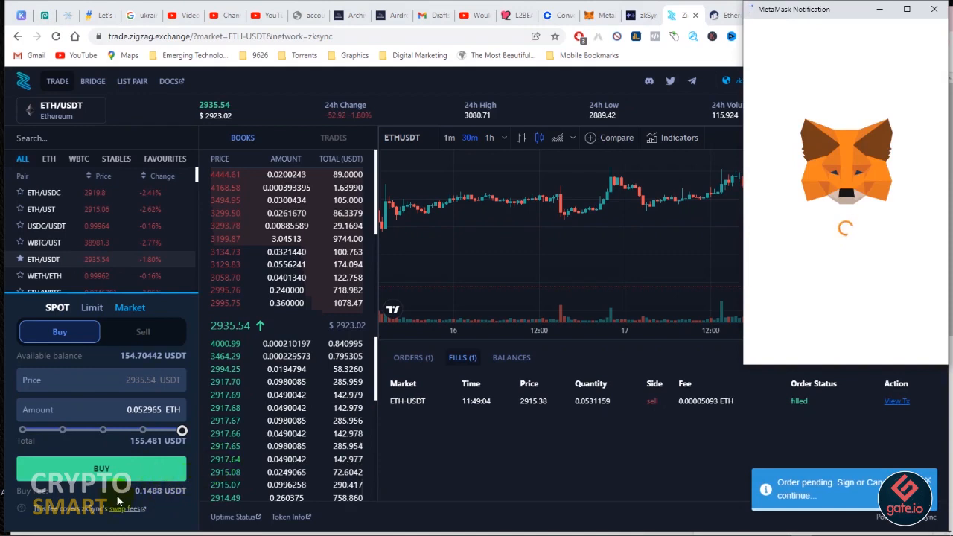
mouse_move(705, 253)
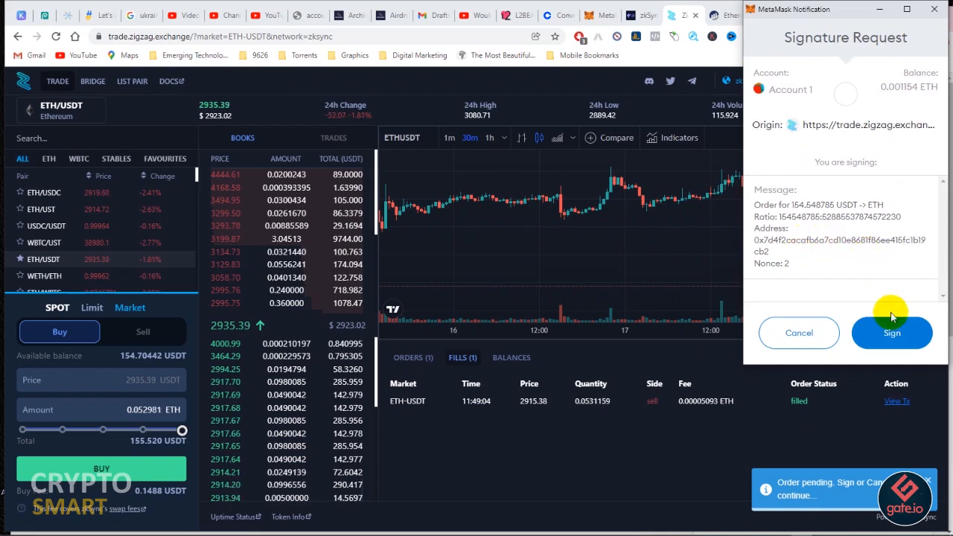
click(892, 333)
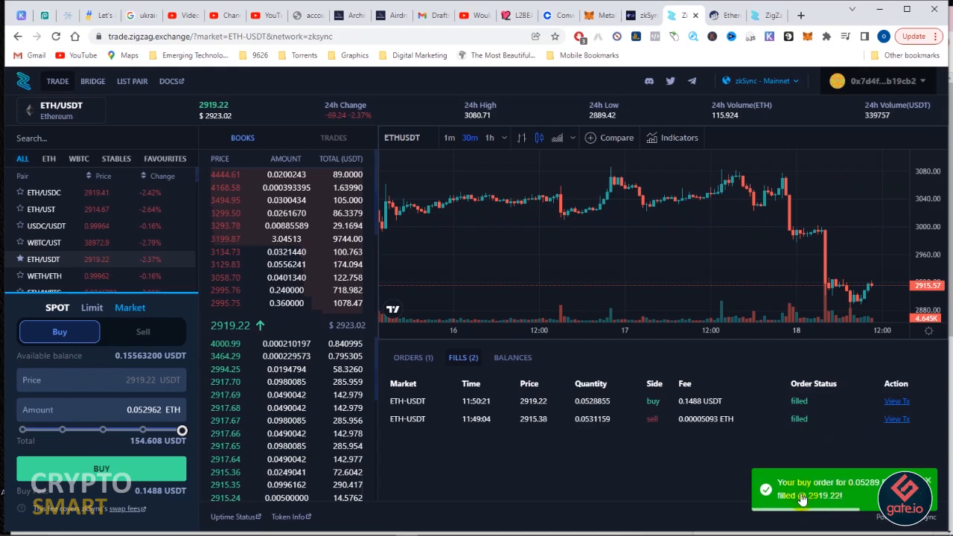
mouse_move(788, 494)
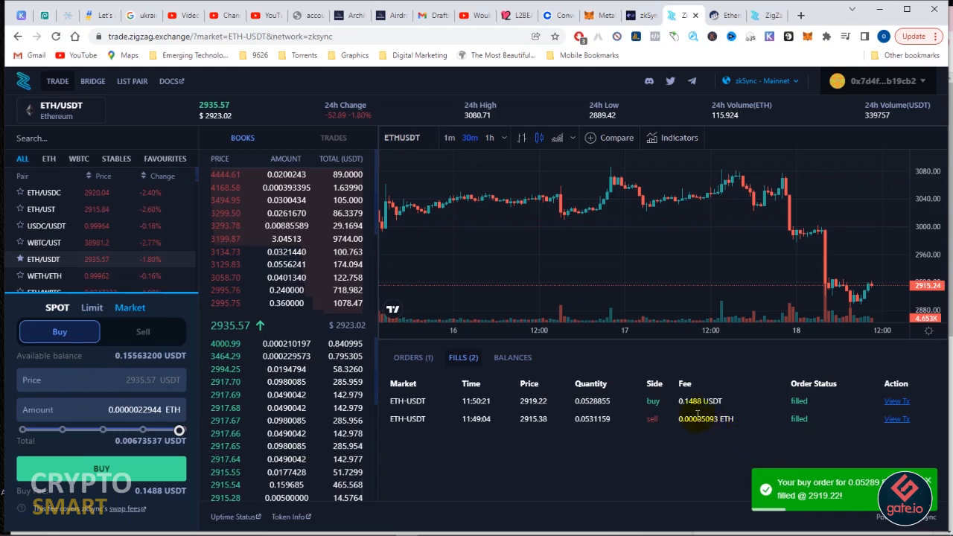
mouse_move(709, 260)
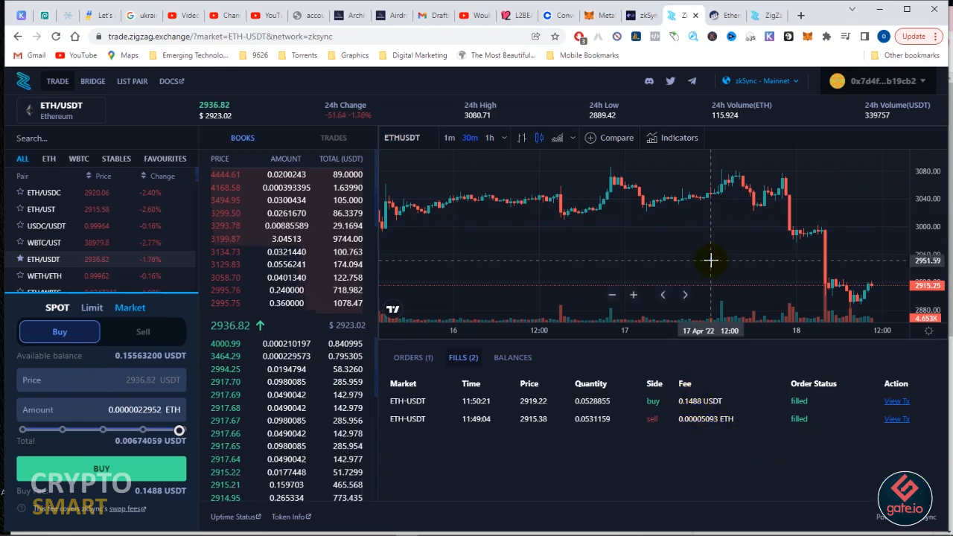
mouse_move(741, 27)
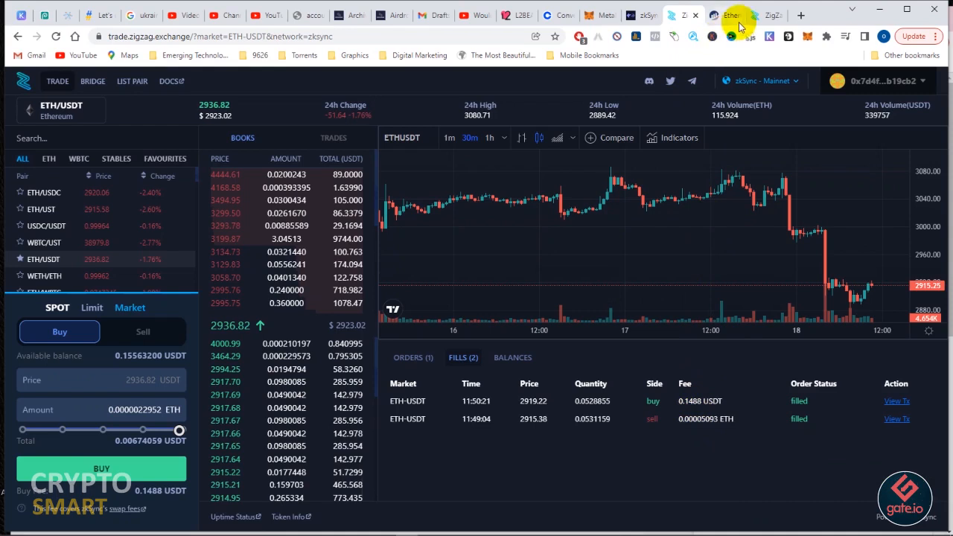
Load the ZigZag bridge page set to withdraw from zkSync L2 to Ethereum L1.
click(92, 80)
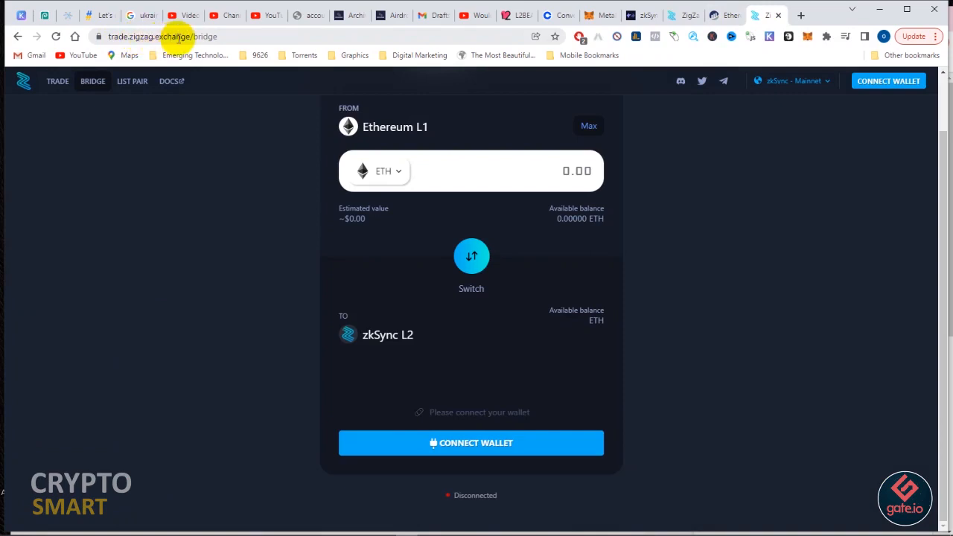
mouse_move(399, 146)
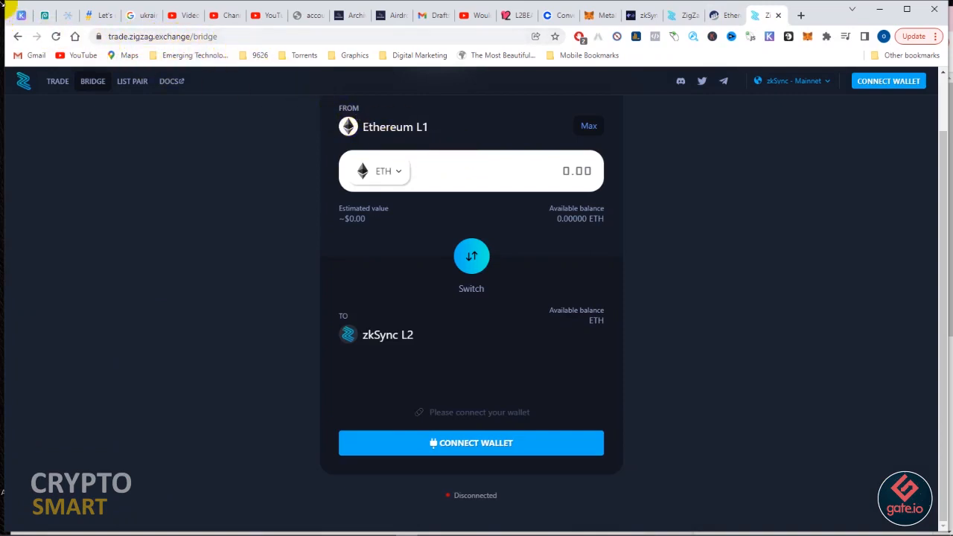
click(57, 35)
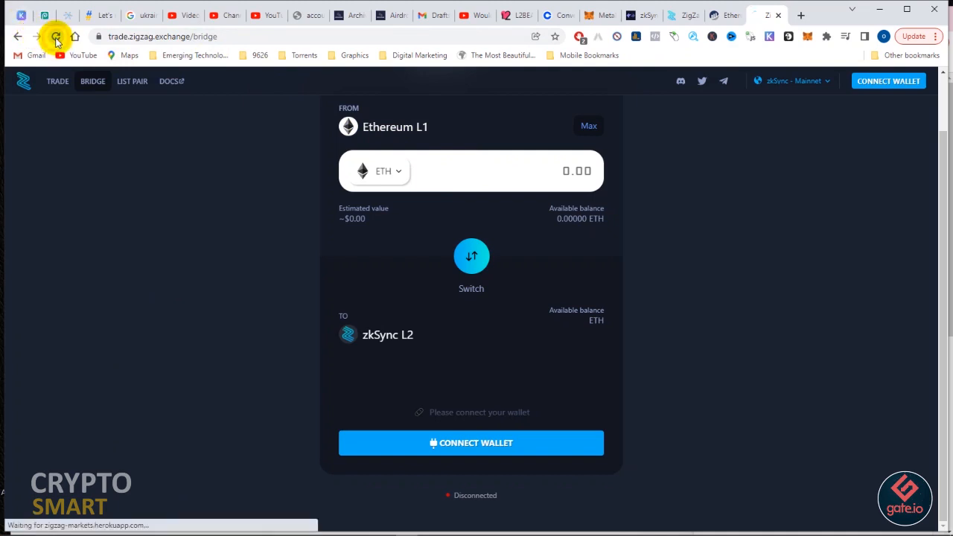
click(56, 36)
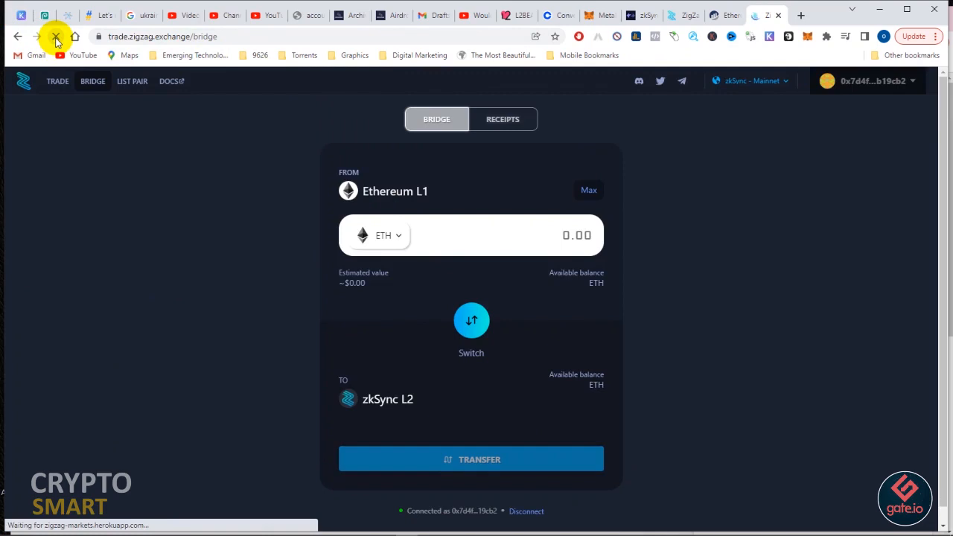
click(57, 36)
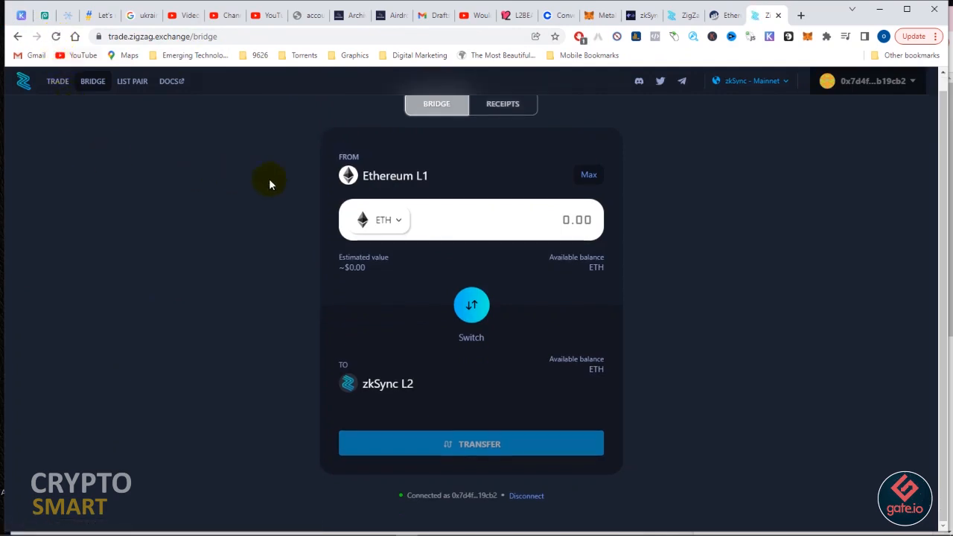
click(526, 494)
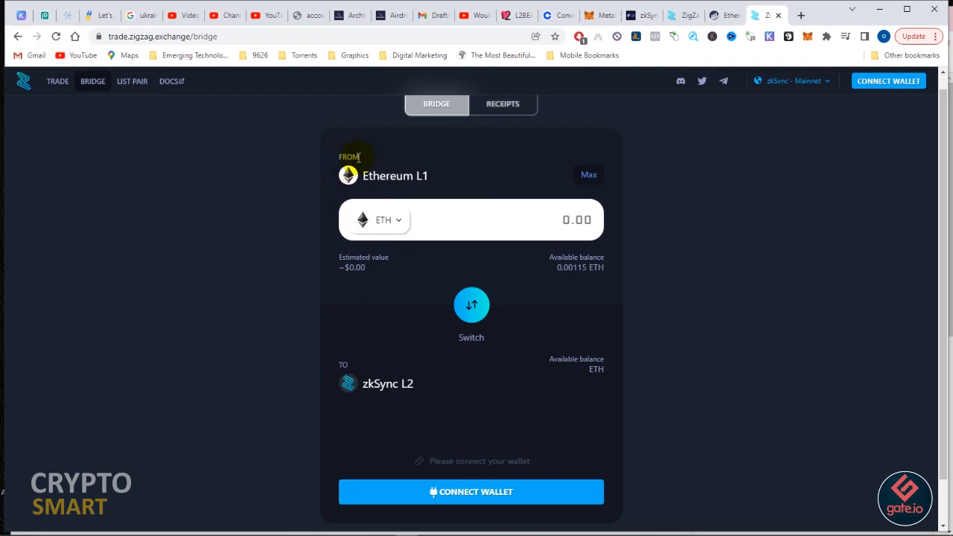
click(470, 305)
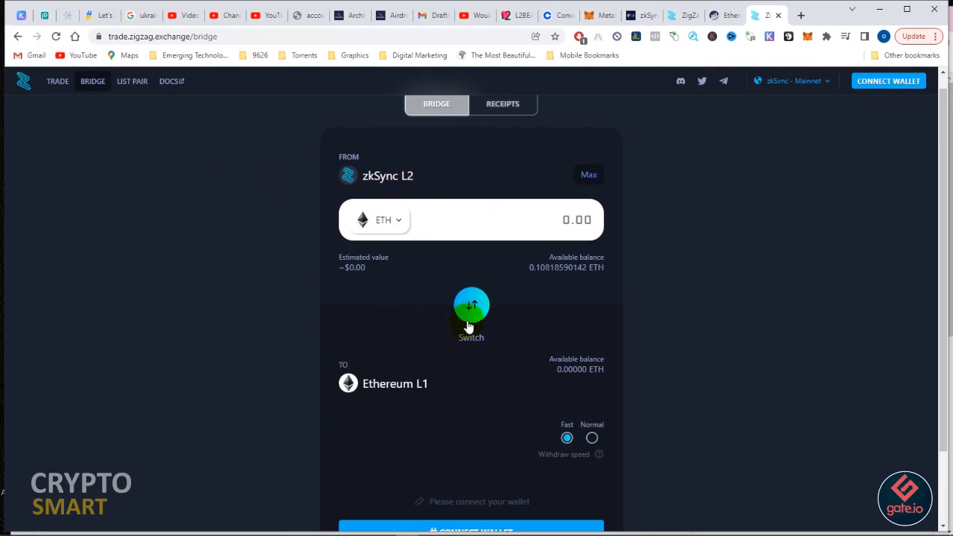
mouse_move(573, 251)
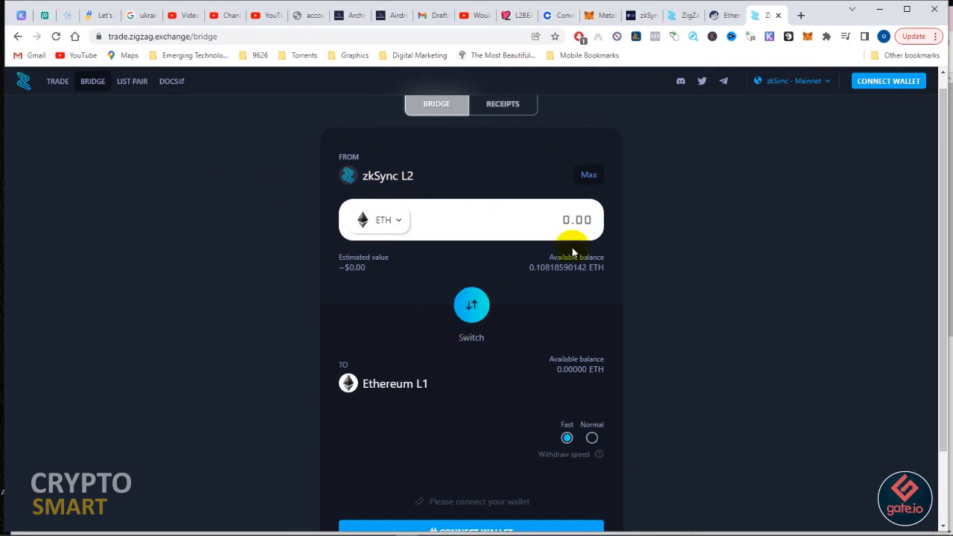
Set the withdrawal to the Max 0.10816764 ETH at Normal speed.
click(588, 174)
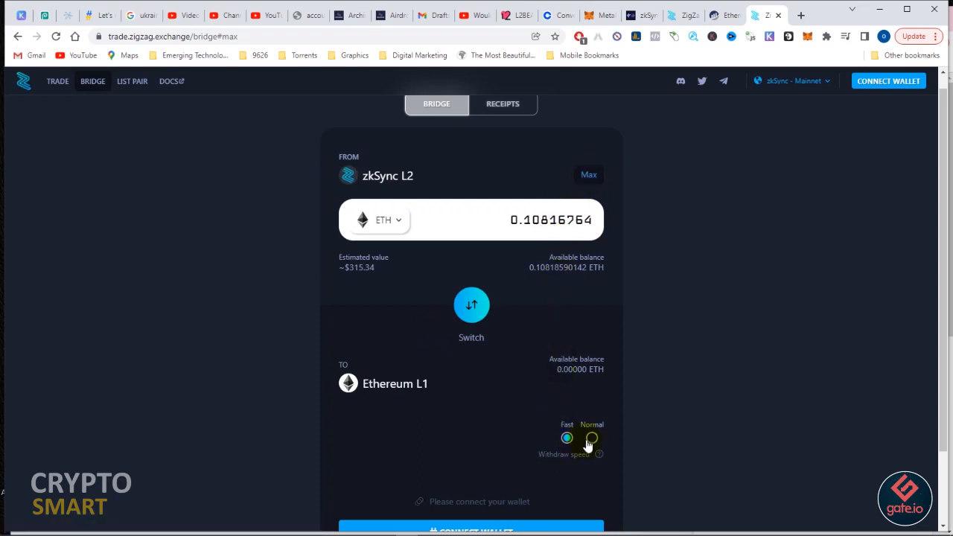
click(591, 438)
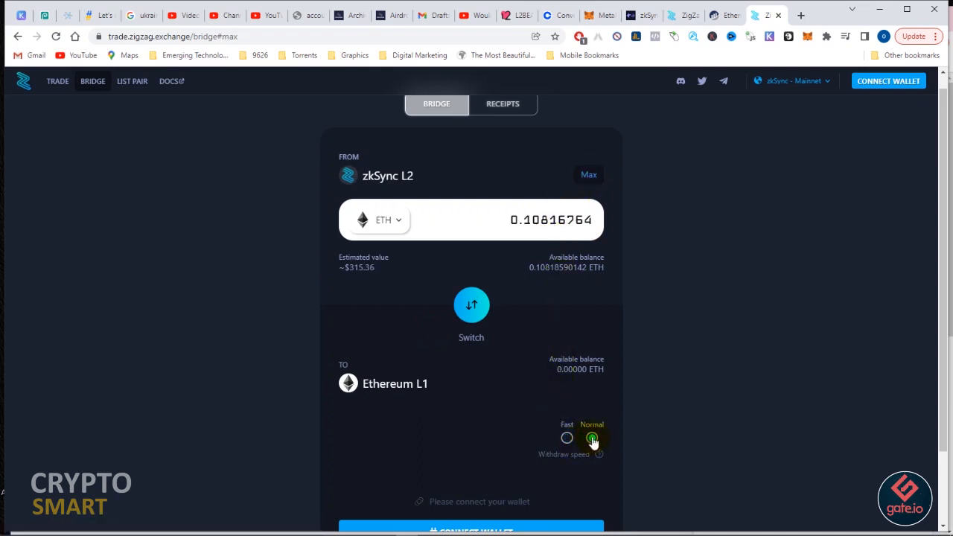
scroll(down, 3)
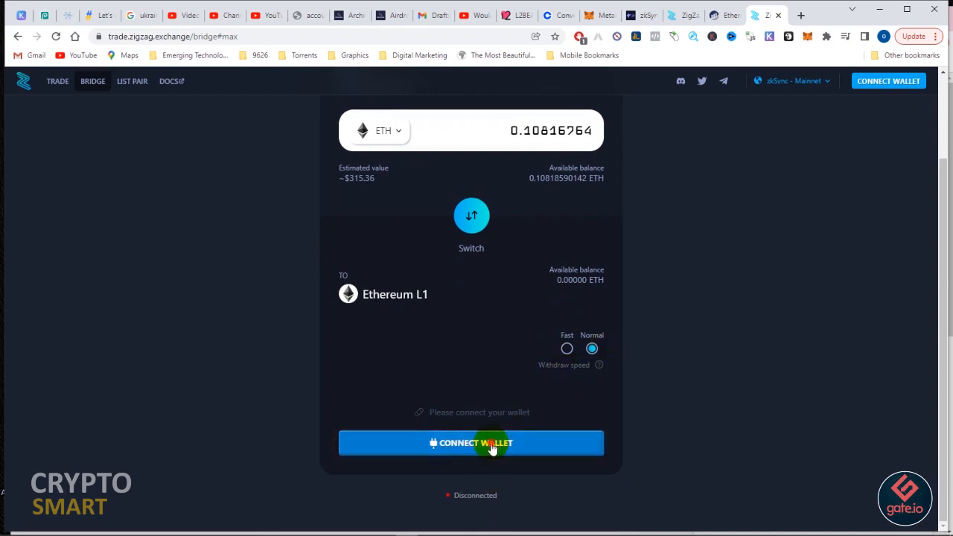
Connect the MetaMask wallet and review the 0.001213 ETH L2 gas fee and ~0.106955 ETH received estimate.
click(470, 442)
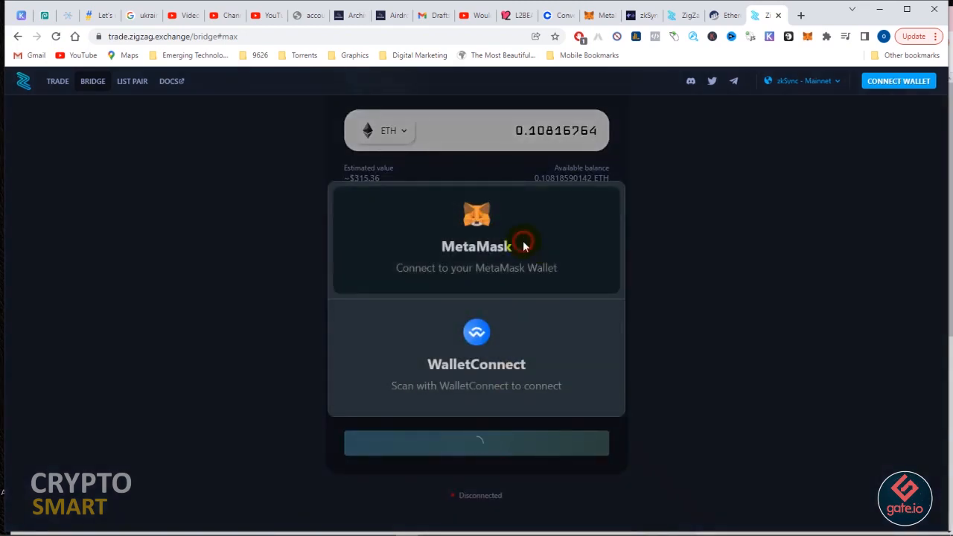
click(477, 238)
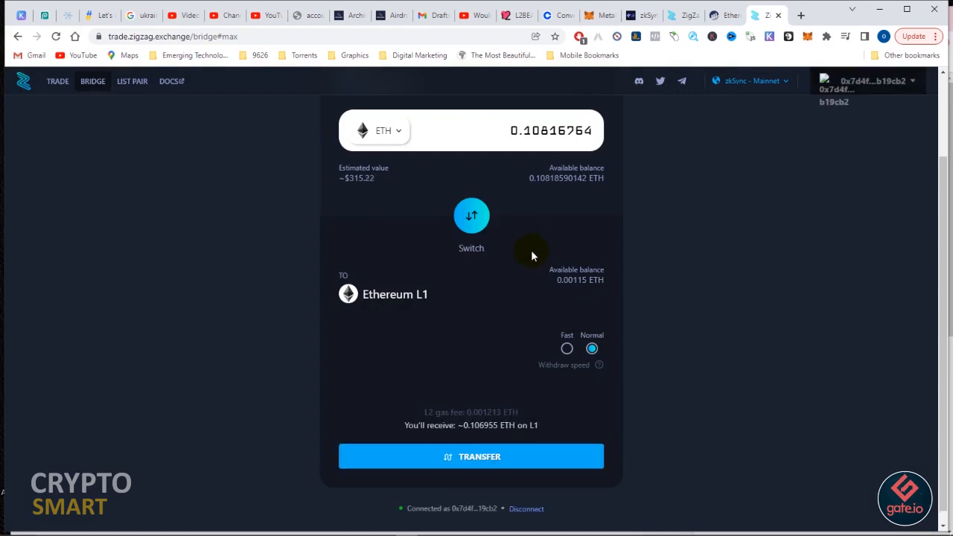
scroll(up, 3)
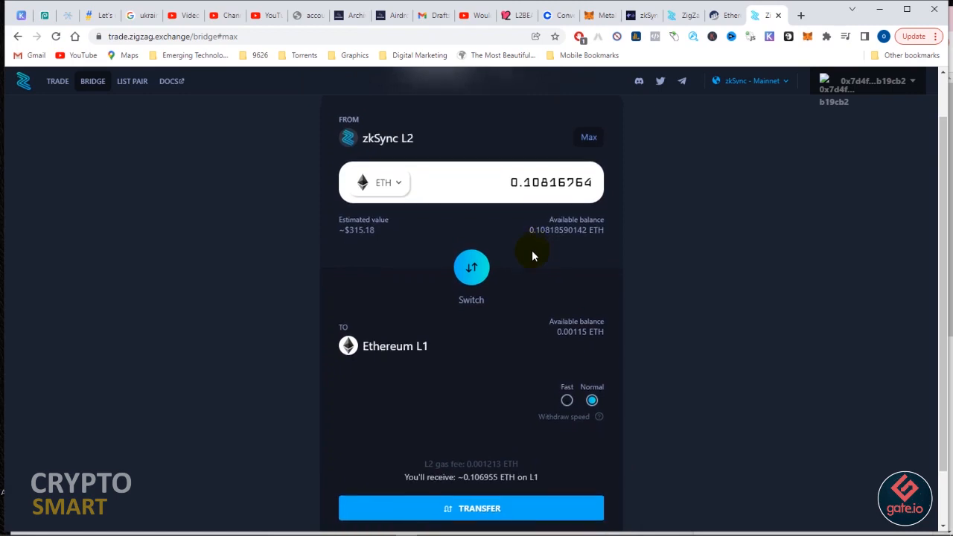
scroll(down, 3)
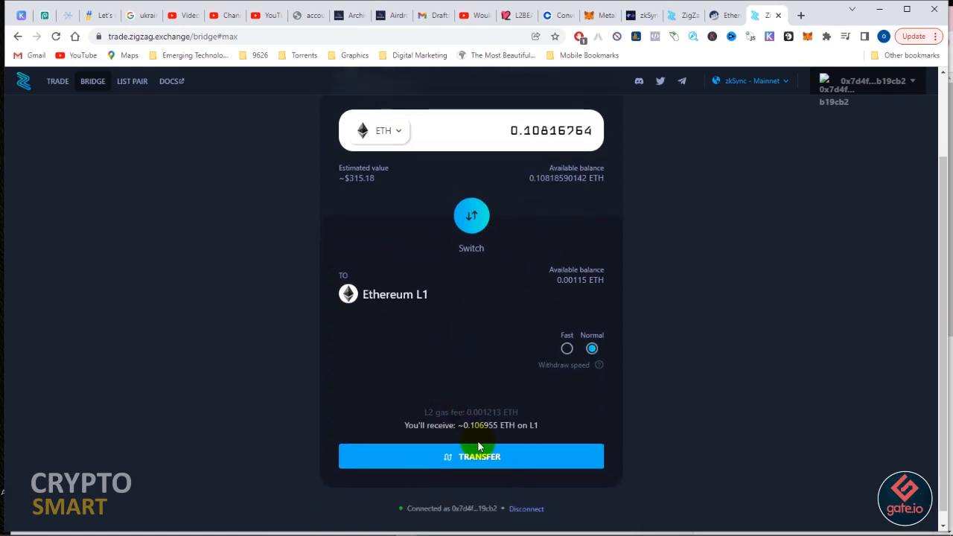
mouse_move(470, 426)
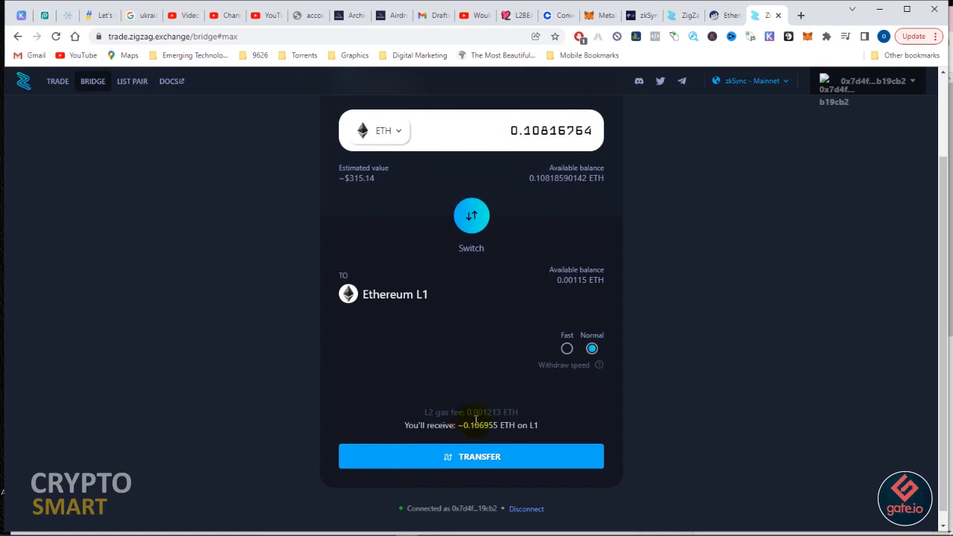
mouse_move(464, 410)
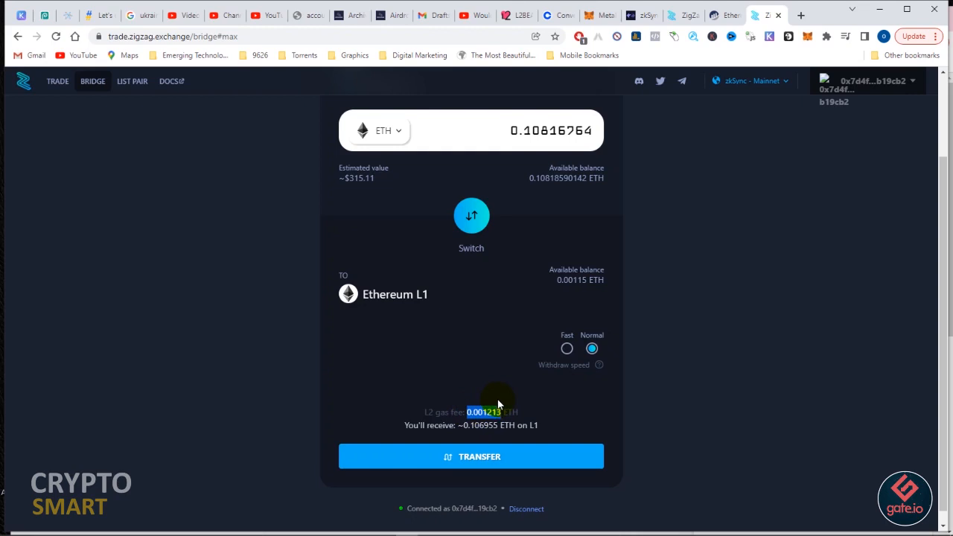
mouse_move(499, 24)
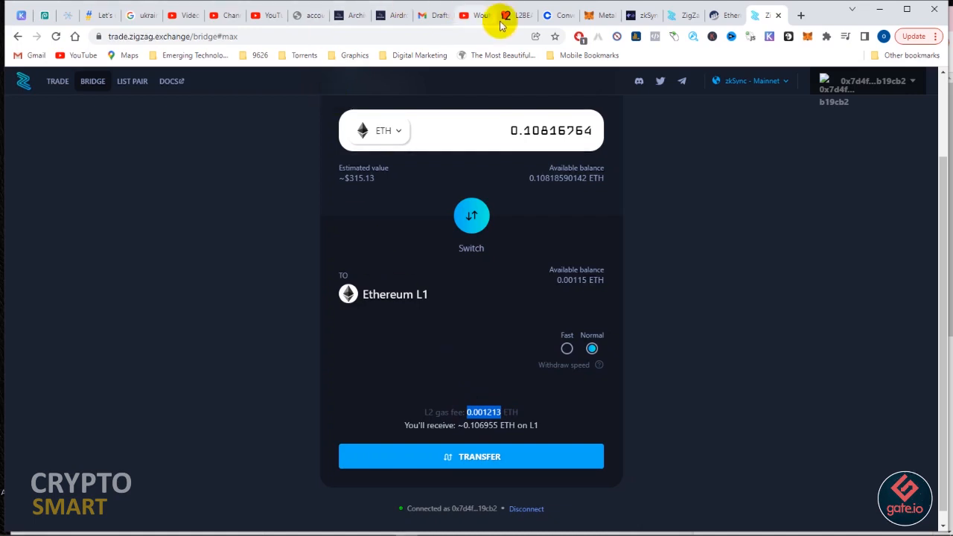
Convert 0.001213 ETH to USD in the Coinbase converter ($3.54), then return to the ZigZag bridge.
click(558, 15)
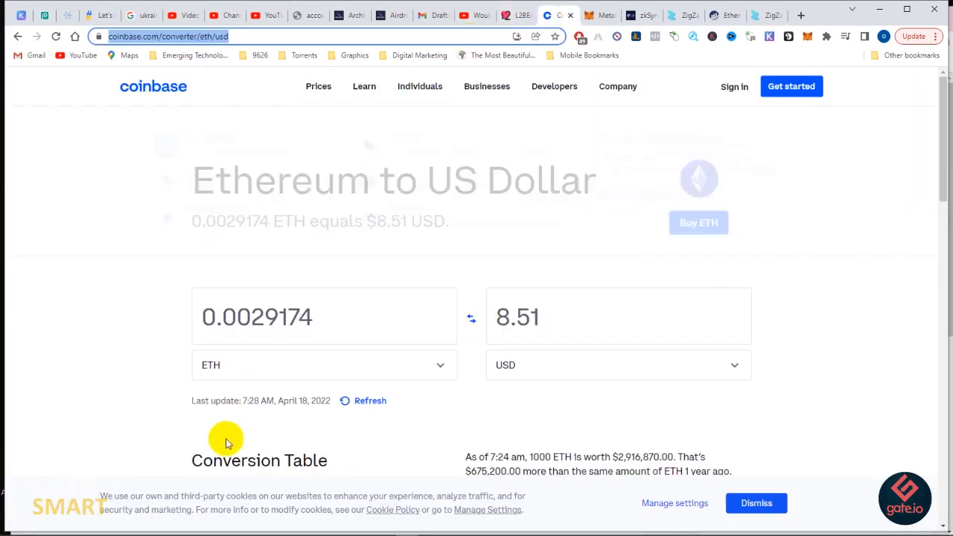
triple_click(256, 316)
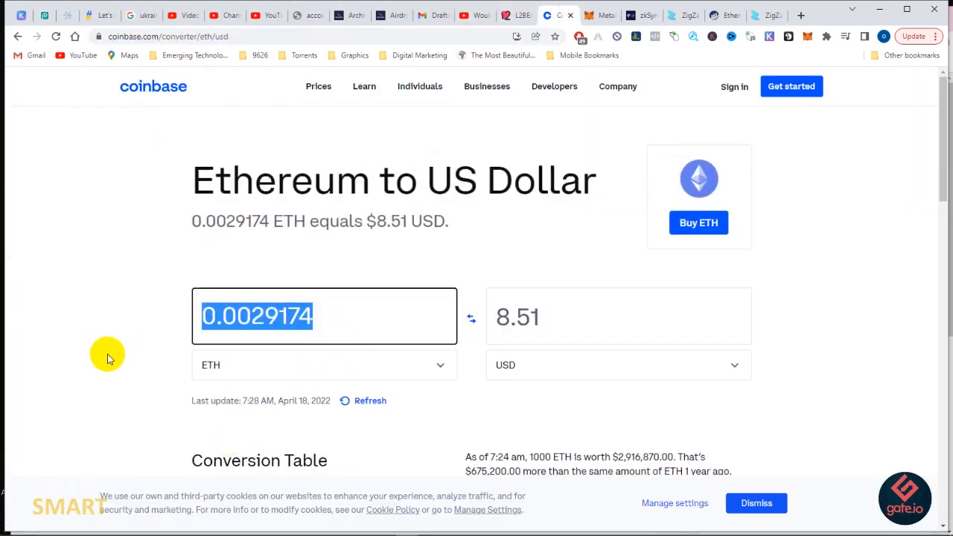
text(0.001213)
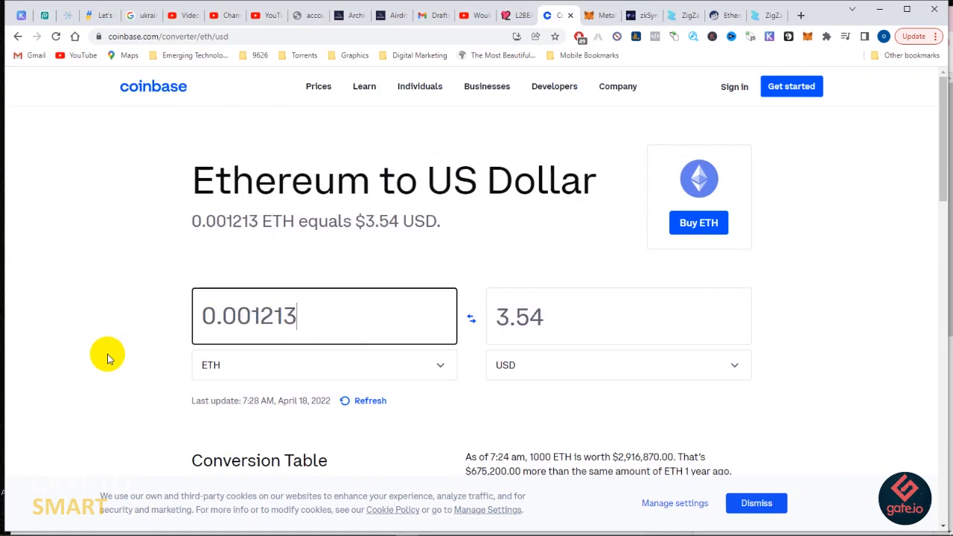
mouse_move(518, 344)
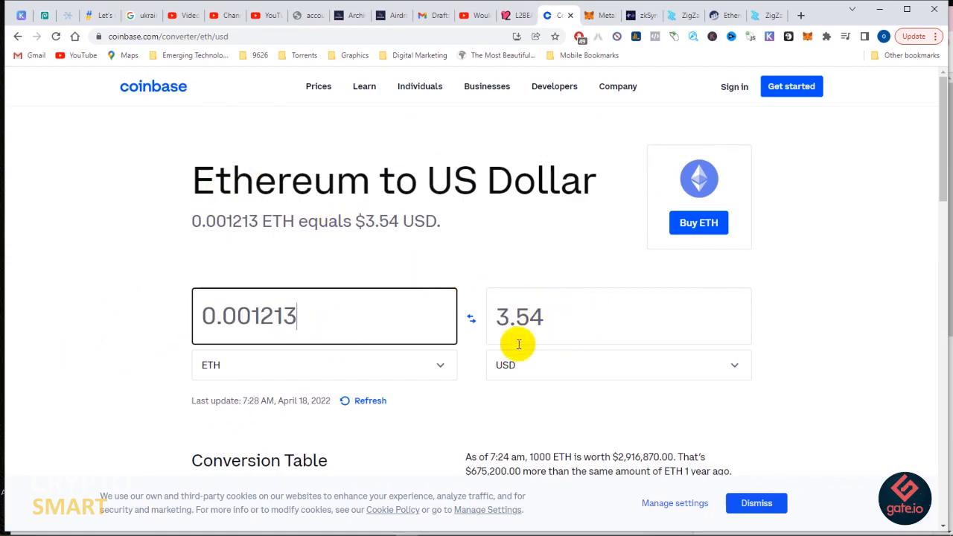
mouse_move(759, 18)
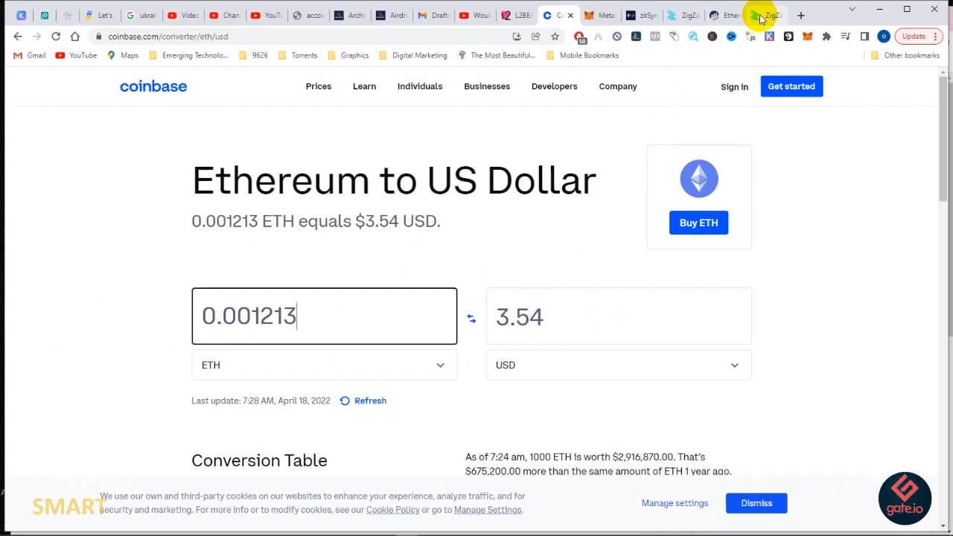
click(762, 15)
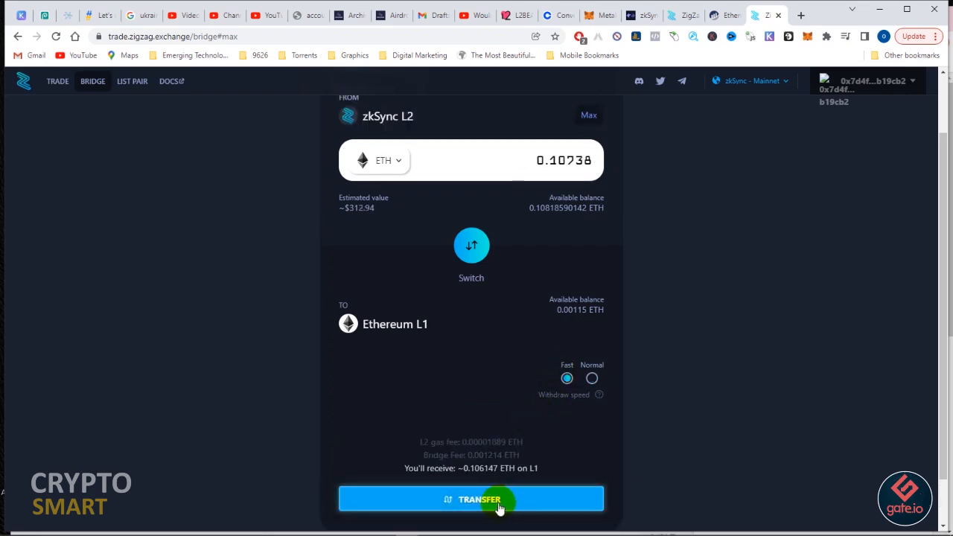
Keep Fast speed after comparing with Normal, transfer 0.10738 ETH to L1 with MetaMask approval, and view the transaction.
click(591, 378)
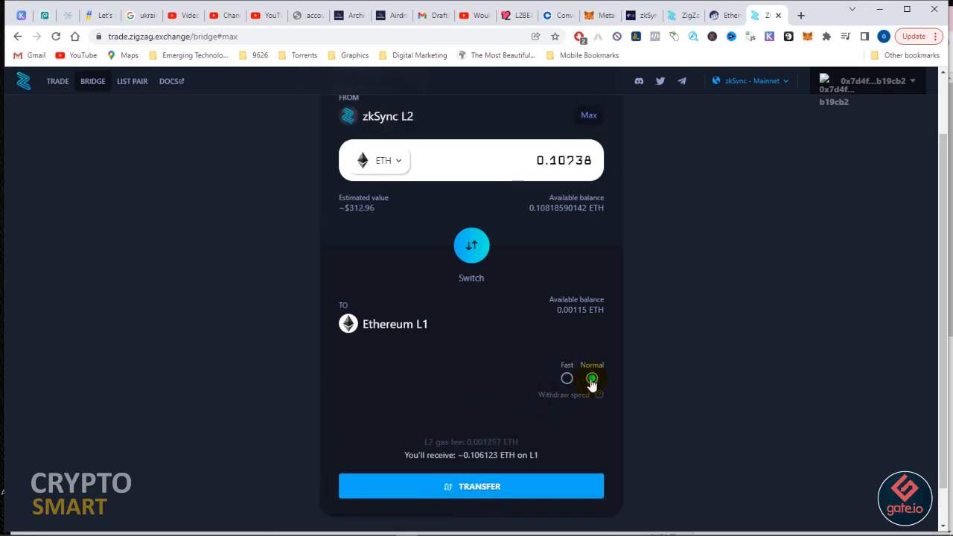
click(566, 378)
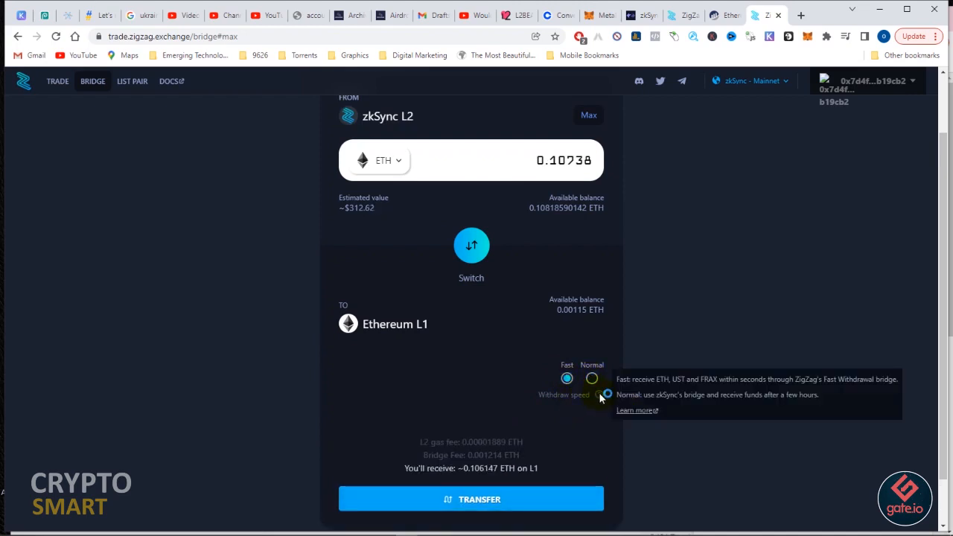
mouse_move(601, 396)
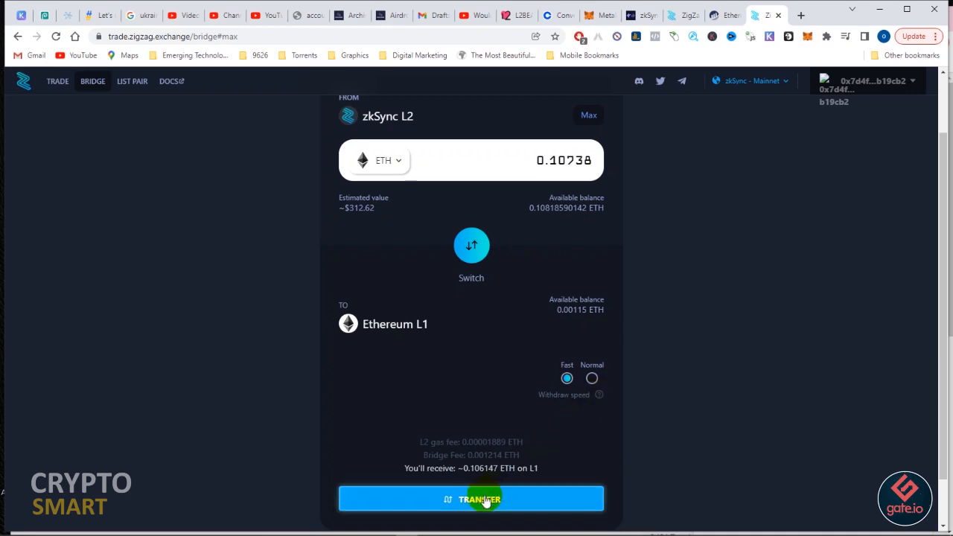
click(470, 499)
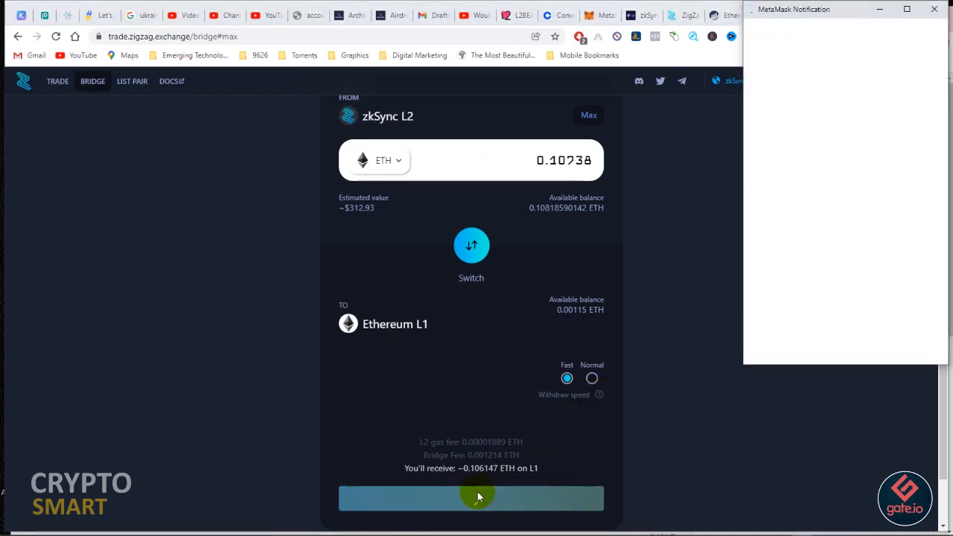
click(470, 497)
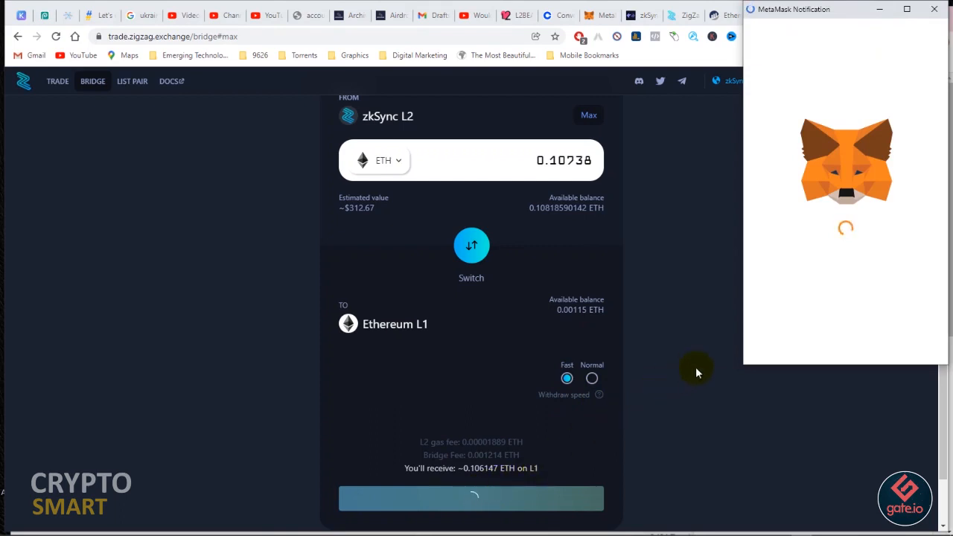
mouse_move(733, 372)
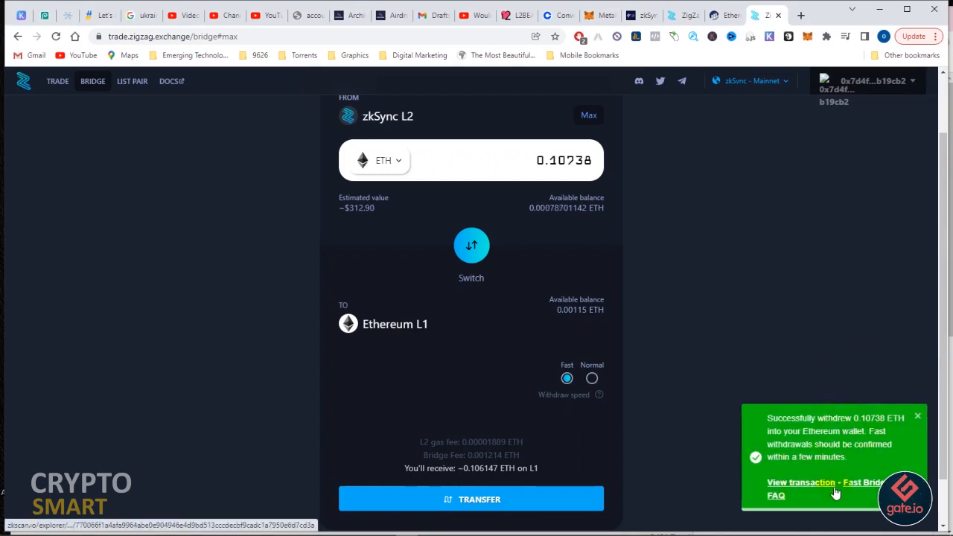
click(801, 482)
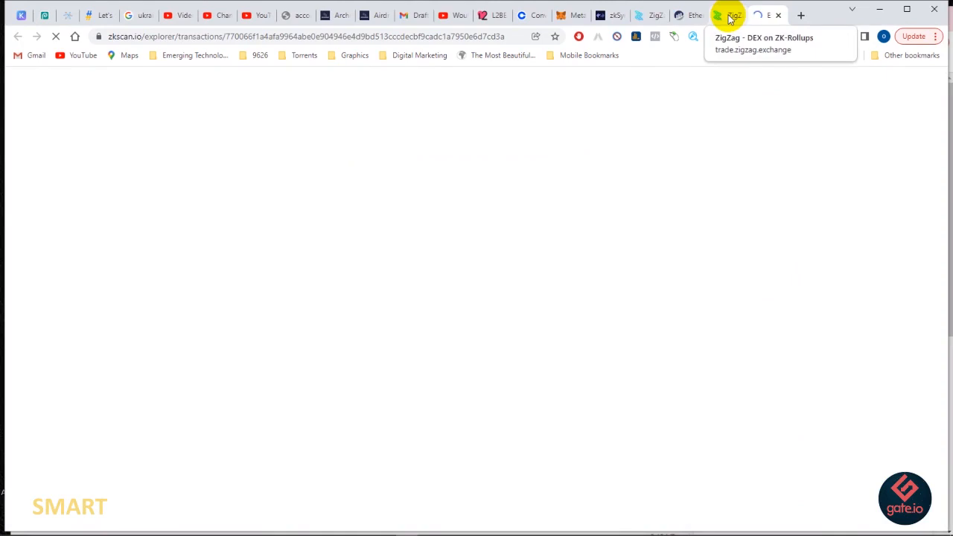
Switch to the ZigZag tab and back to the zkScan transaction data page for withdrawal 77006…7cd3a.
click(732, 15)
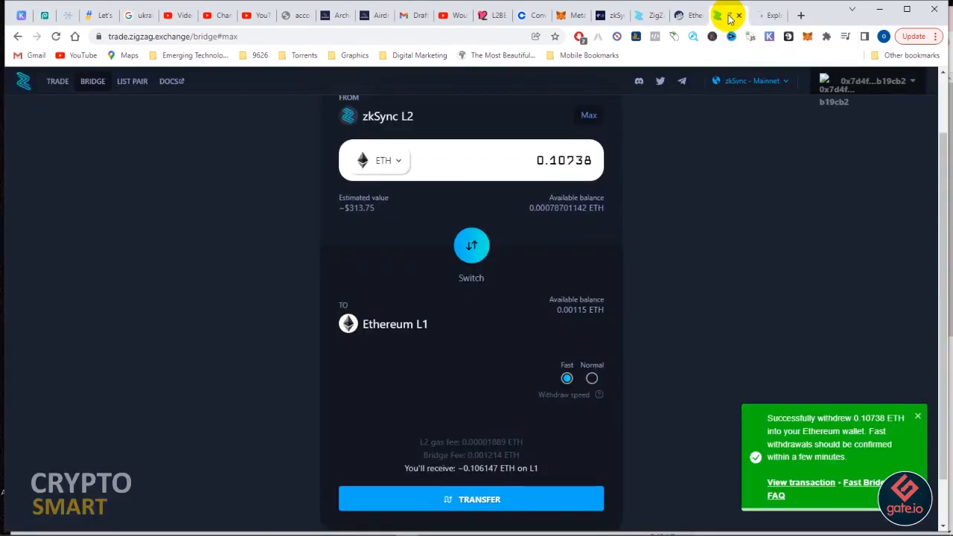
click(800, 482)
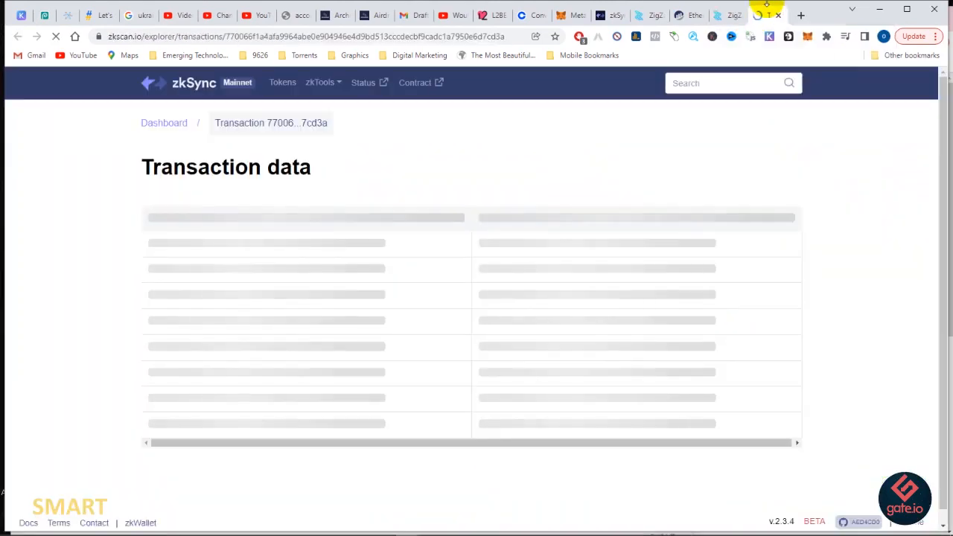